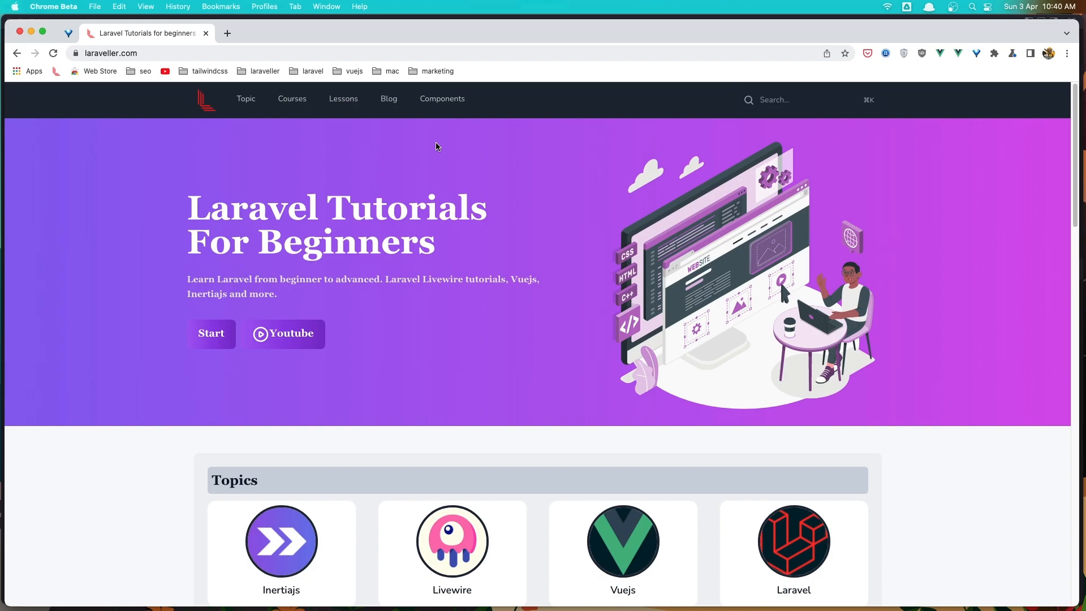
mouse_move(516, 201)
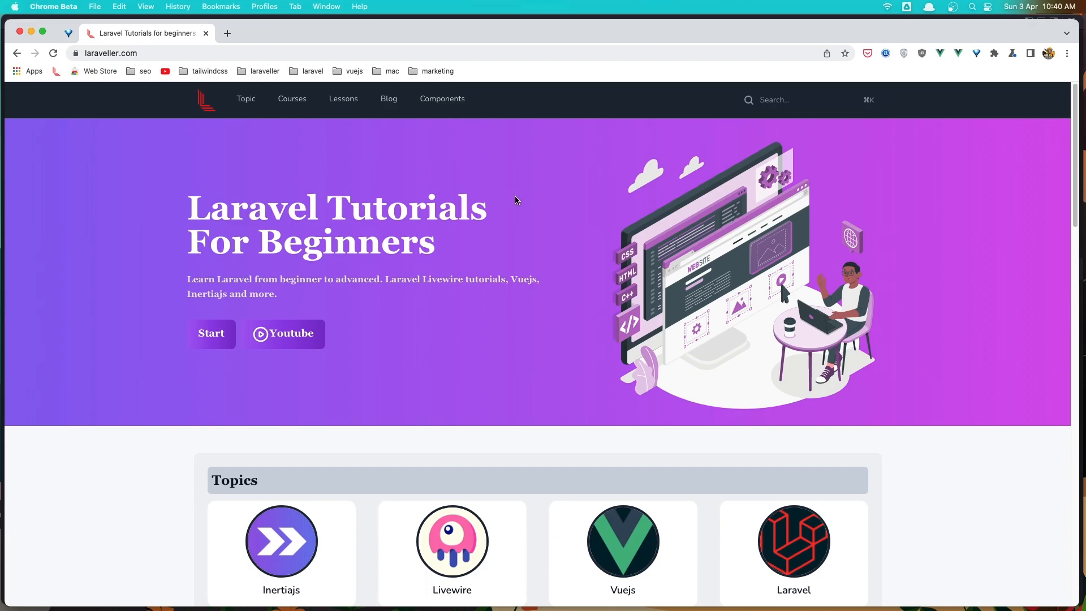
mouse_move(420, 185)
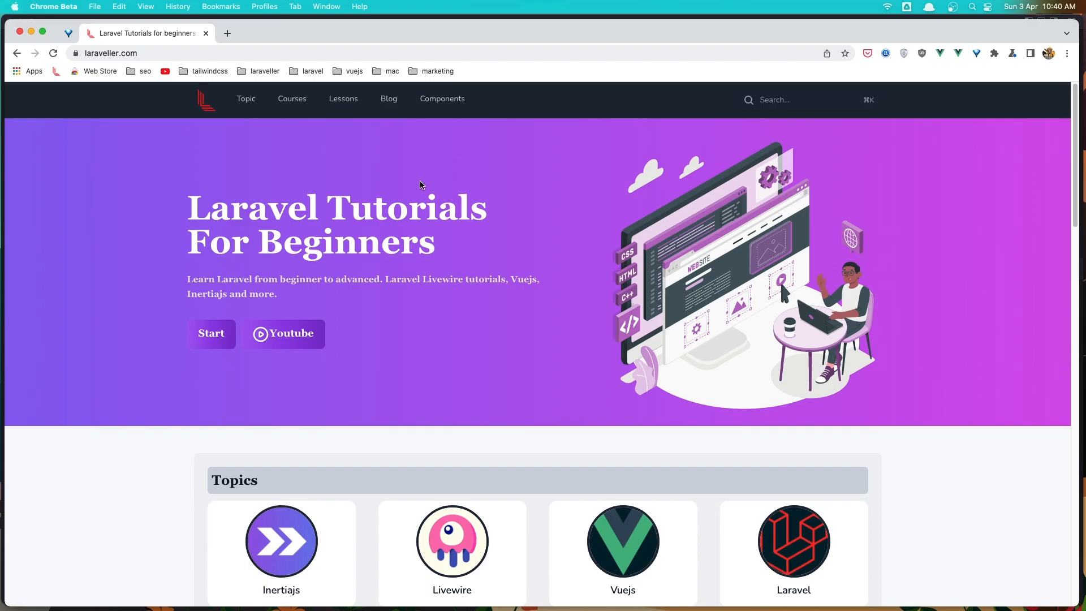
mouse_move(385, 188)
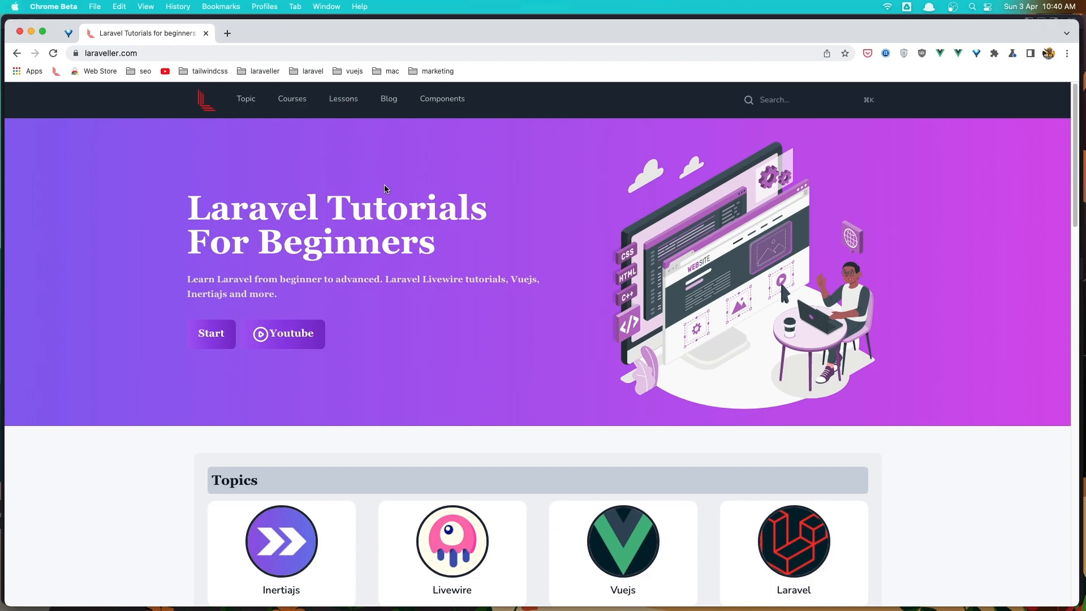
mouse_move(228, 34)
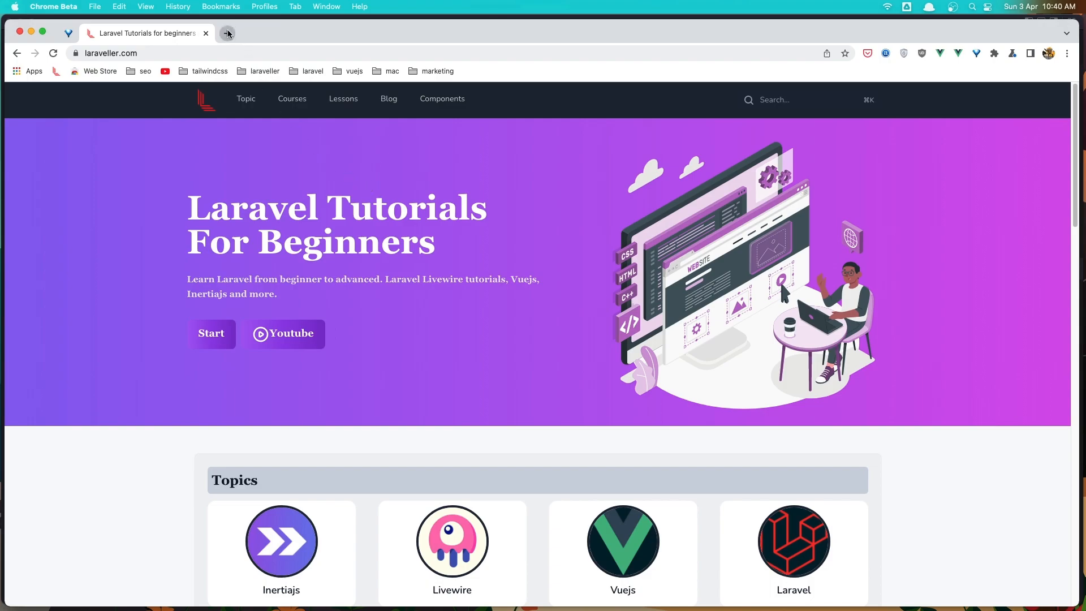
- Open the Laravel Jetstream installation docs in a new tab and select the composer require command
left_click(227, 33)
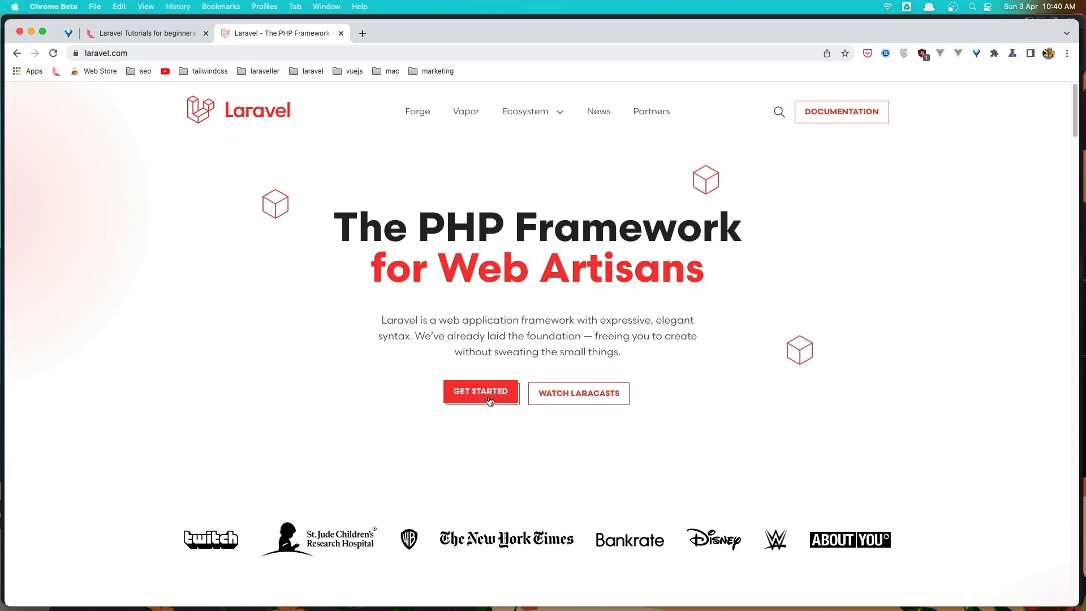
left_click(481, 392)
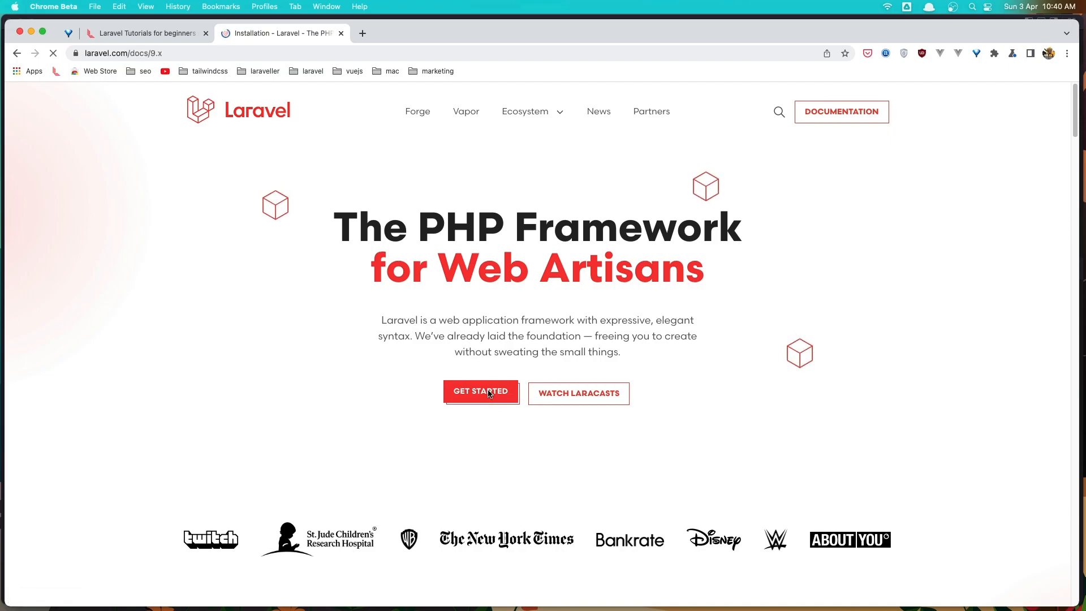
left_click(480, 391)
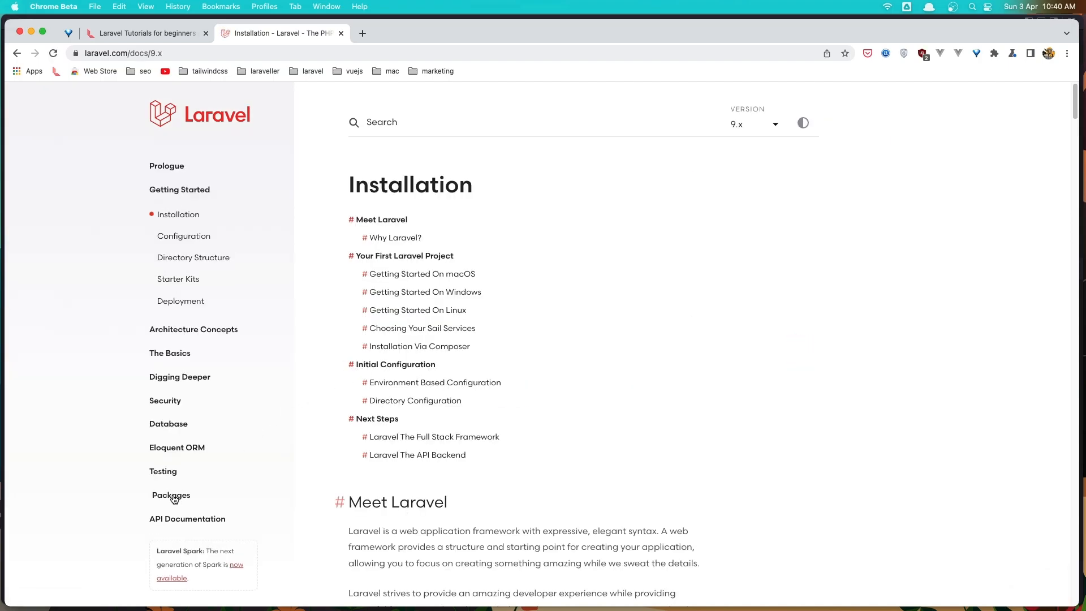
left_click(170, 495)
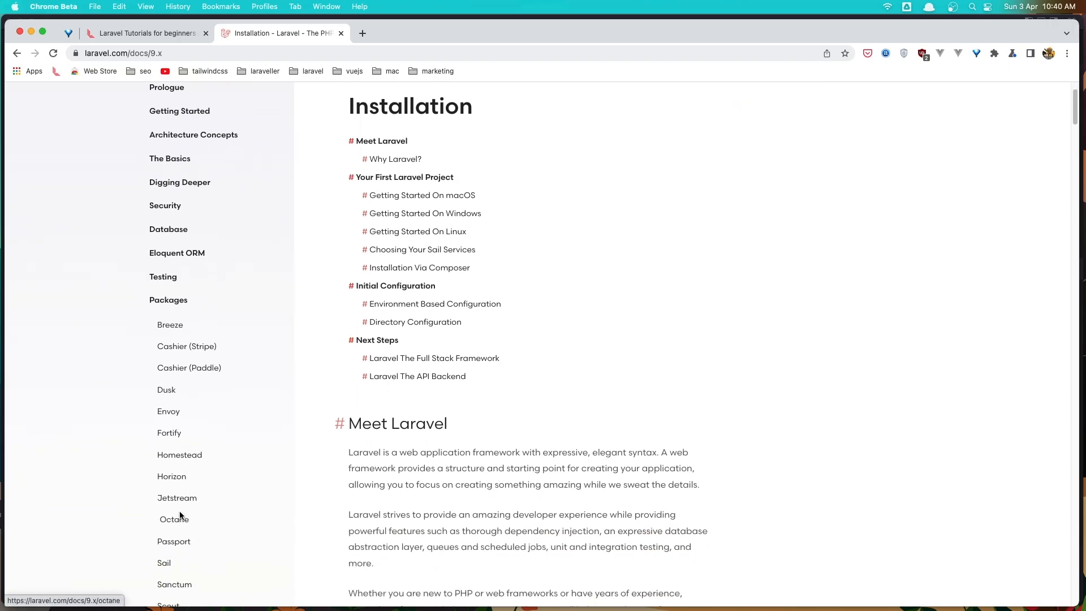
left_click(176, 498)
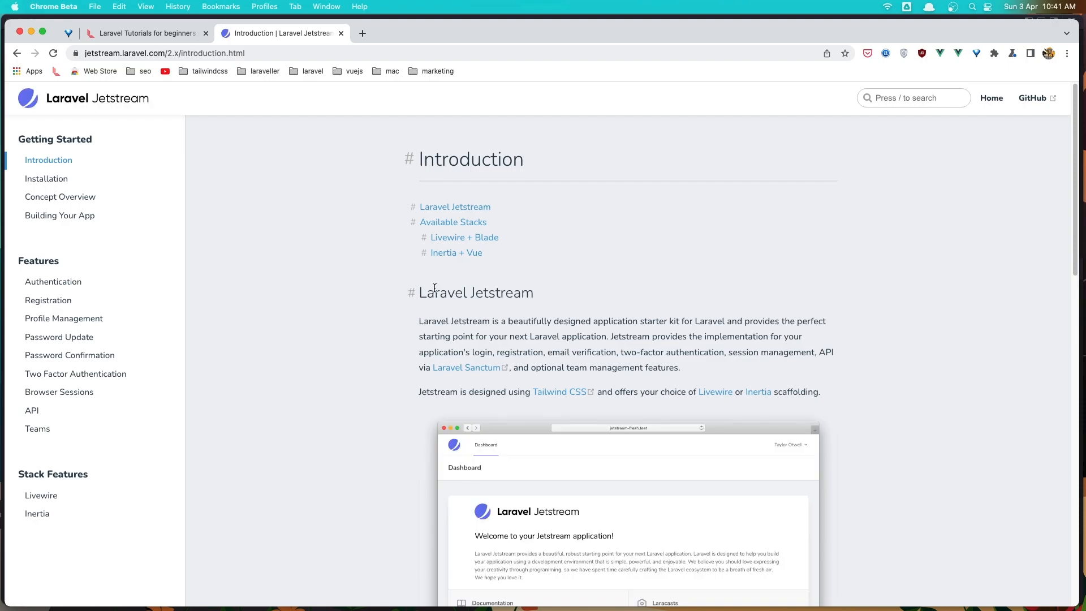
left_click(46, 179)
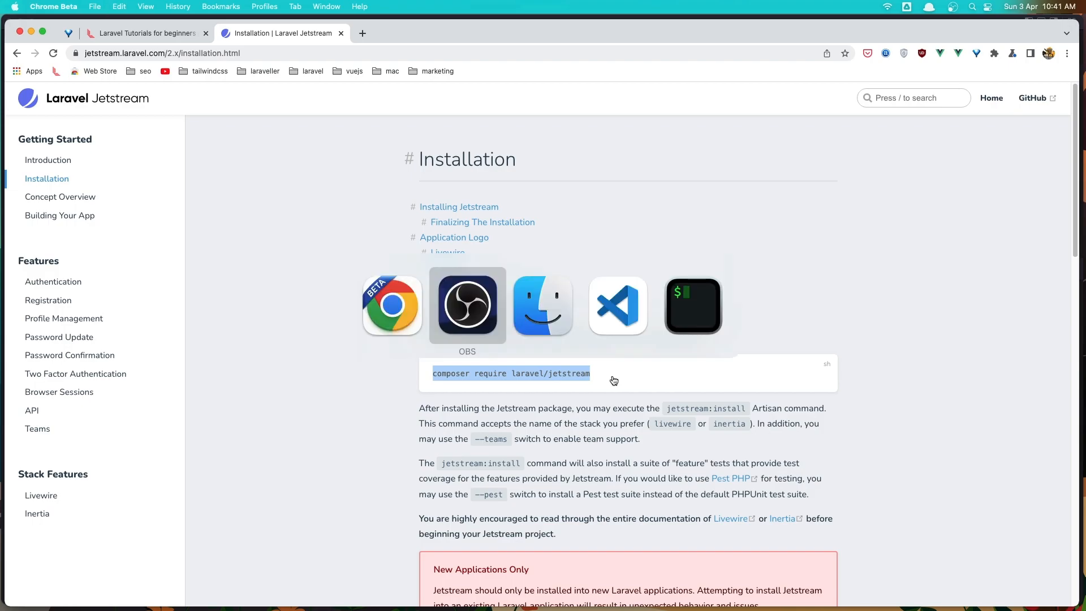
- Run composer require laravel/jetstream in the mail project's terminal
left_click(692, 305)
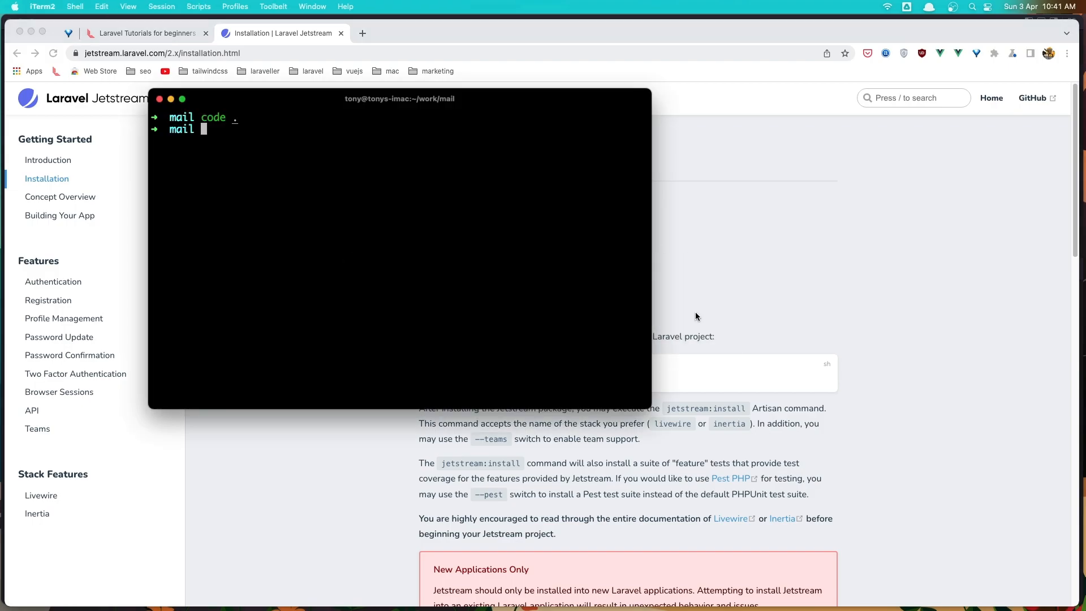
type("composer require laravel/jetstream")
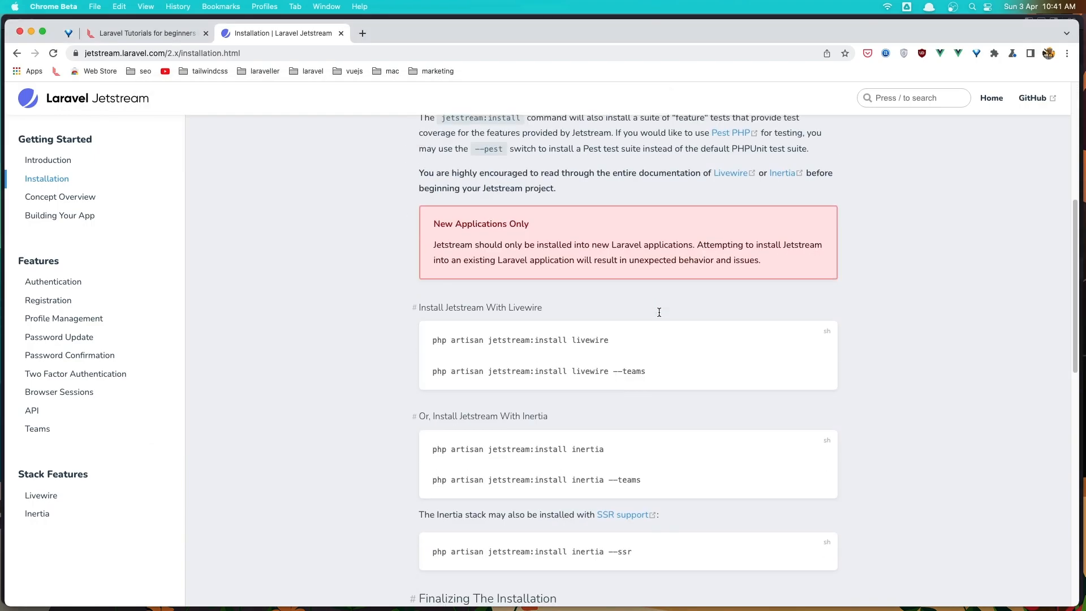
scroll("down", 3)
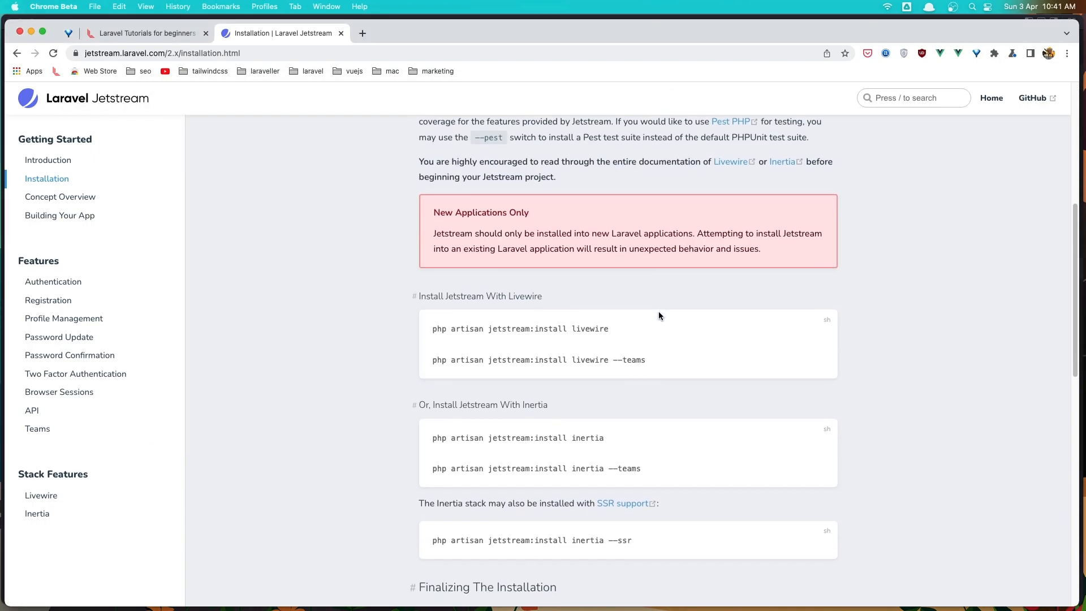
scroll("down", 3)
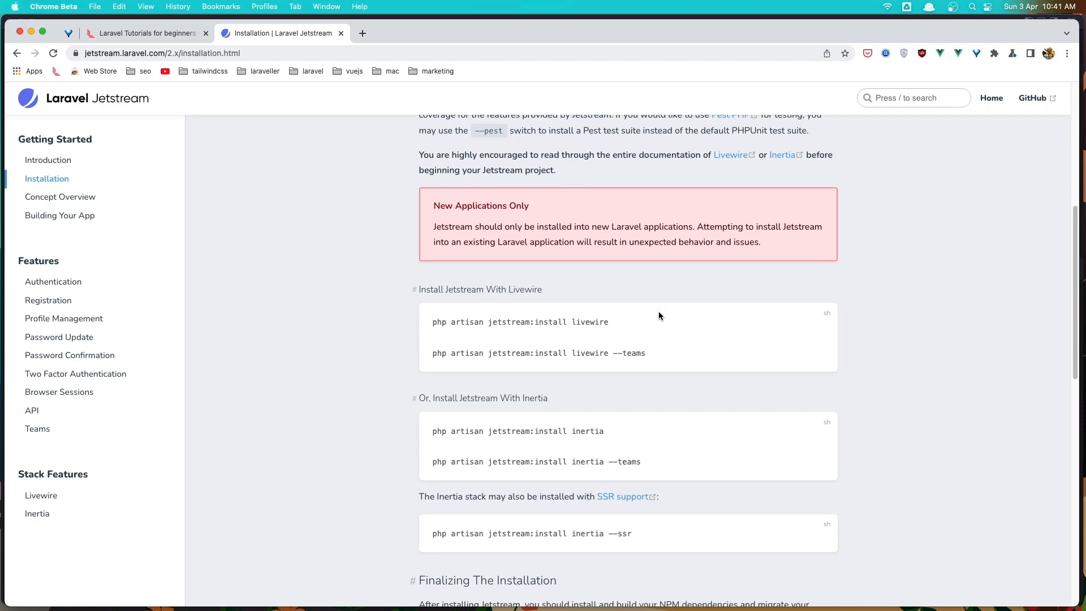
scroll("down", 3)
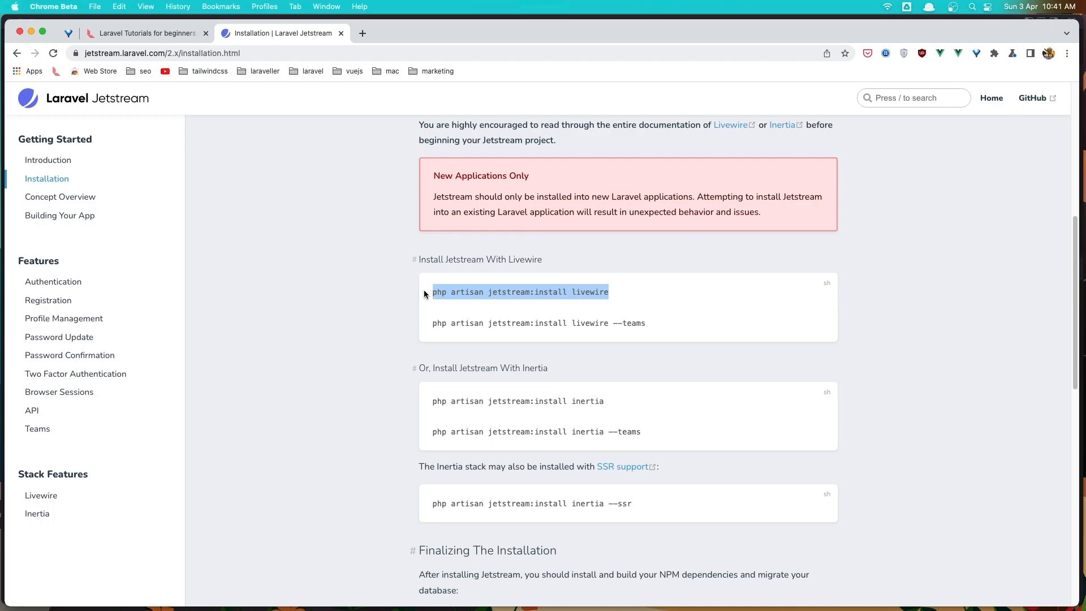
- Install Jetstream's Livewire scaffolding, then run npm install && npm run dev
key("cmd+tab")
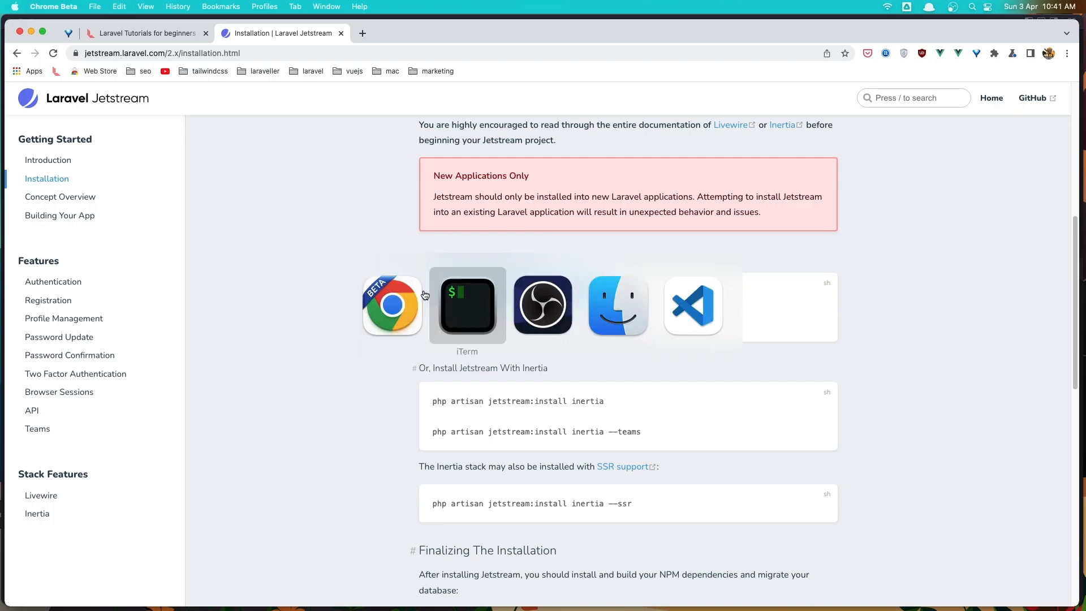
left_click(467, 304)
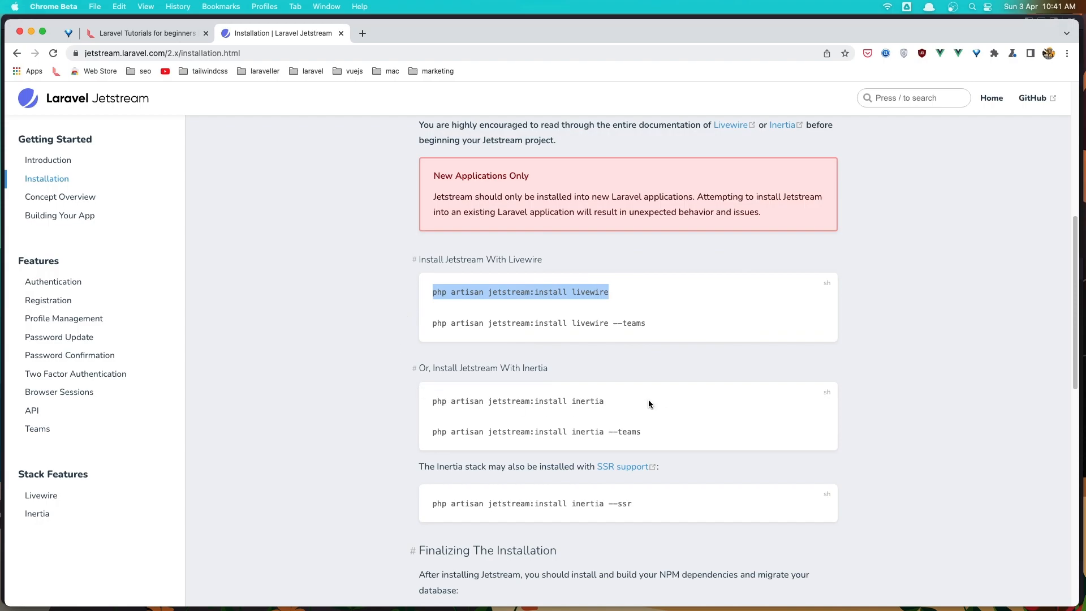
scroll("down", 3)
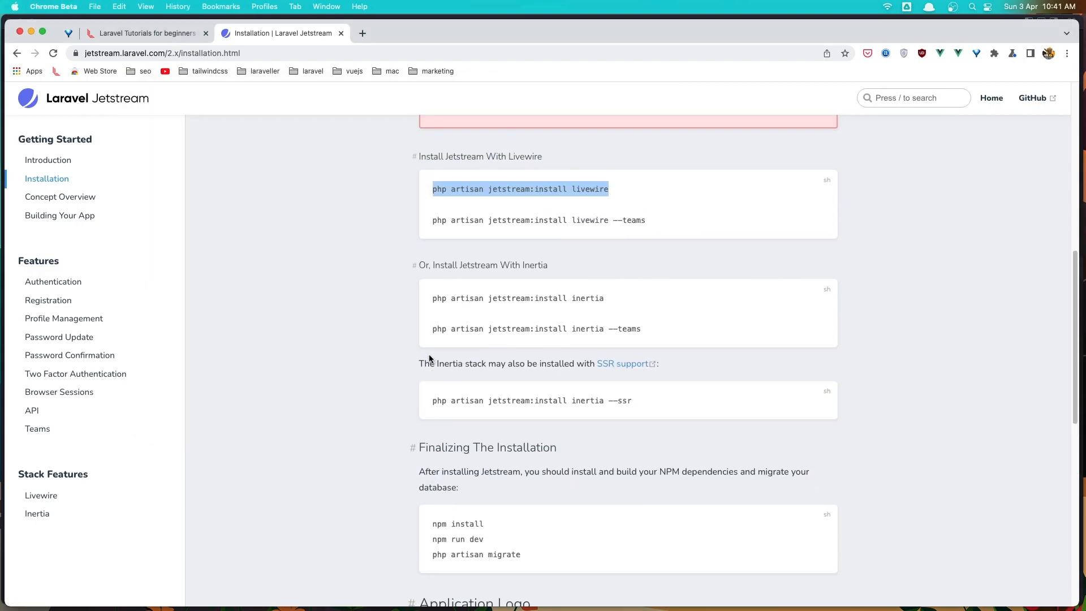
scroll("down", 3)
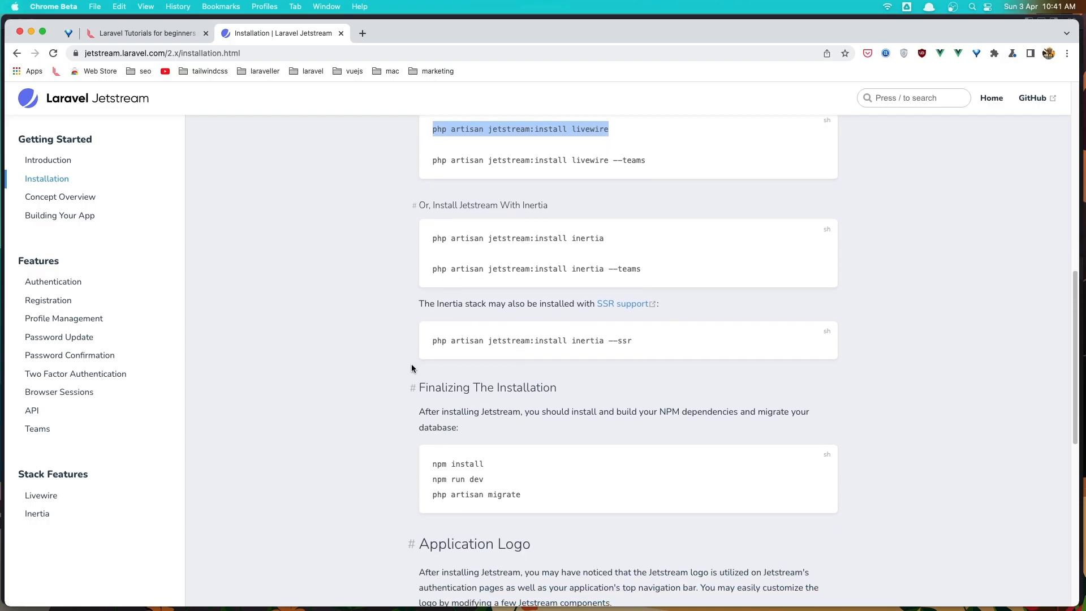
scroll("down", 3)
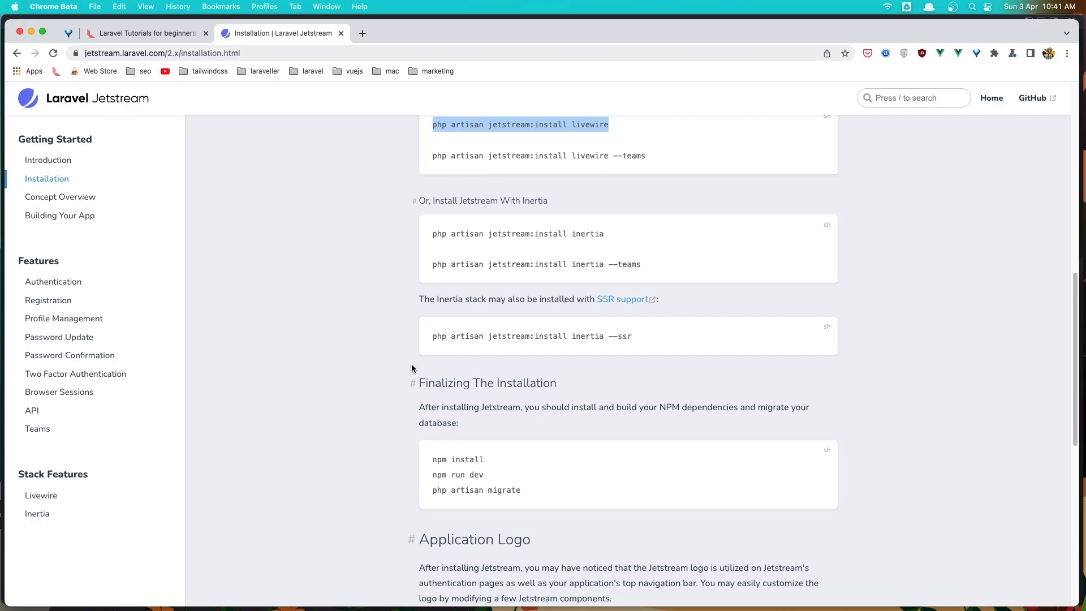
scroll("down", 3)
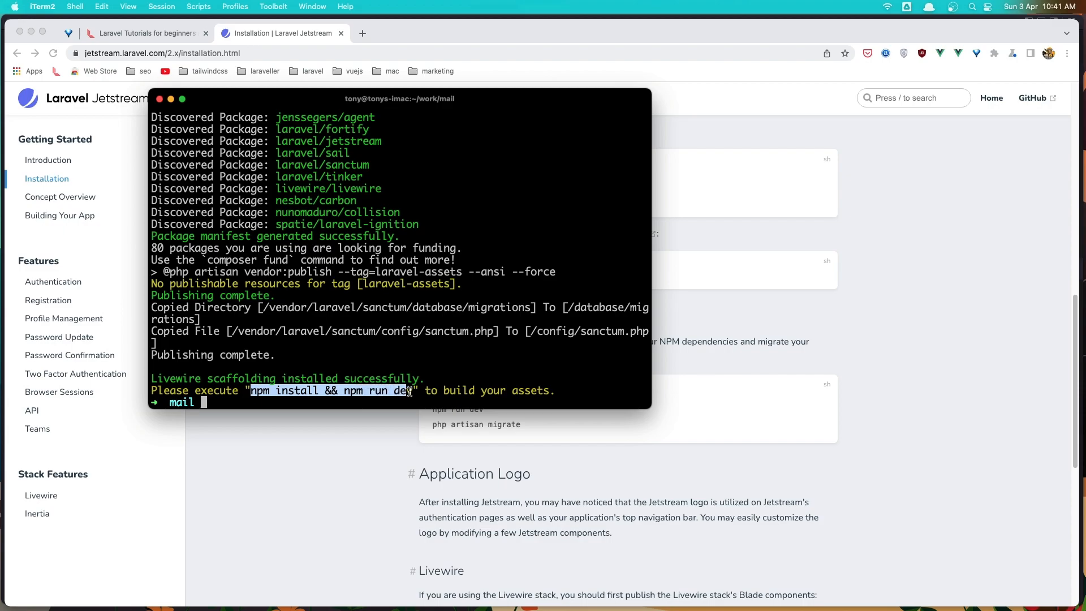
type("npm install && npm run dev")
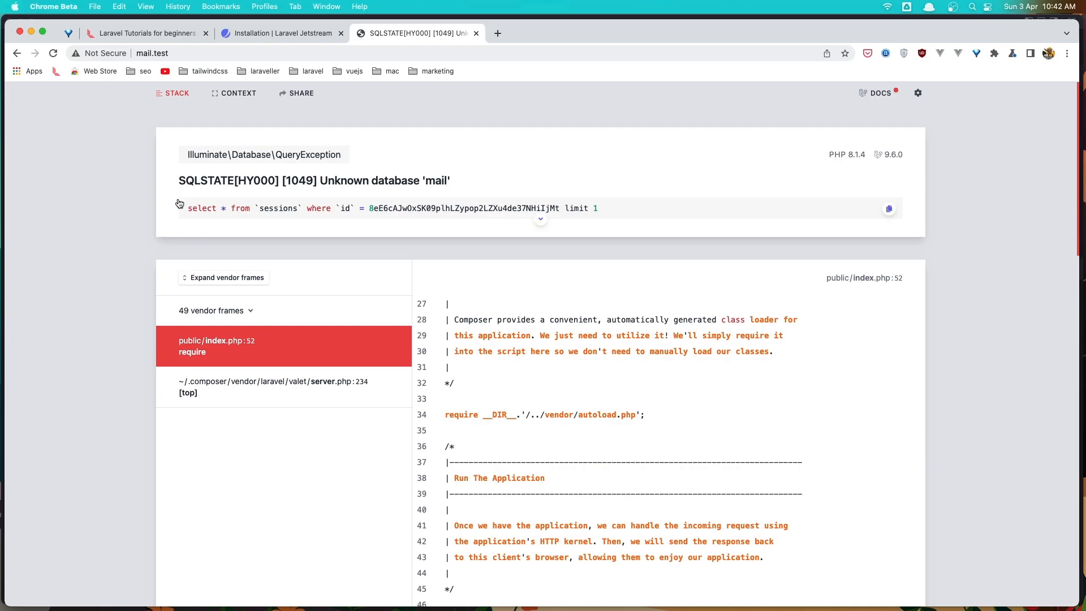
- Review the Unknown database 'mail' error and bring up TablePlus
left_click(280, 33)
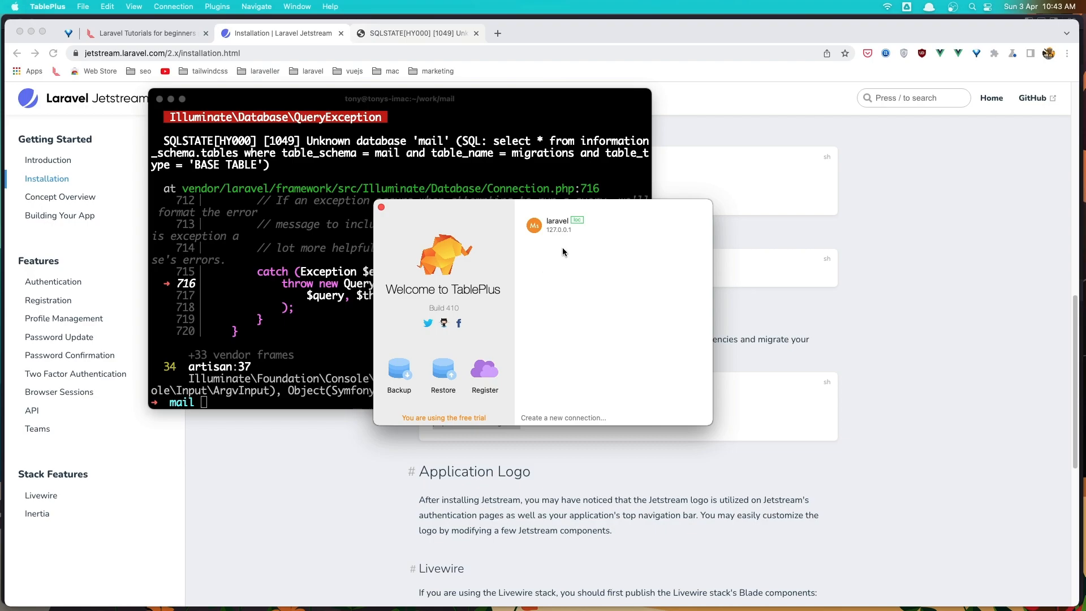
- Create a 'mail' database in TablePlus and run php artisan migrate
double_click(556, 224)
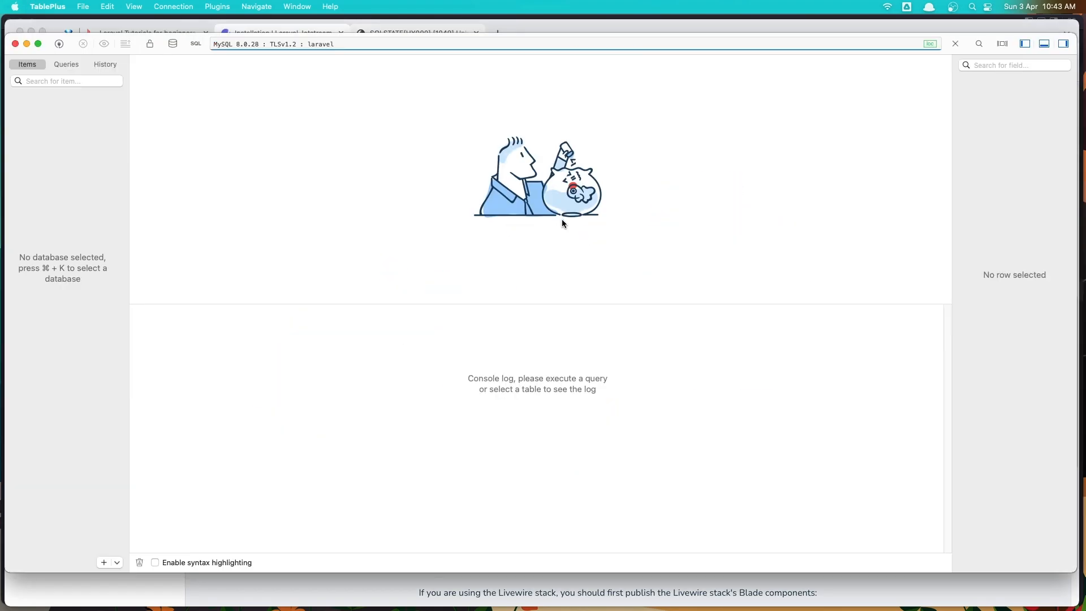
left_click(172, 43)
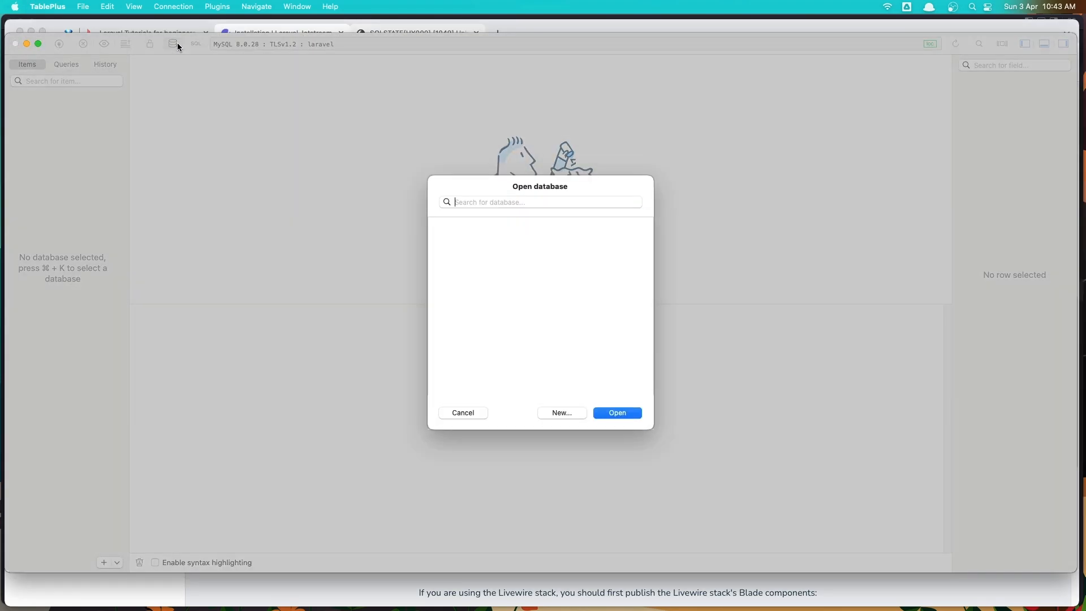
left_click(561, 413)
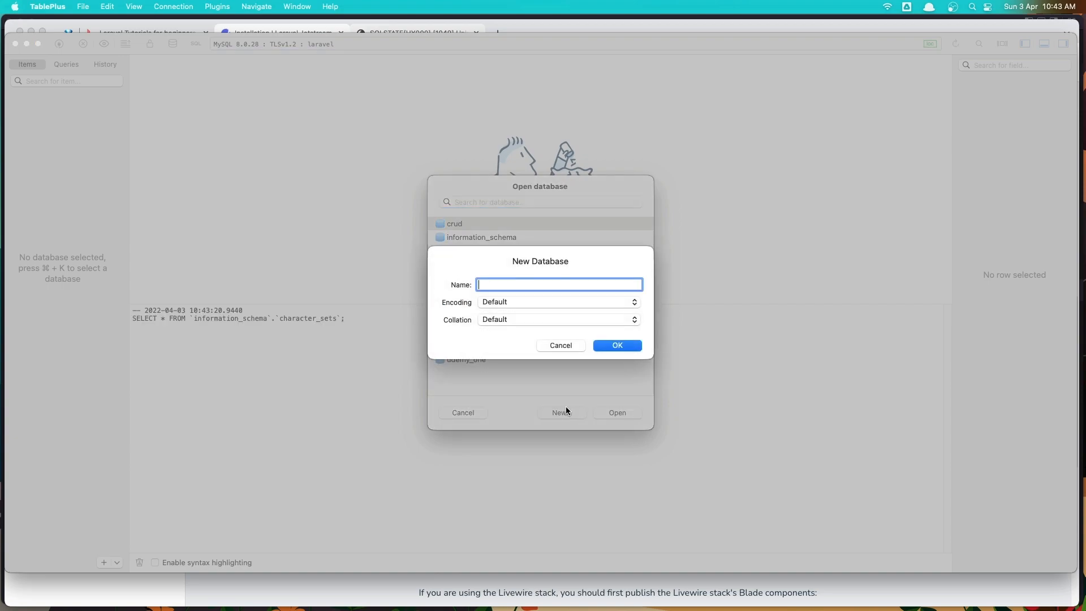
type("mail")
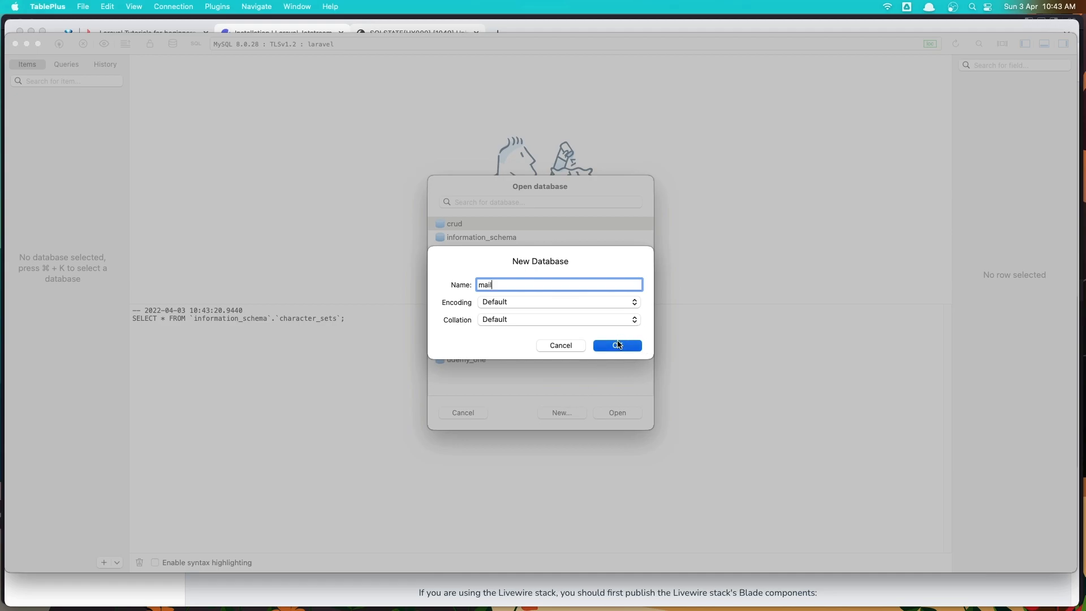
left_click(616, 345)
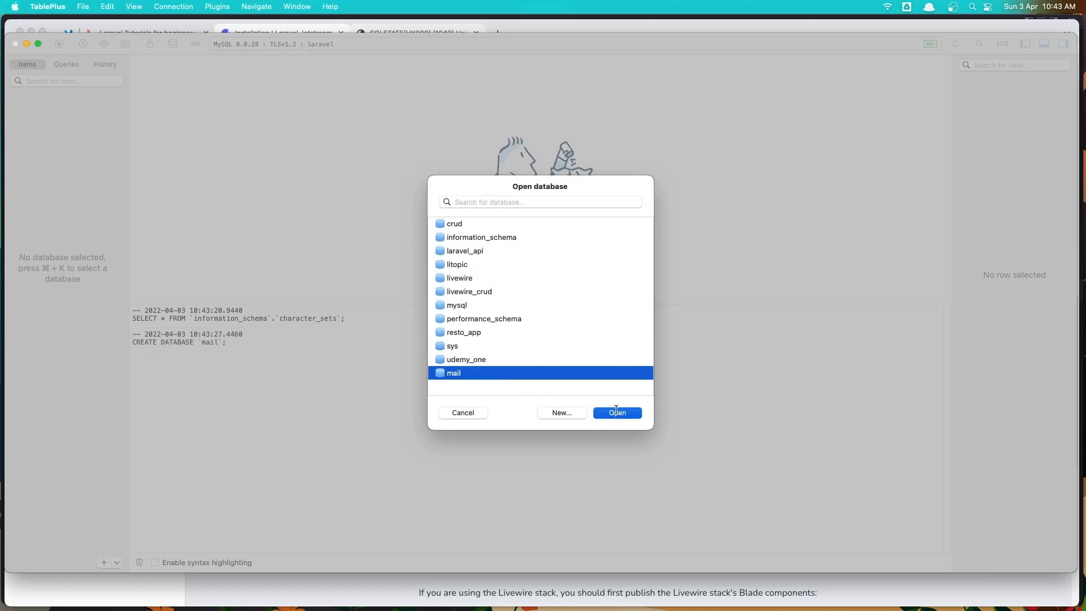
left_click(616, 412)
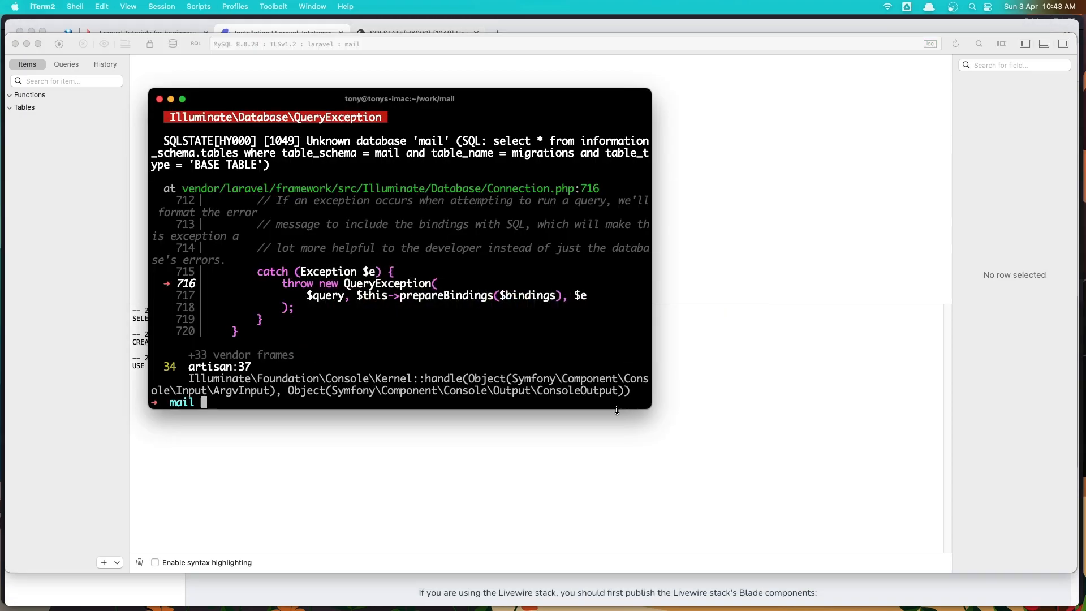
type("php artisan migrate")
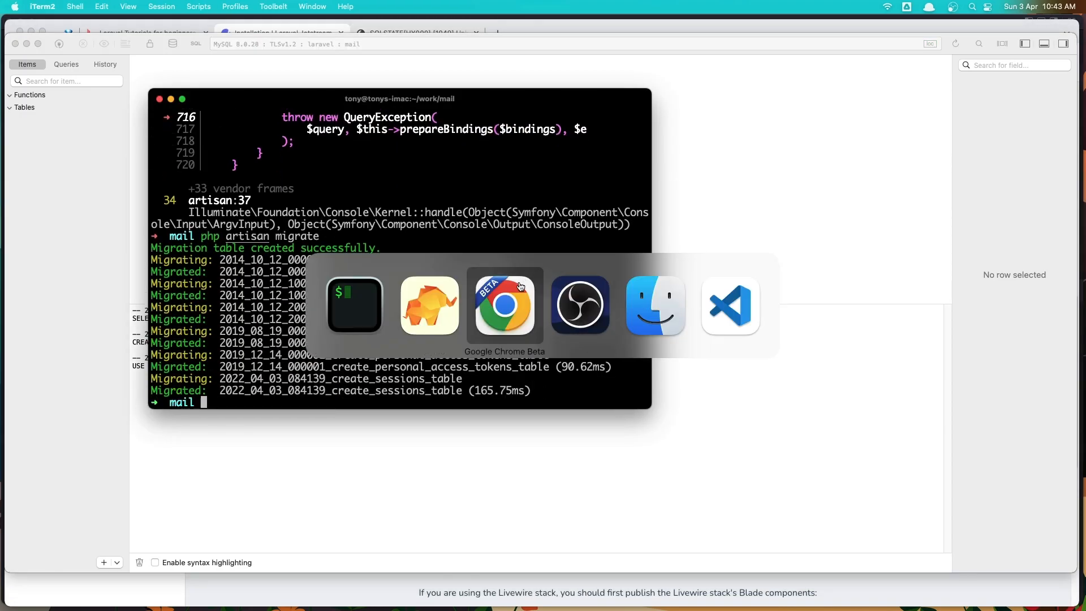
- Register a 'test' user at mail.test/register and decline saving the password
left_click(504, 305)
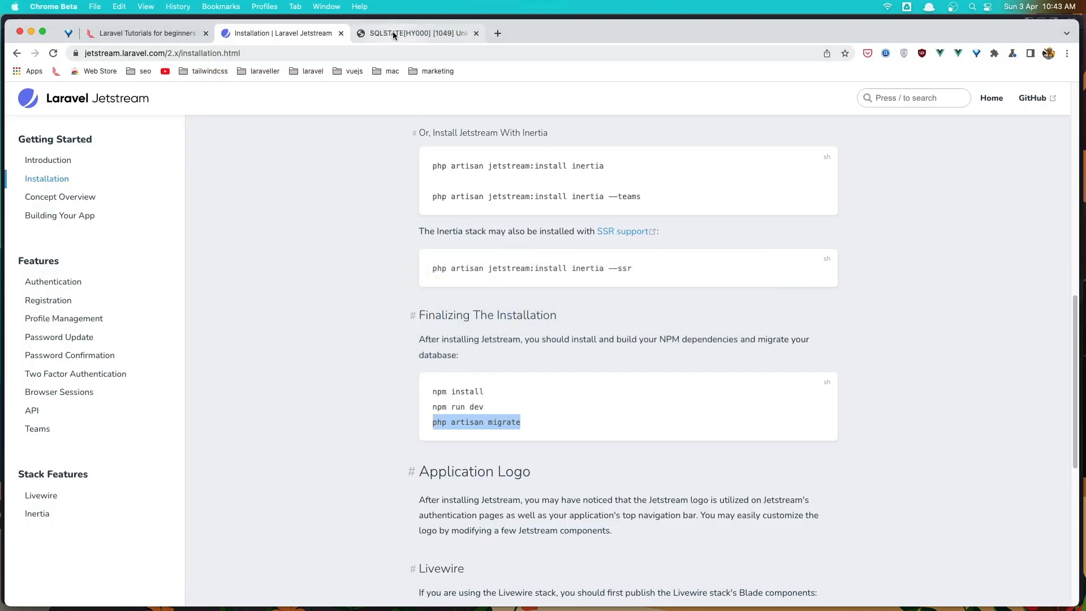
left_click(416, 33)
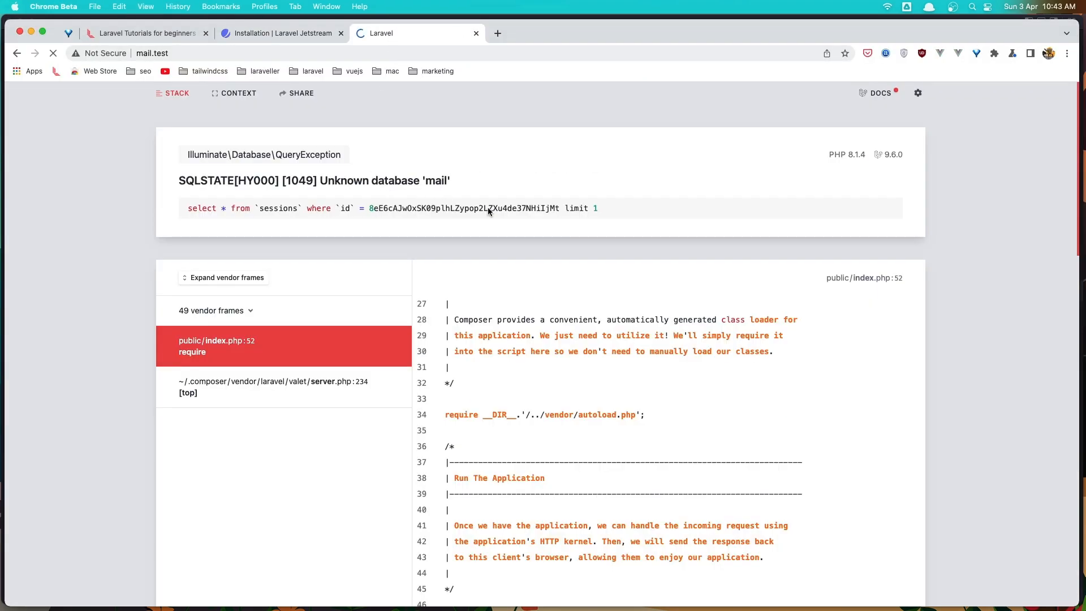
left_click(139, 53)
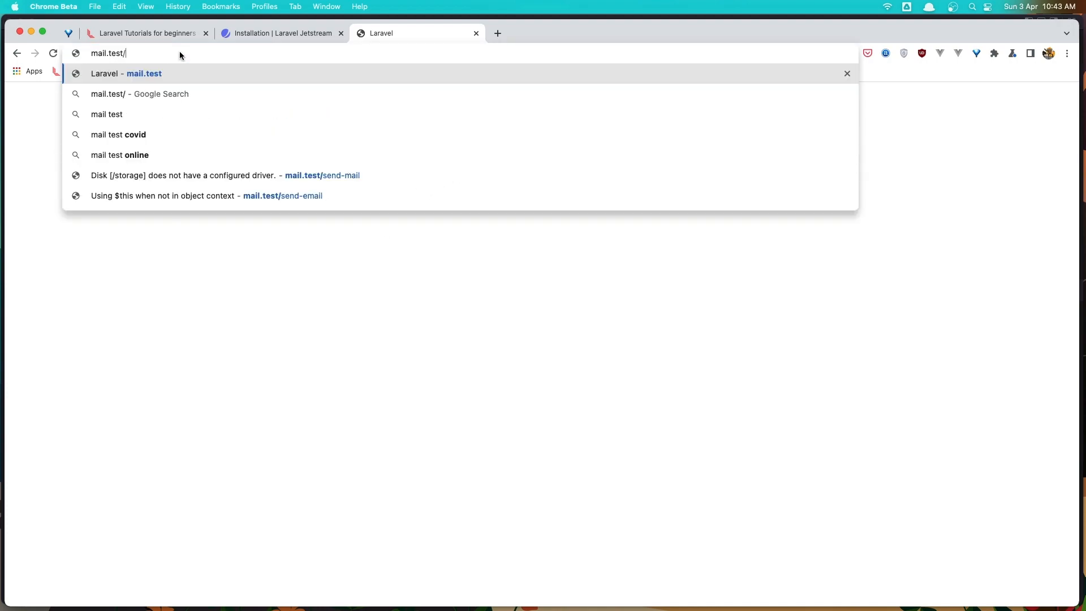
type("register")
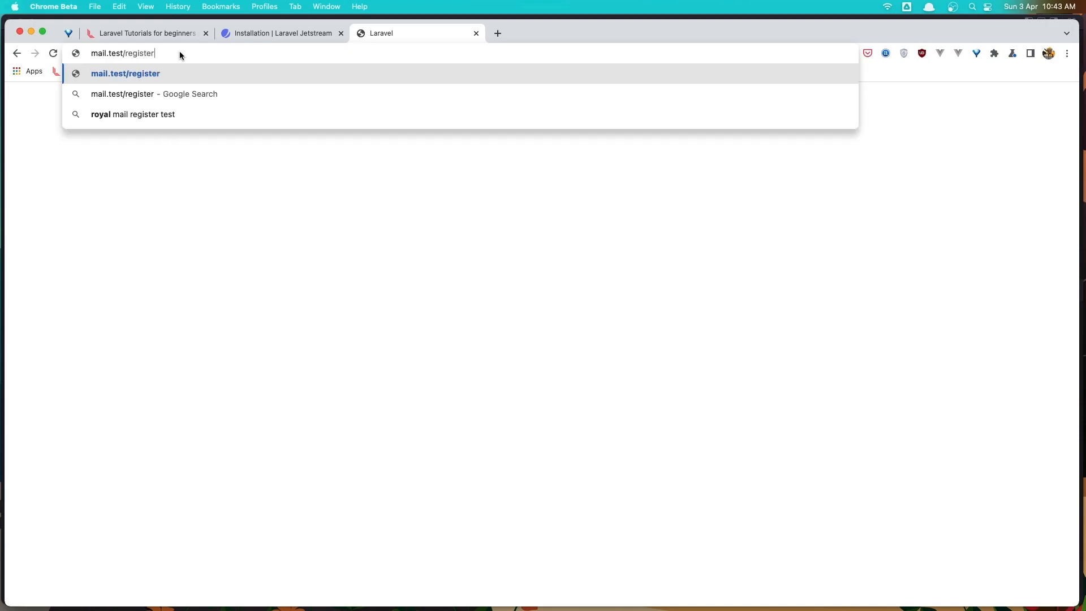
key("Enter")
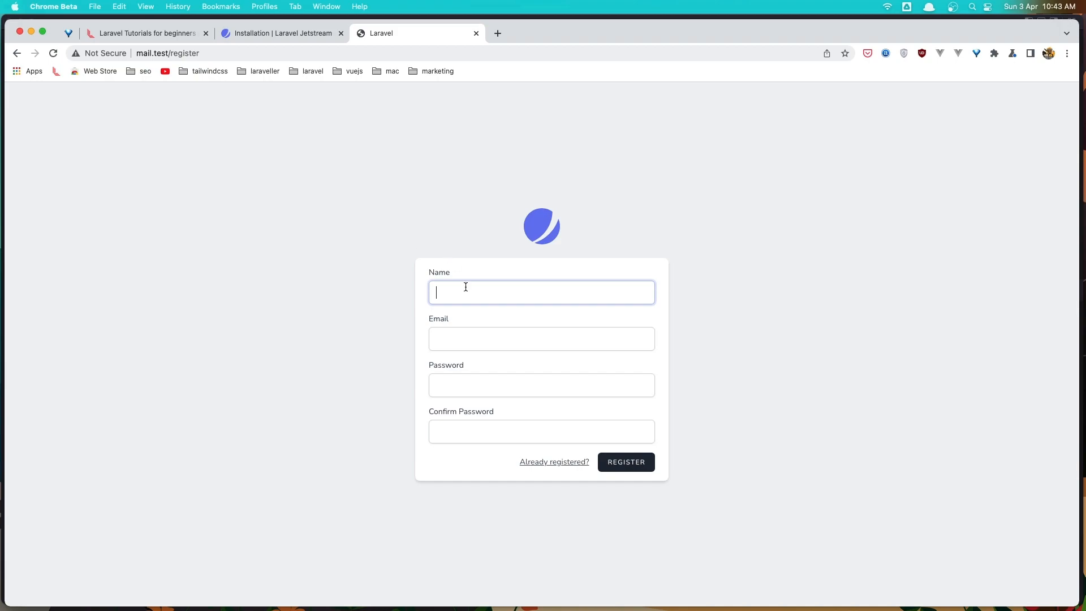
type("test")
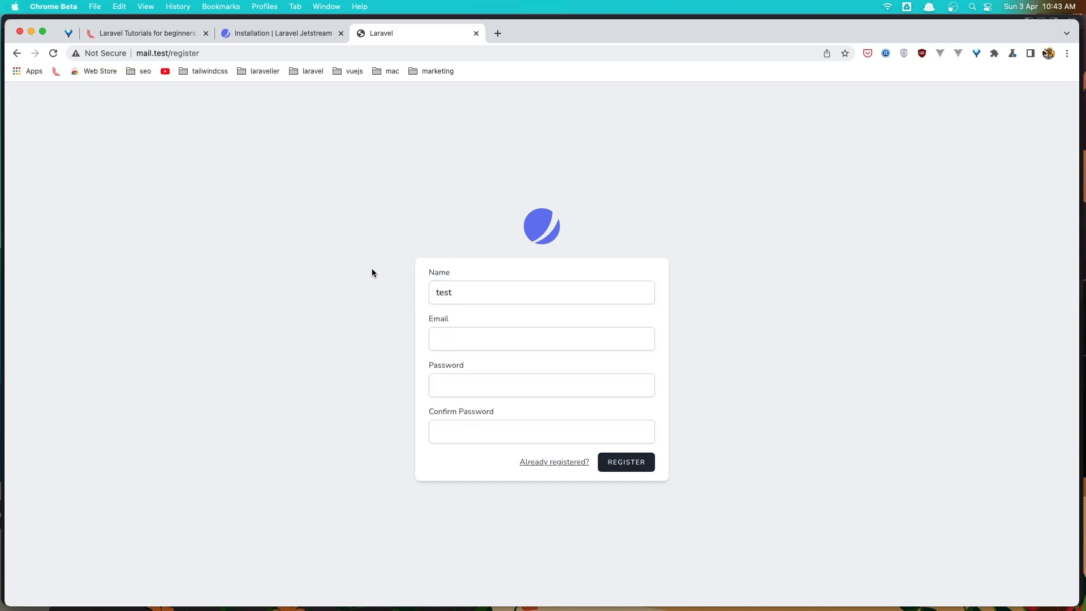
left_click(541, 385)
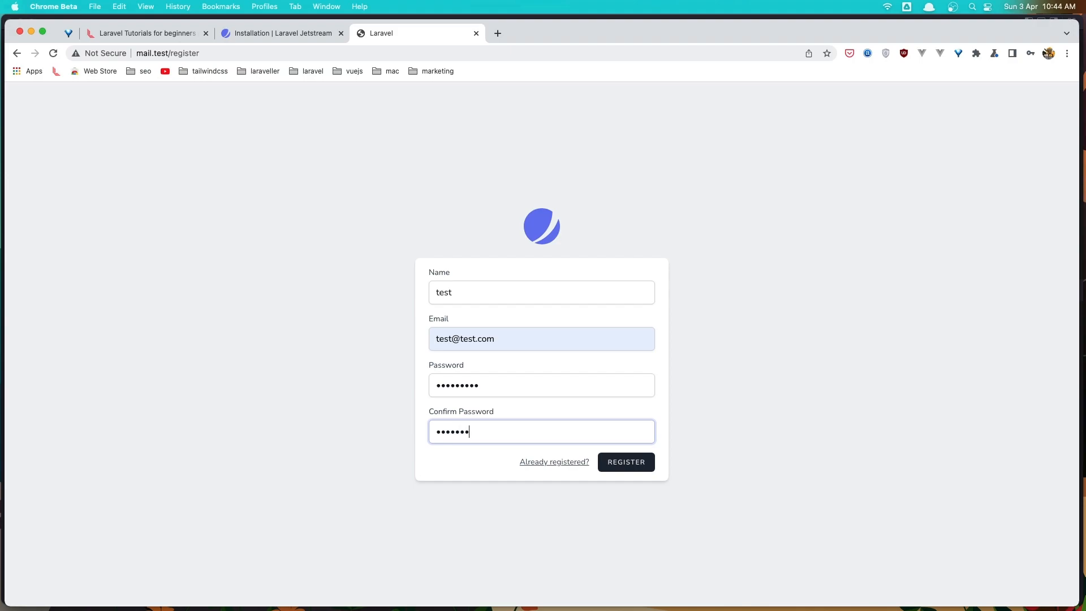
left_click(625, 462)
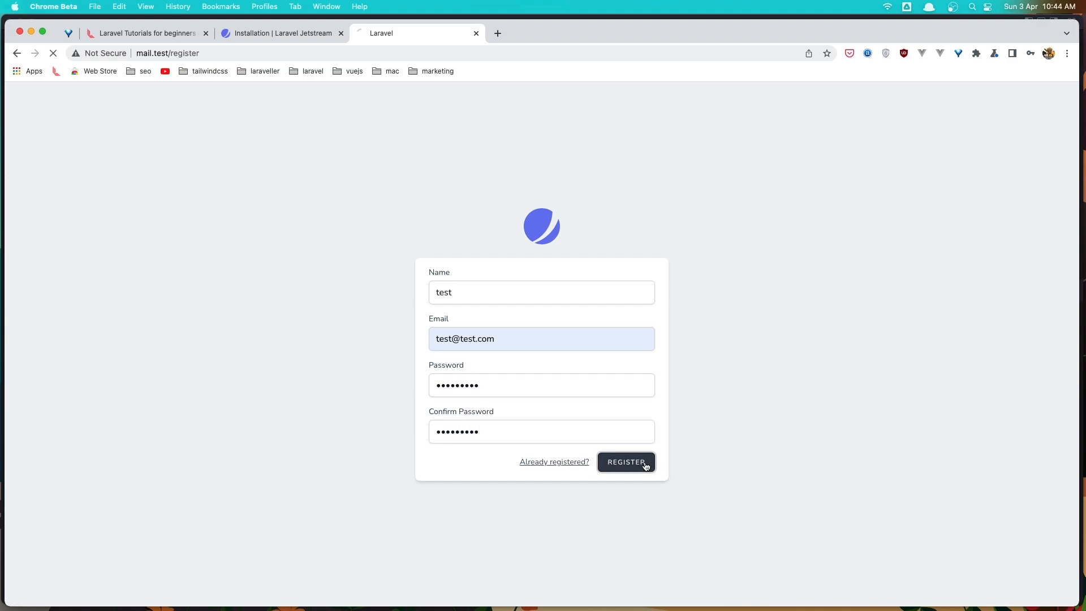
left_click(624, 462)
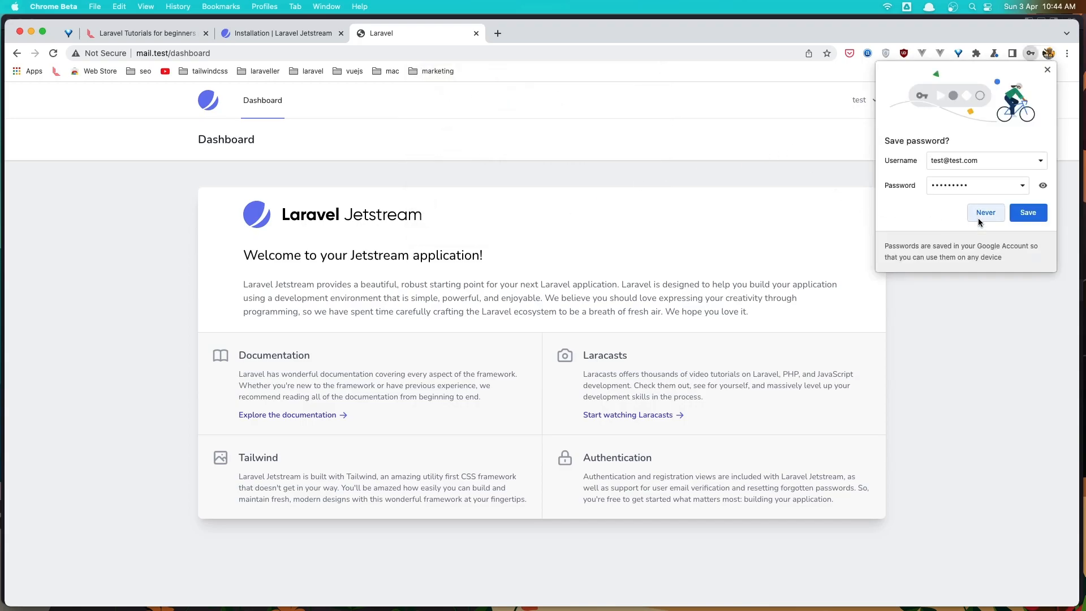
left_click(984, 213)
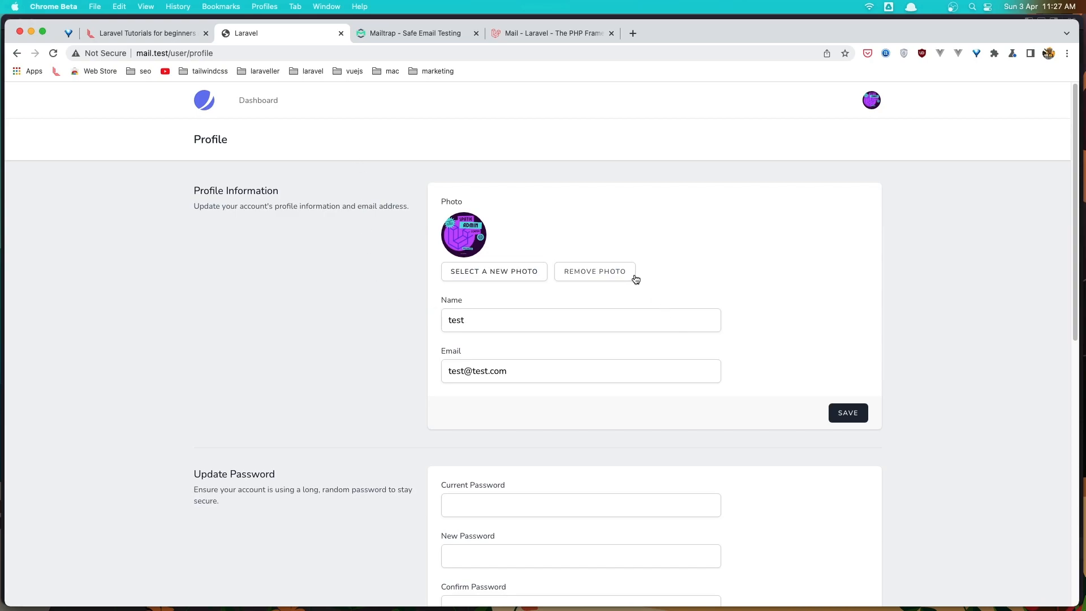
mouse_move(376, 234)
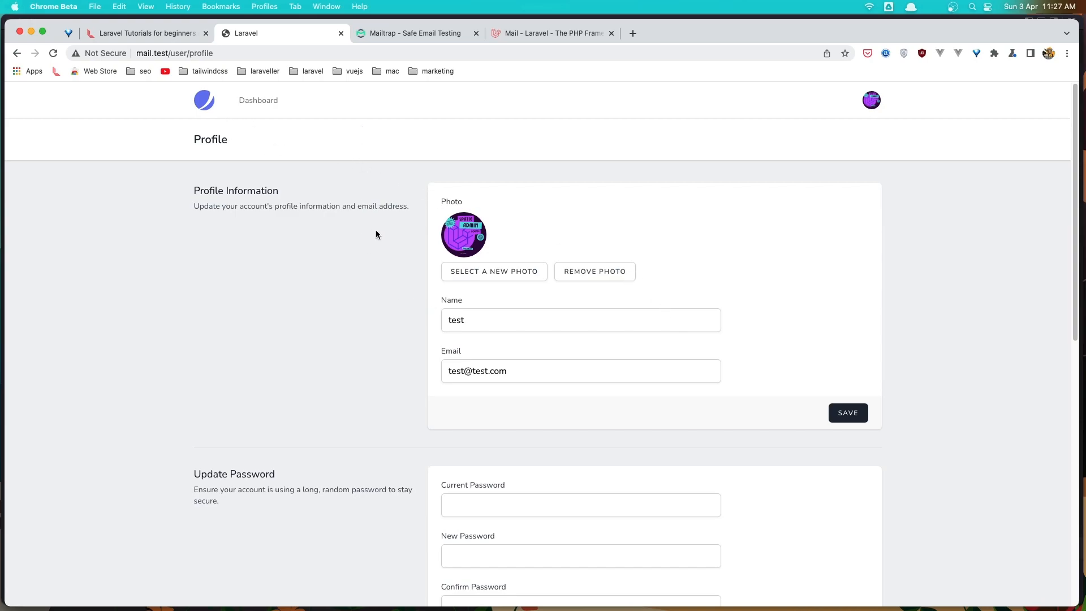
mouse_move(351, 220)
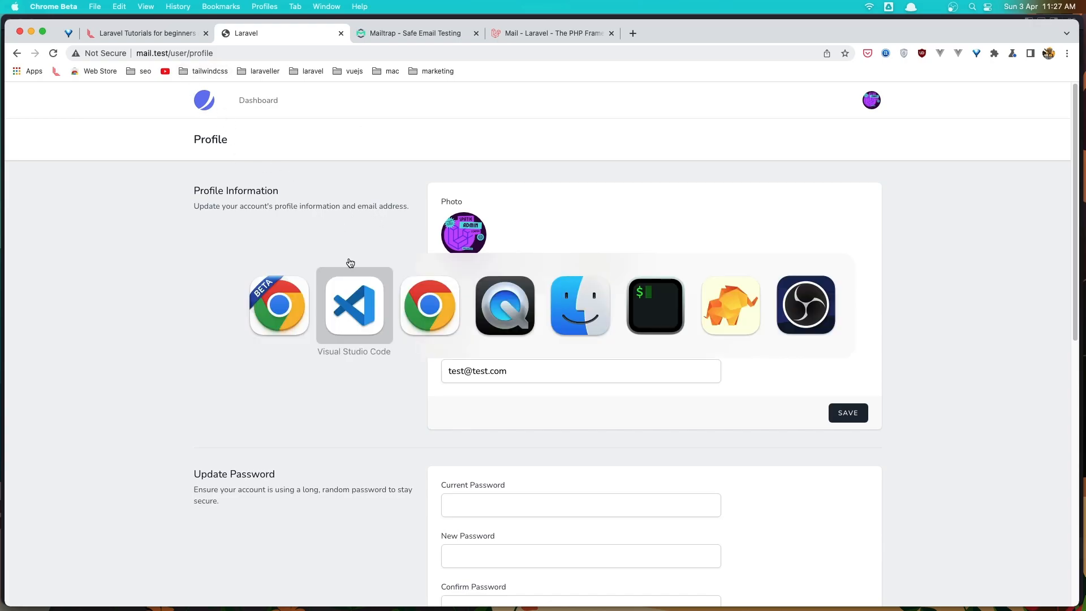
- In web.php add $user = Auth::user() and send FirstMail to $user->email
left_click(354, 305)
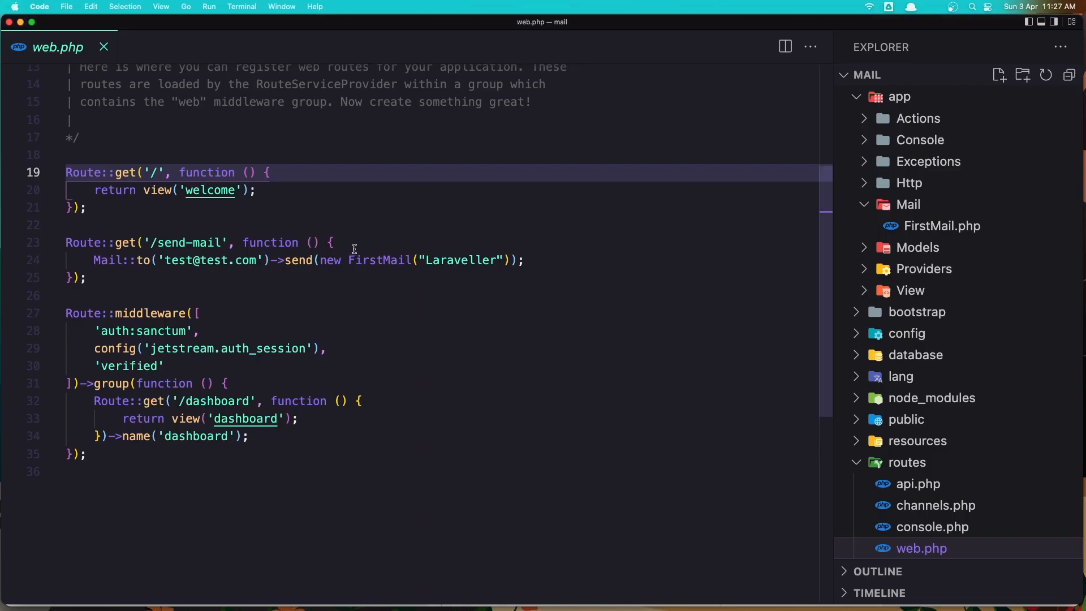
key("enter")
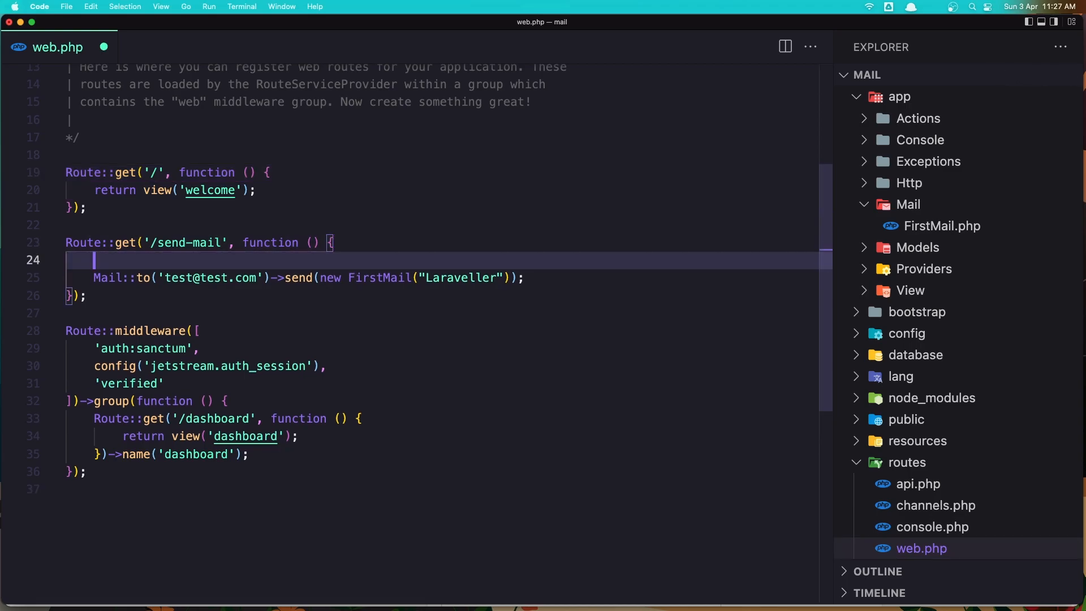
mouse_move(364, 245)
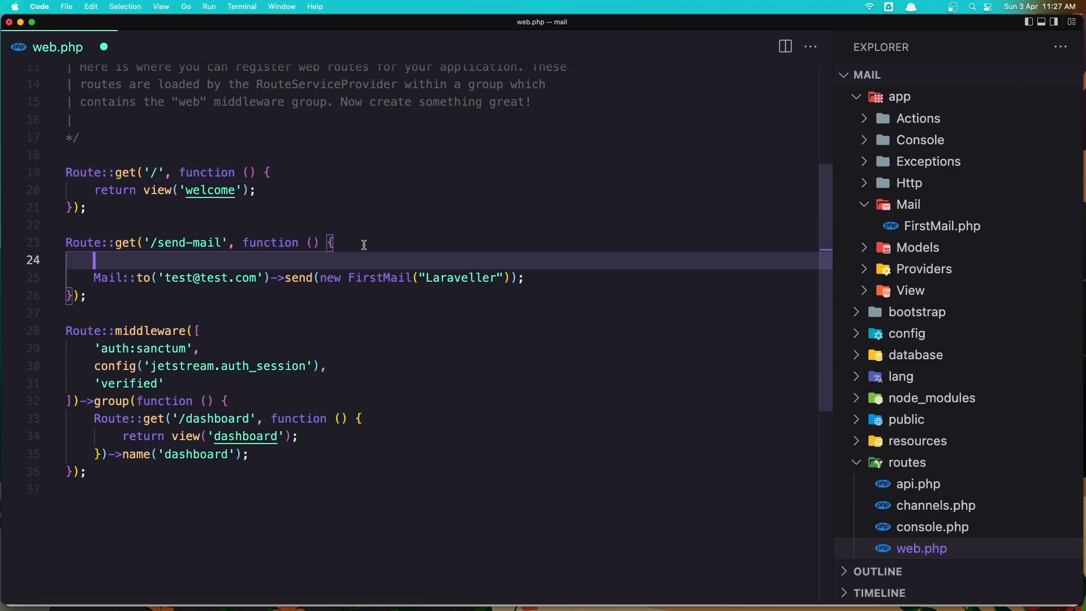
type("$user")
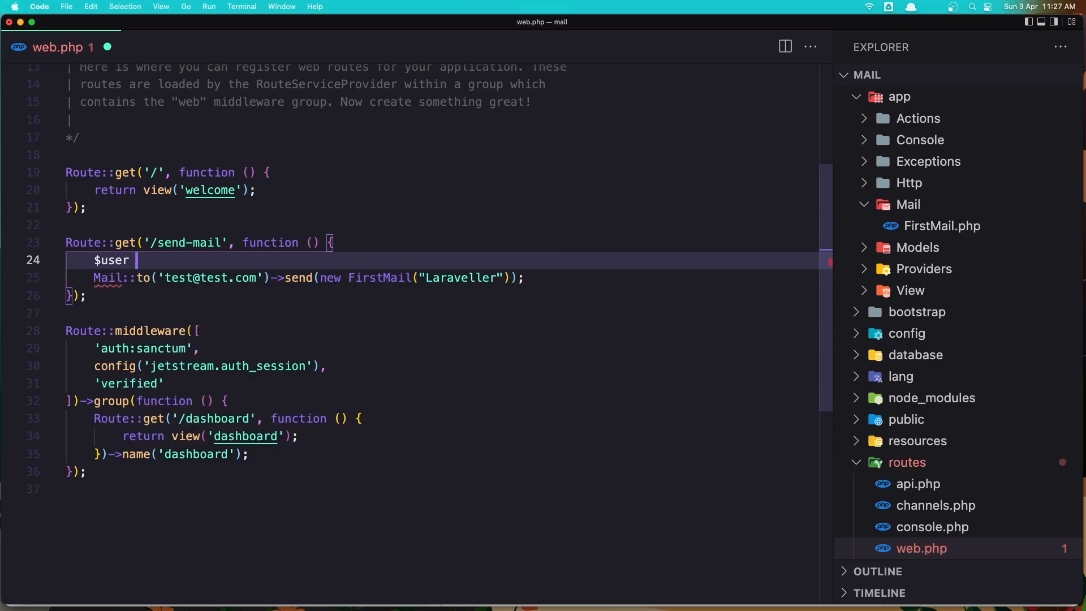
type("=")
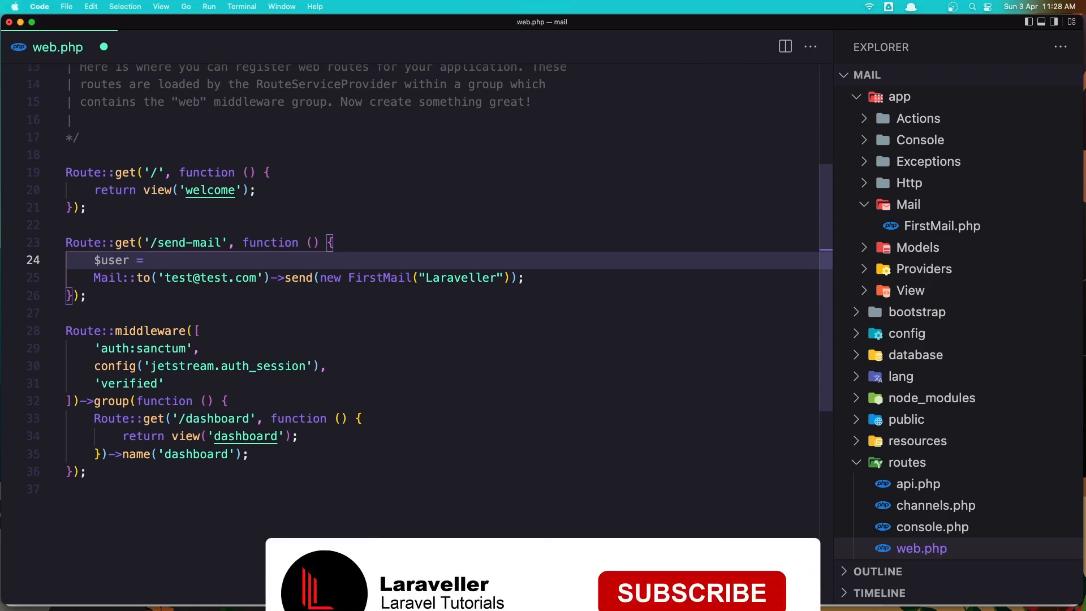
left_click(691, 593)
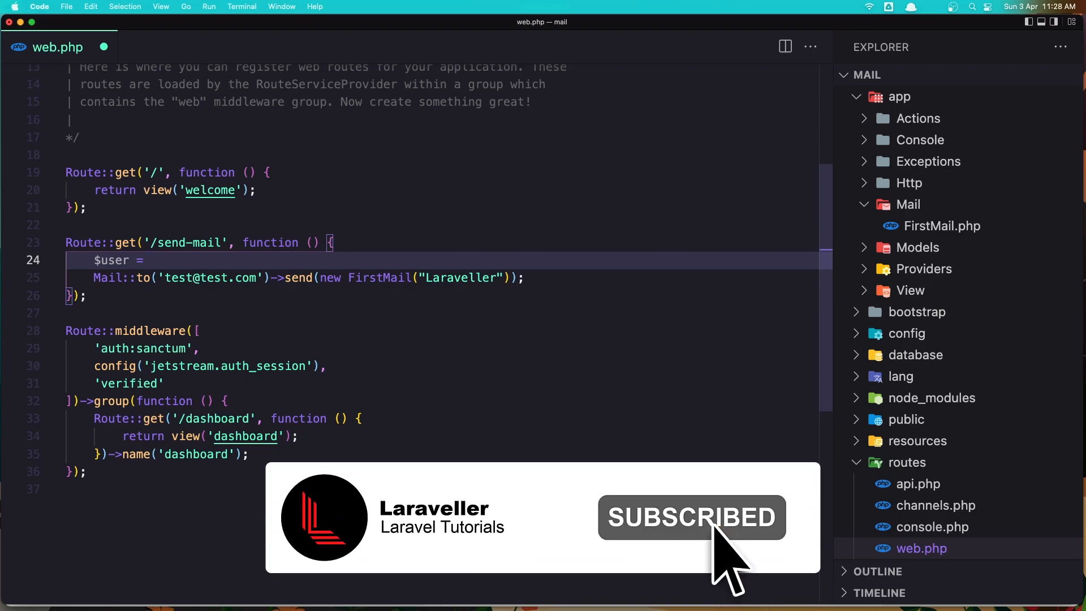
type("Au")
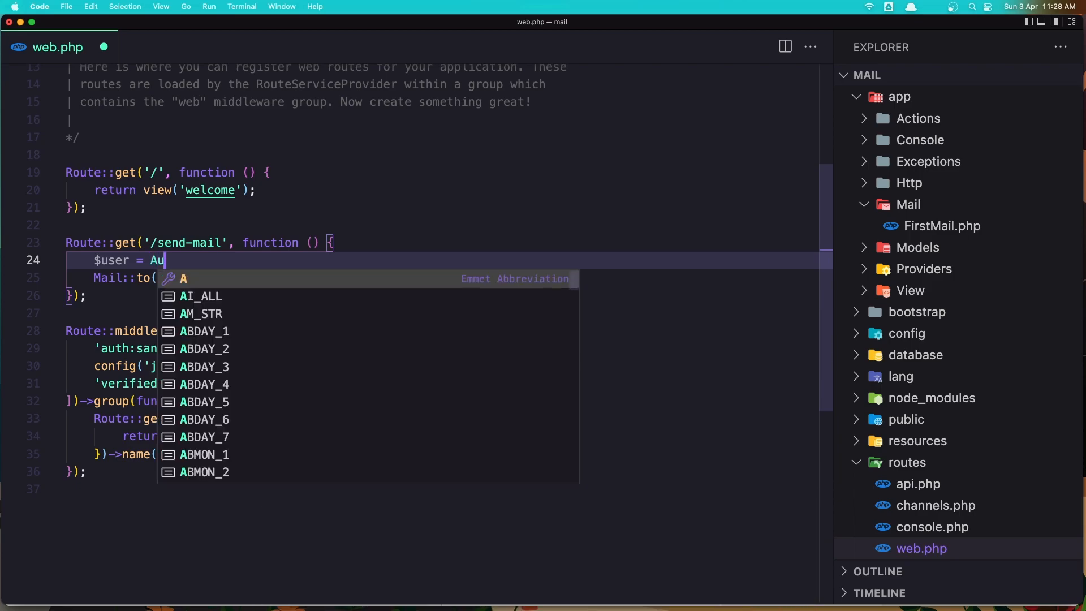
type("th::")
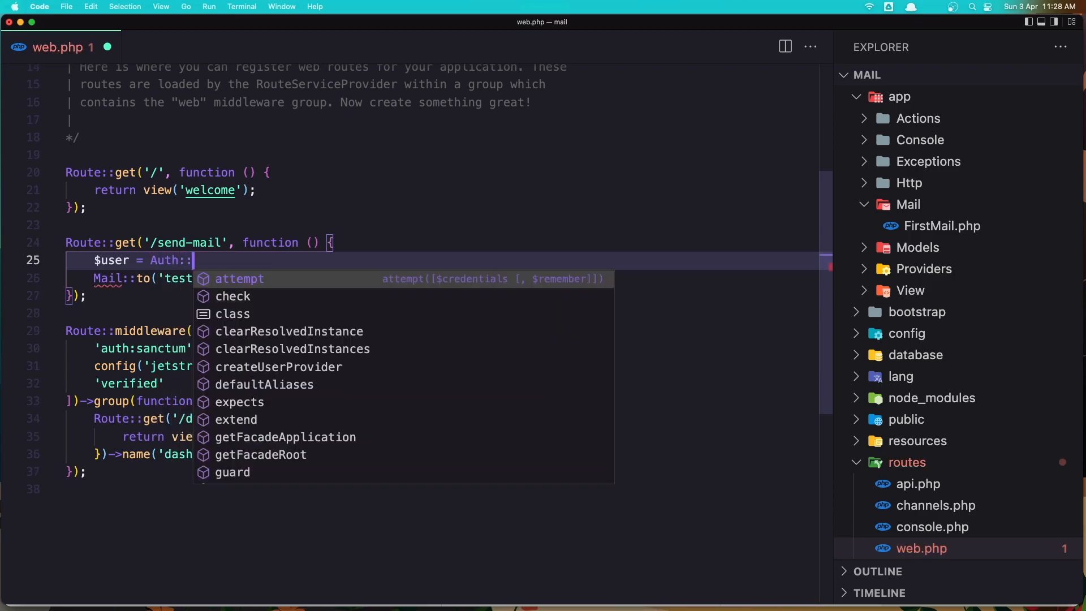
type("user();")
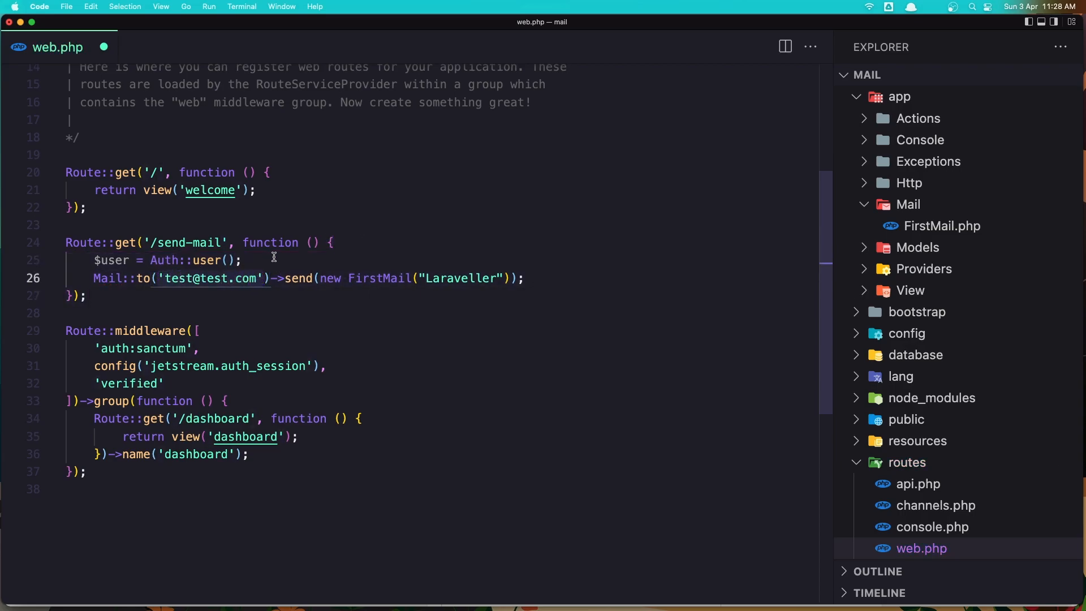
type("$")
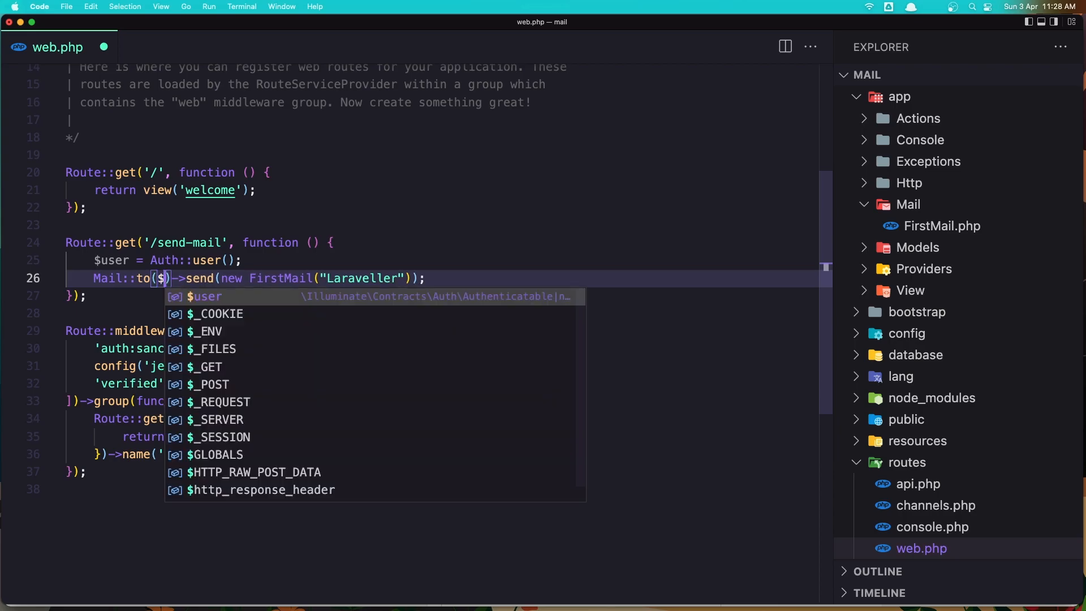
type("user->")
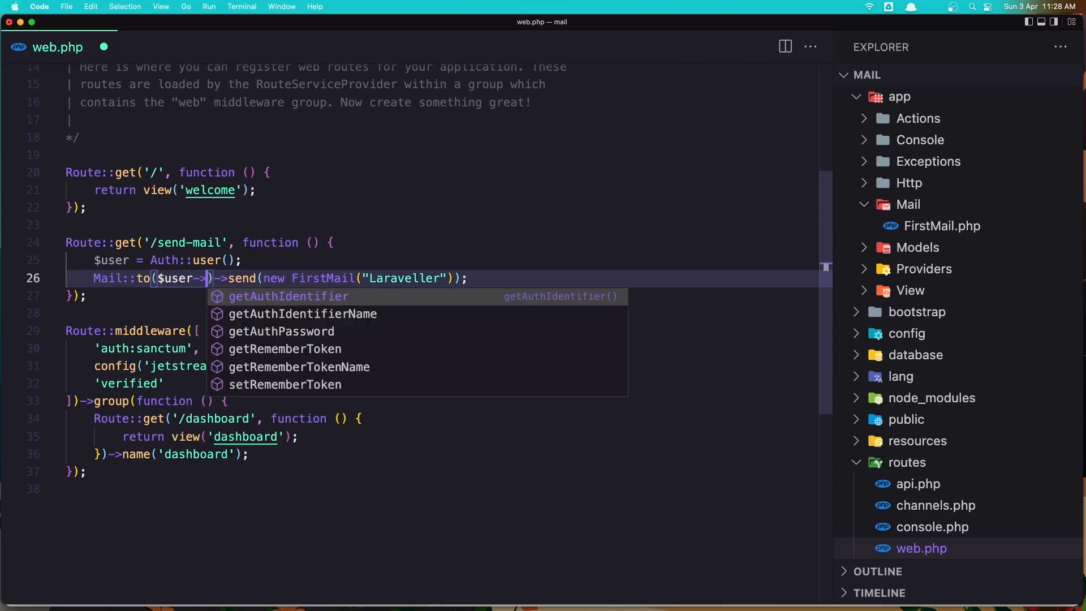
type("email")
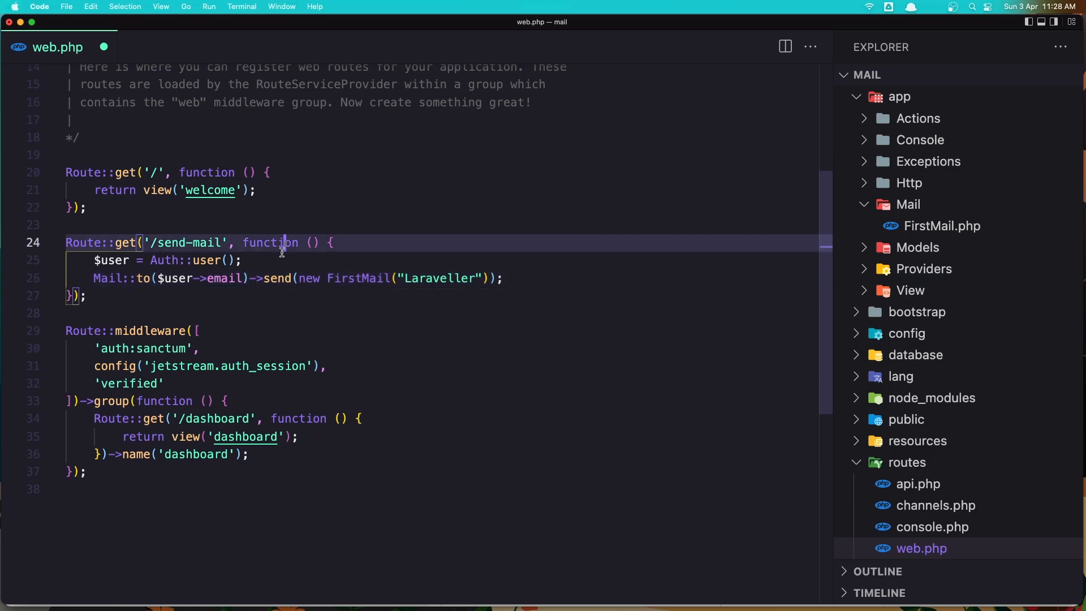
mouse_move(283, 332)
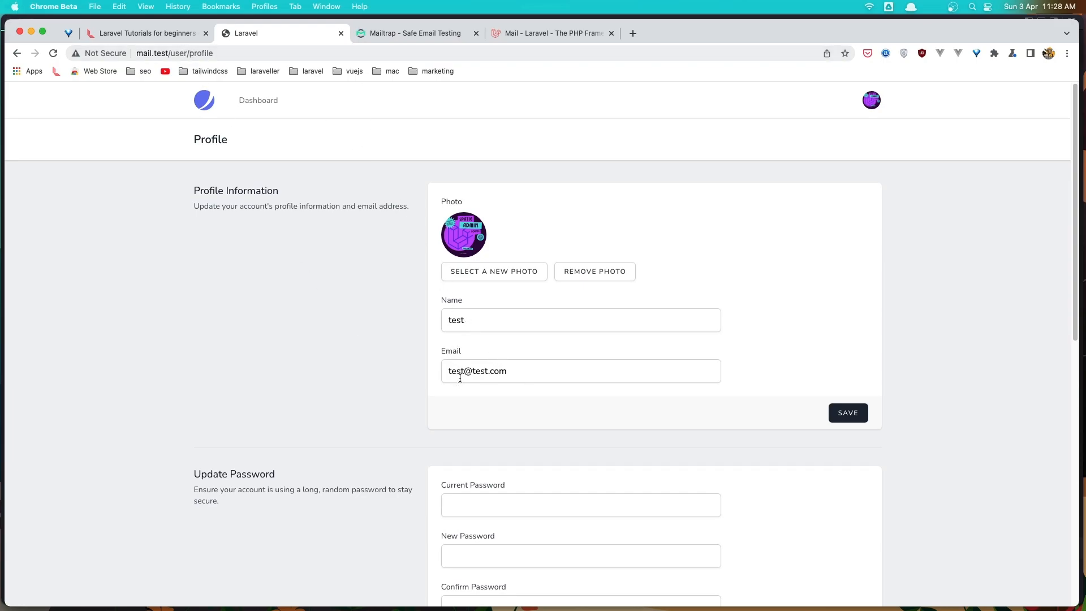
left_click(478, 371)
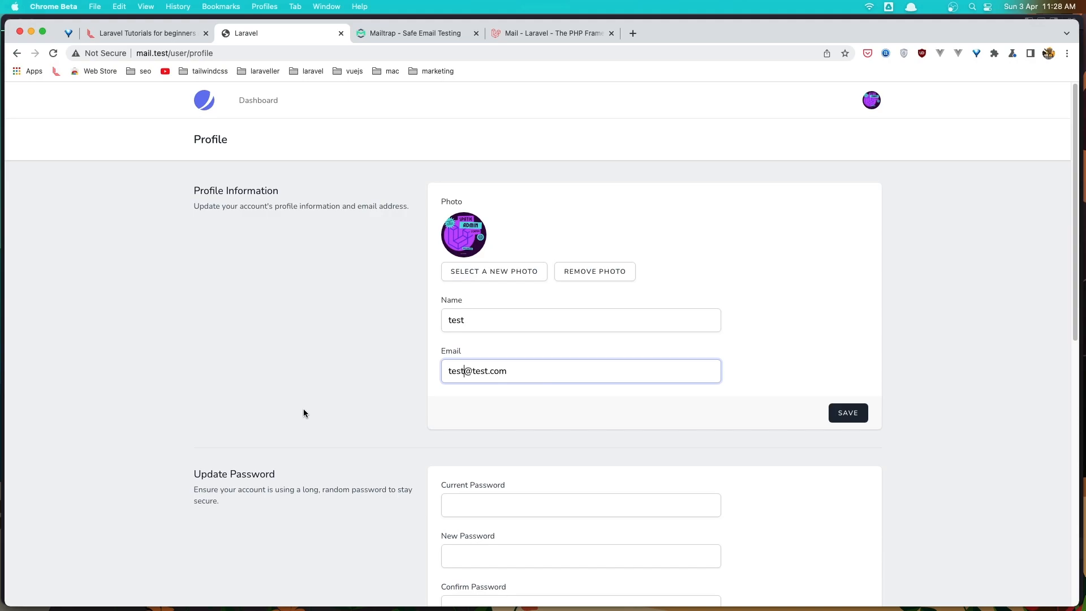
mouse_move(353, 400)
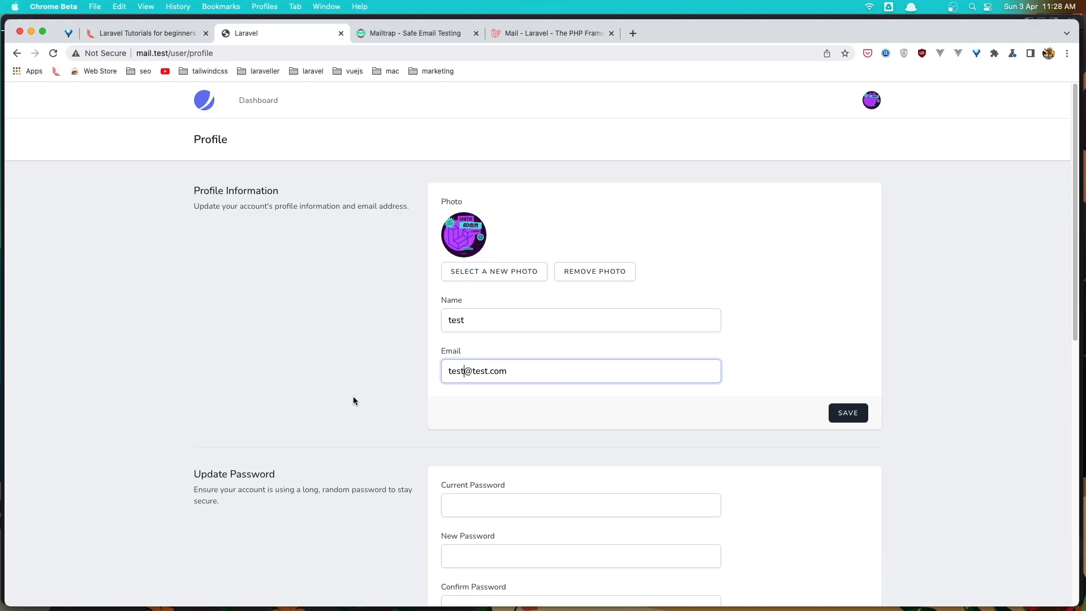
left_click(847, 413)
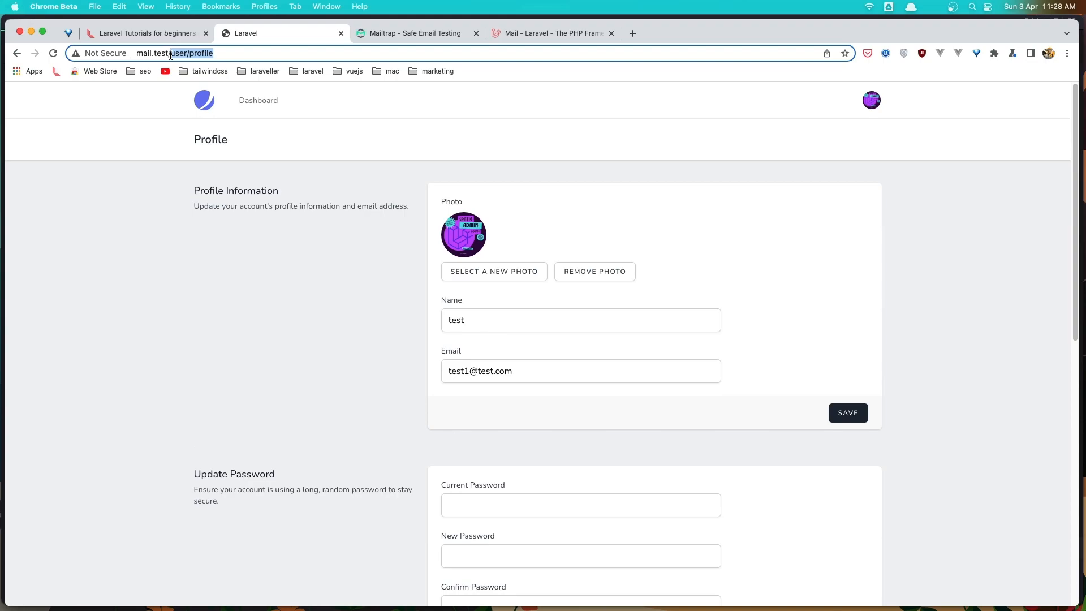
left_click(415, 32)
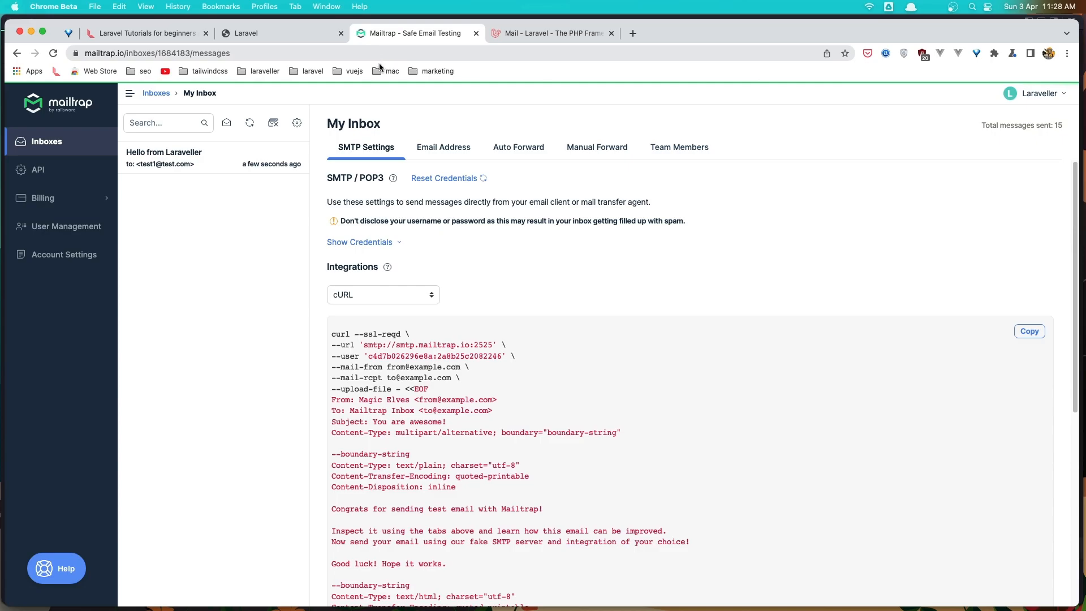
- Open the 'Hello from Laraveller' message and highlight test1 in its recipient
left_click(164, 157)
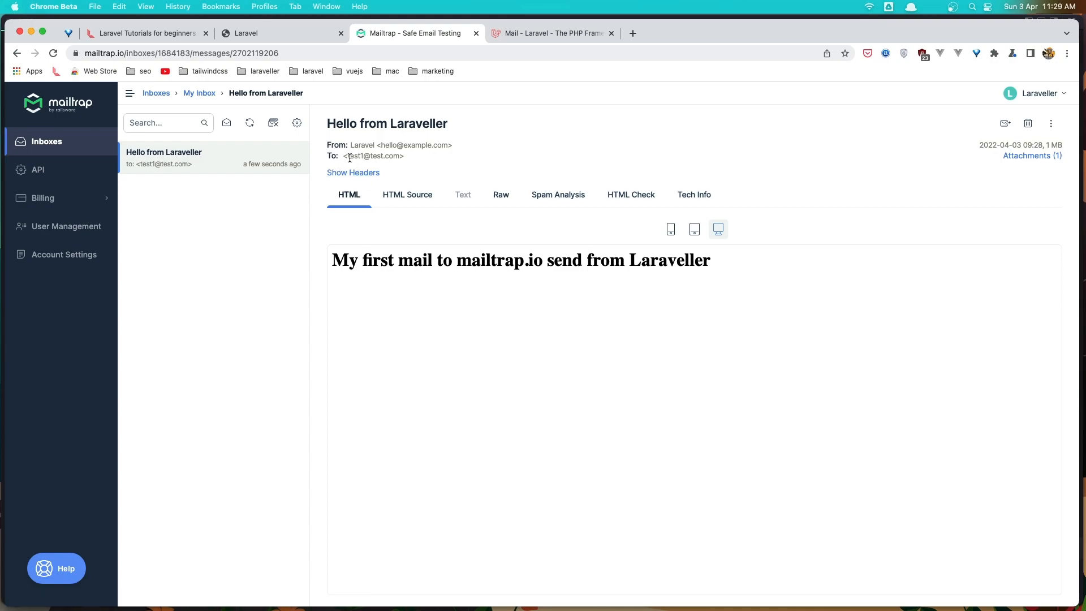
mouse_move(349, 156)
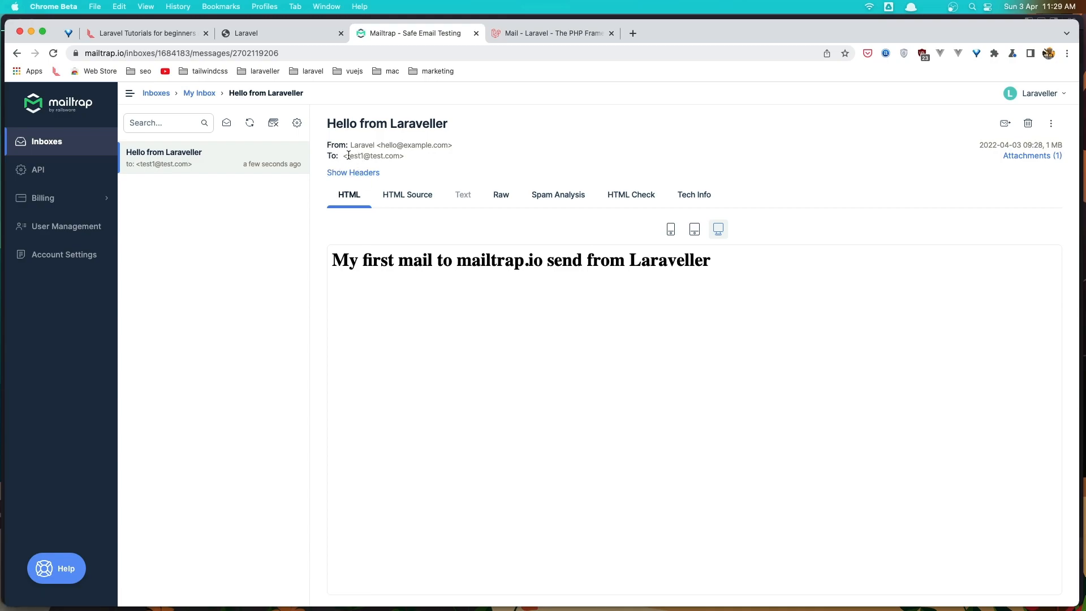
double_click(372, 155)
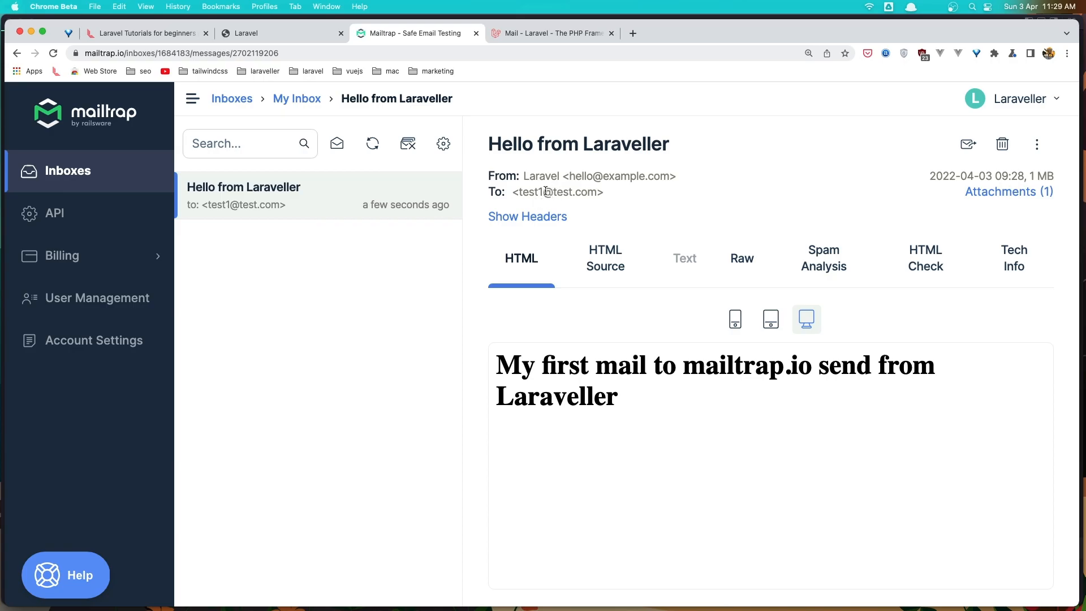
double_click(531, 192)
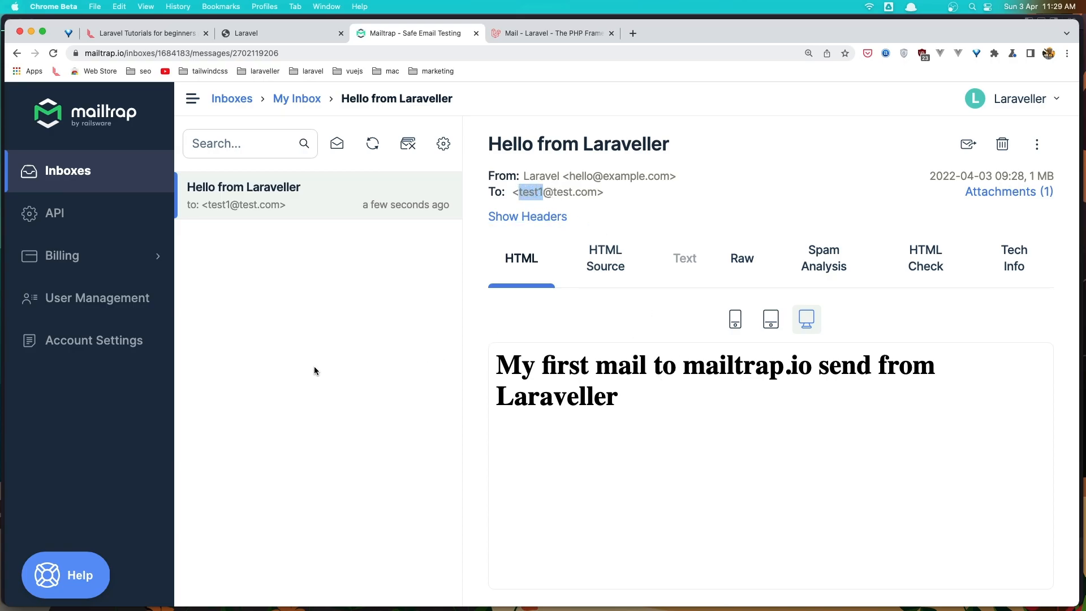
mouse_move(336, 349)
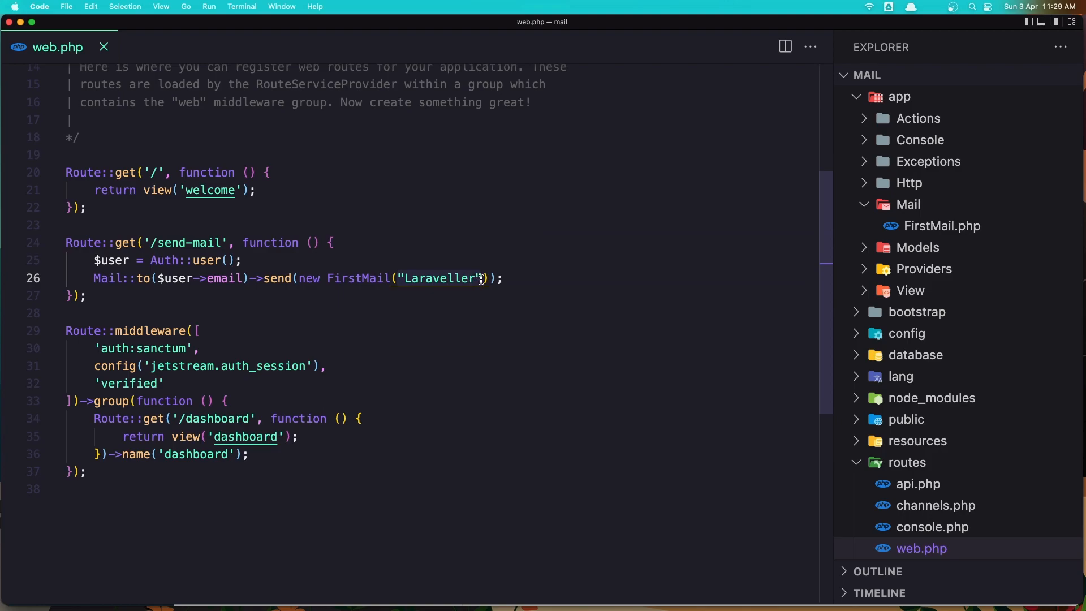
mouse_move(532, 383)
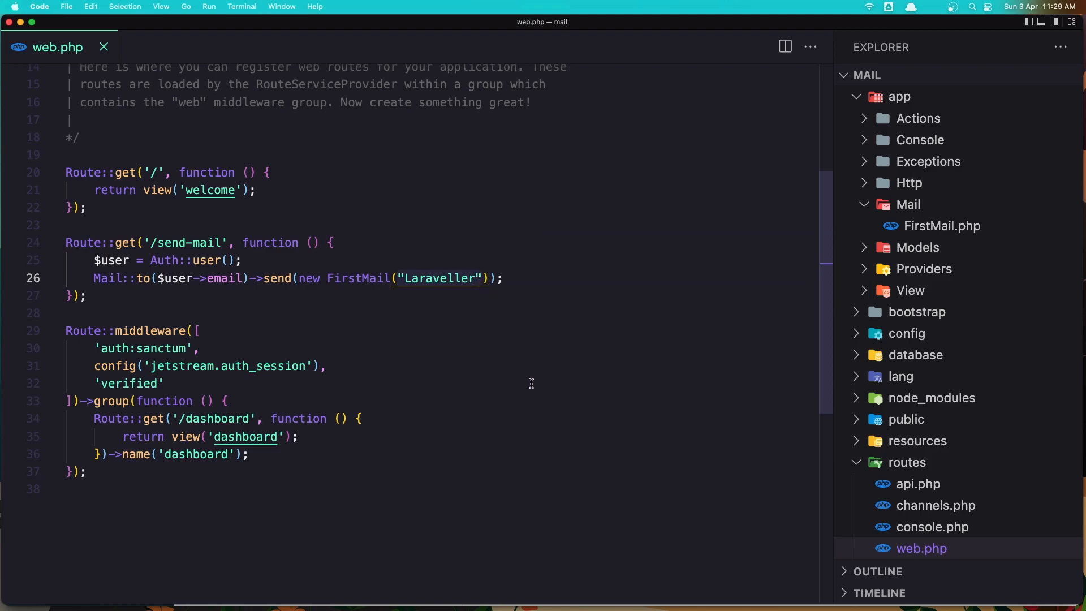
- Replace "Laraveller" with $user->name in new FirstMail(...) on line 26
type("$")
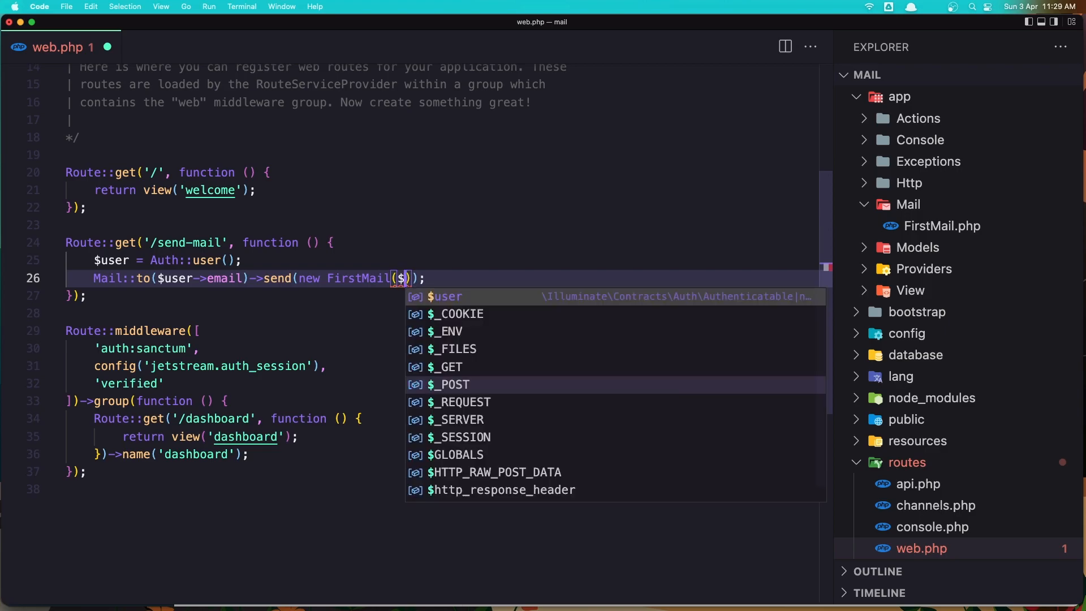
type("->n")
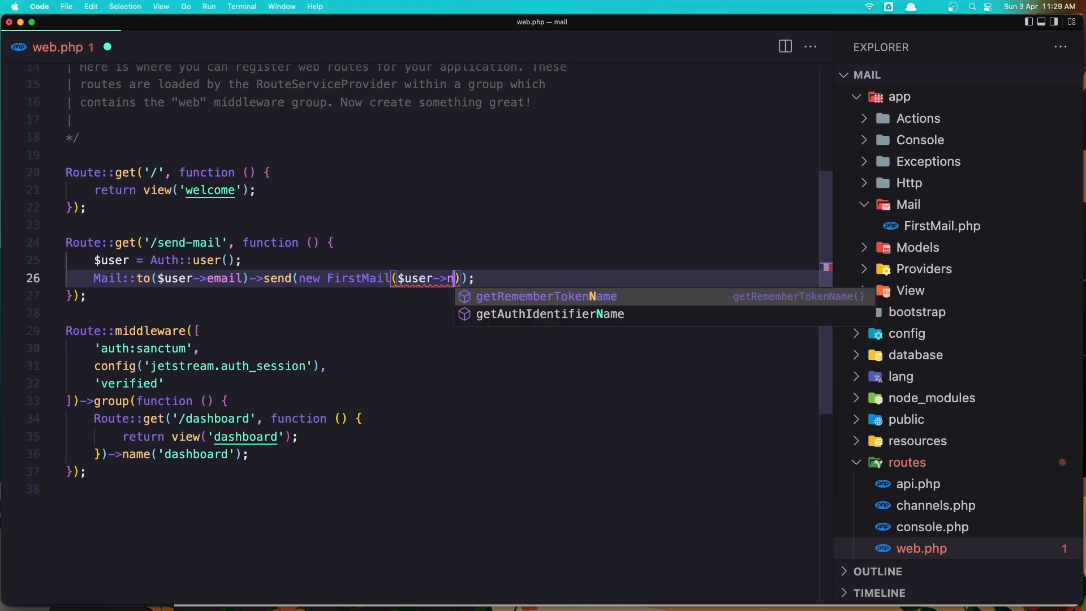
type("ame")
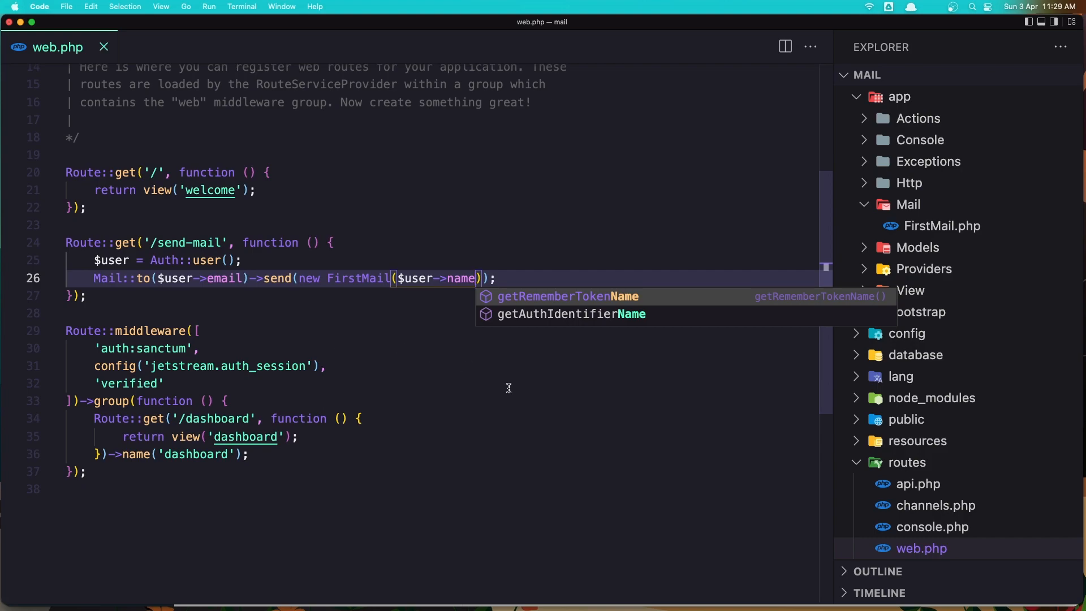
mouse_move(604, 419)
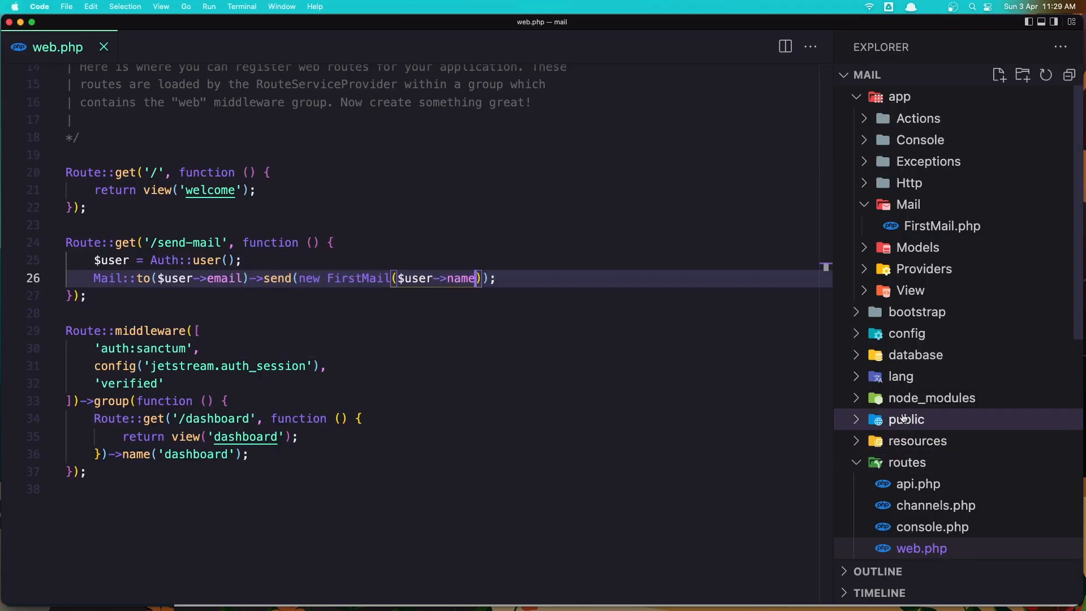
mouse_move(907, 333)
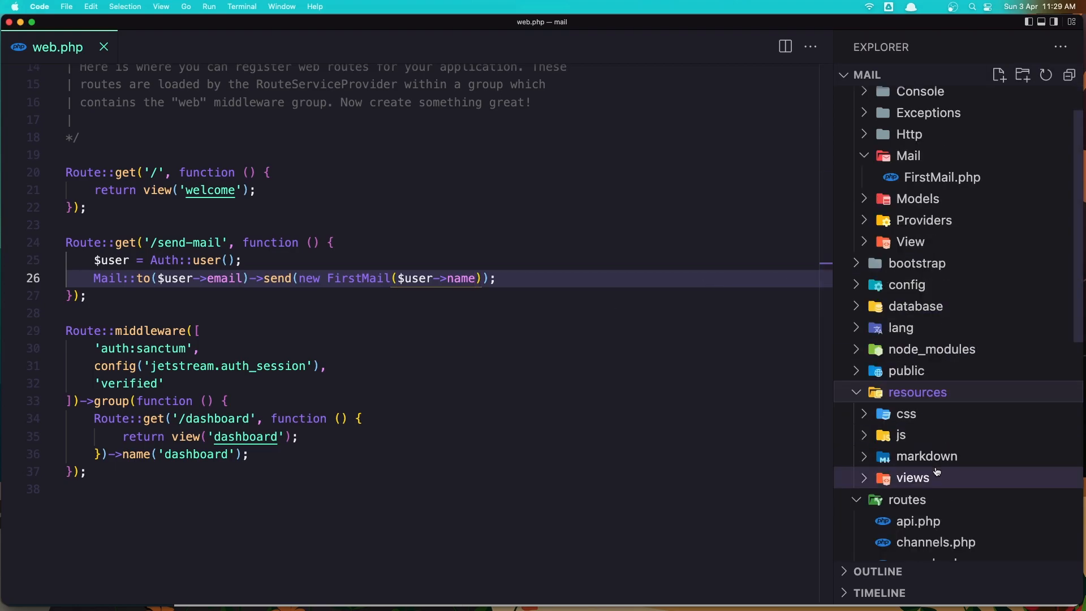
- Open resources/views/mails/first-mail.blade.php and add a new line after the h1 heading
left_click(913, 478)
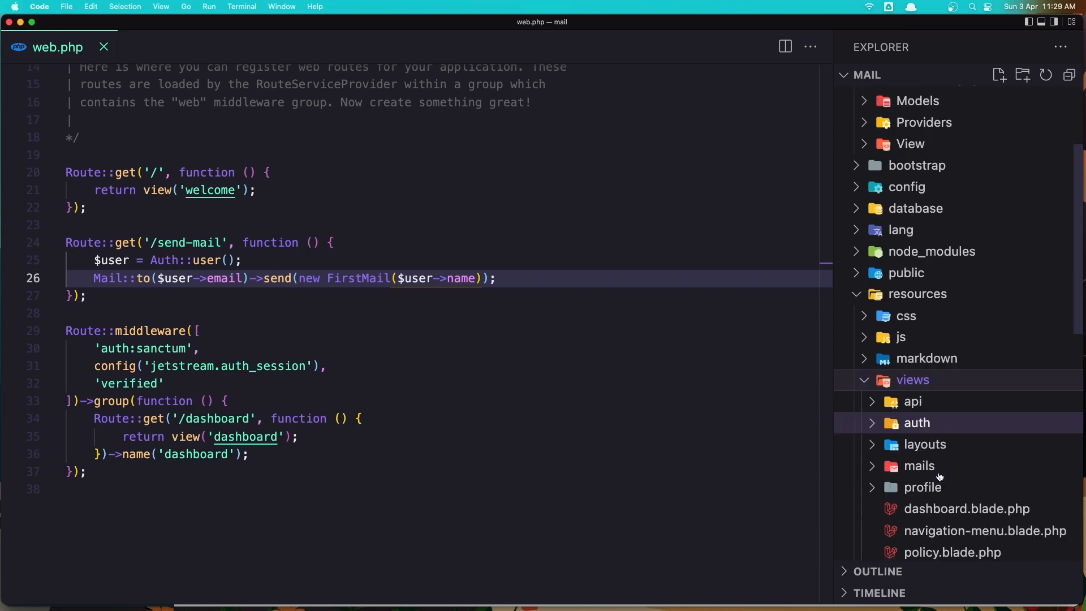
left_click(919, 465)
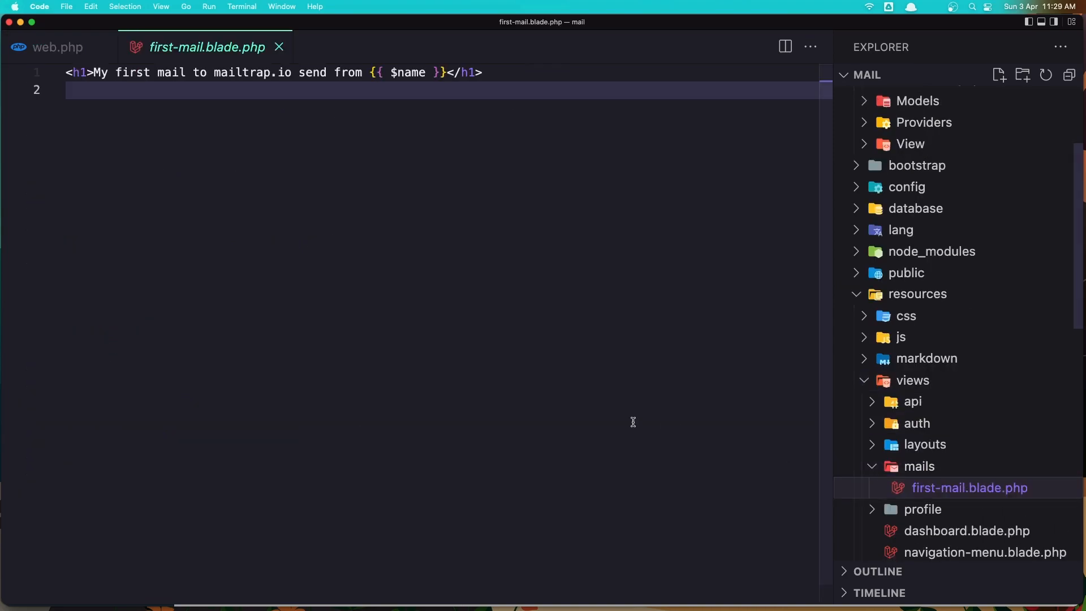
mouse_move(660, 415)
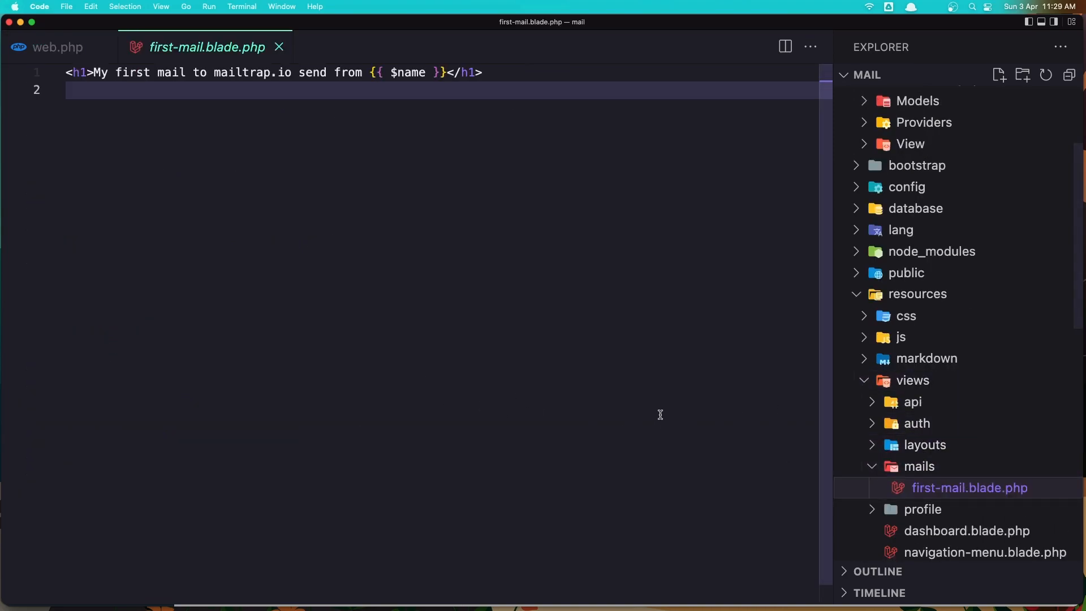
mouse_move(538, 377)
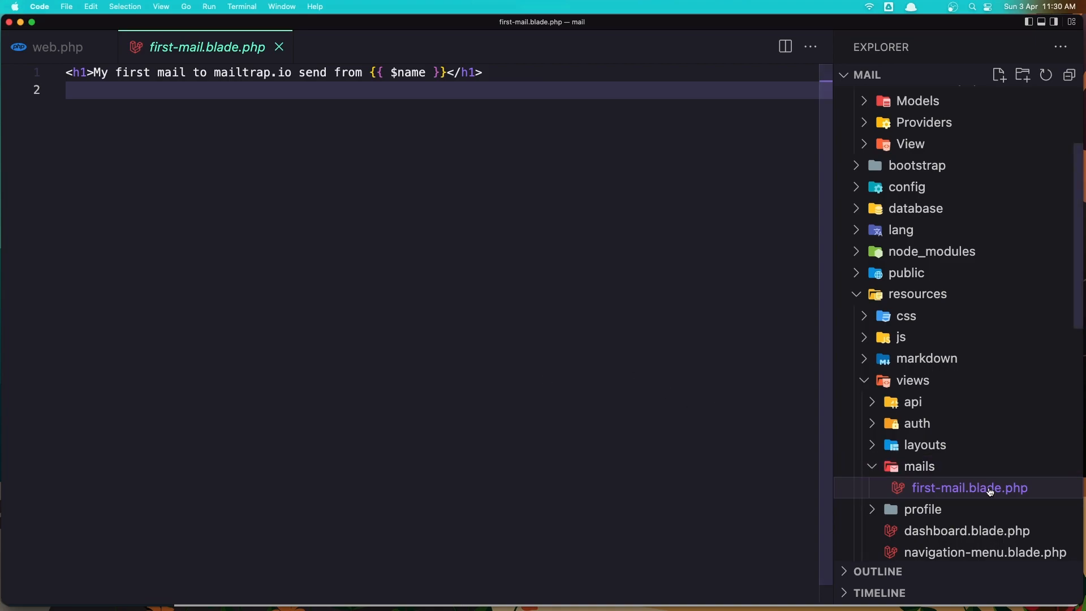
mouse_move(526, 66)
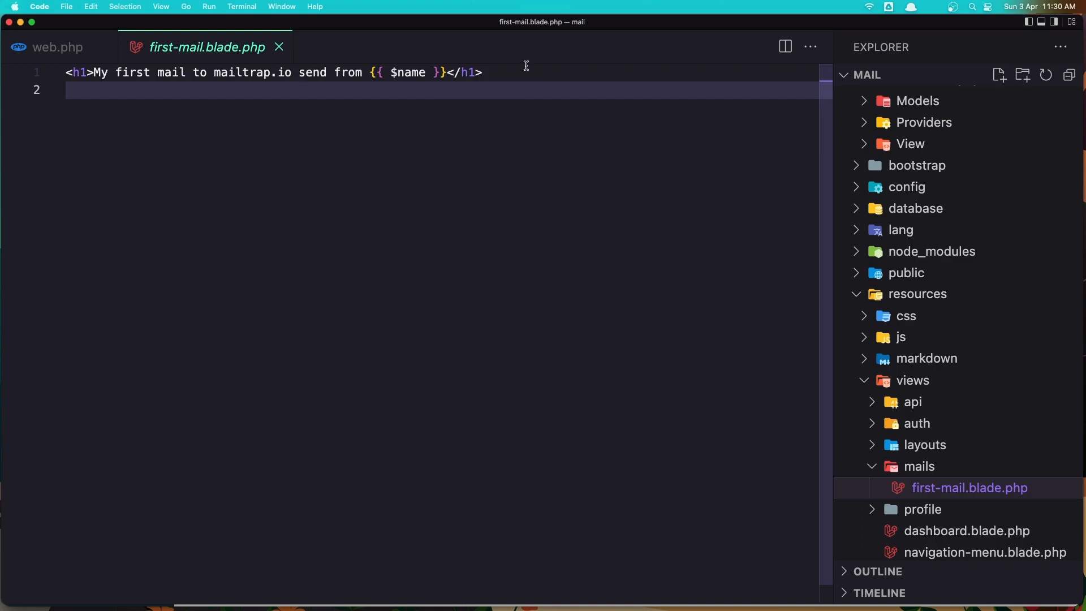
left_click(485, 73)
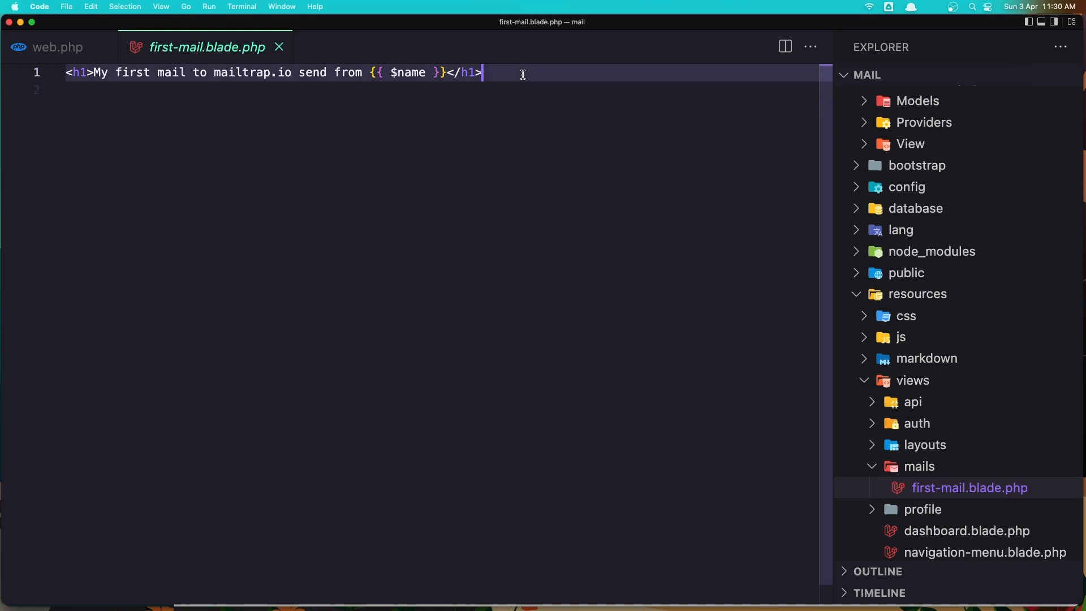
key("enter")
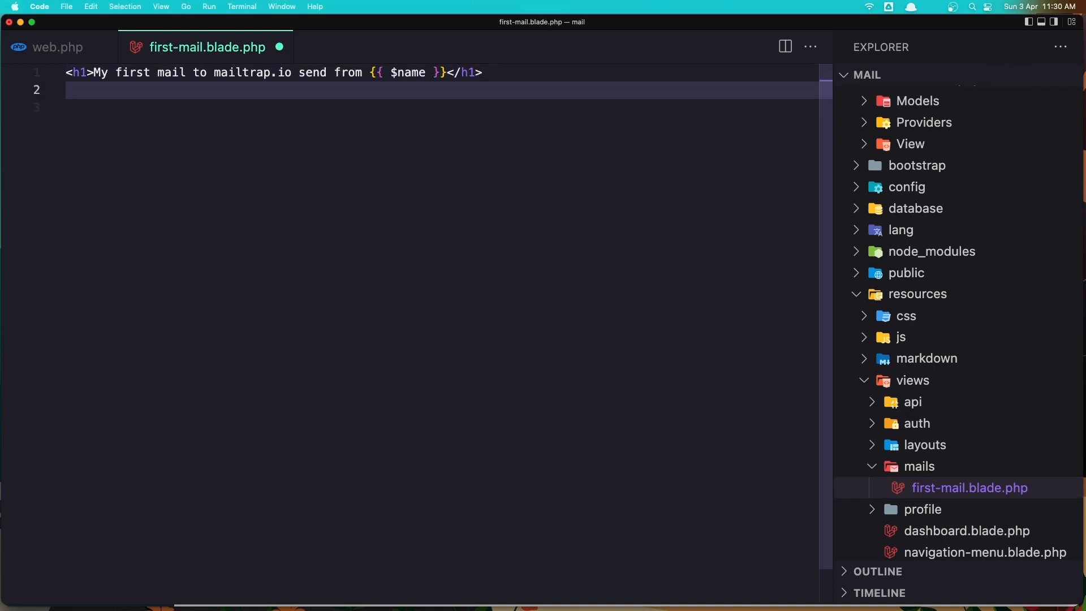
- Type a partial image tag whose src begins {{ $message->embe }}
type("<")
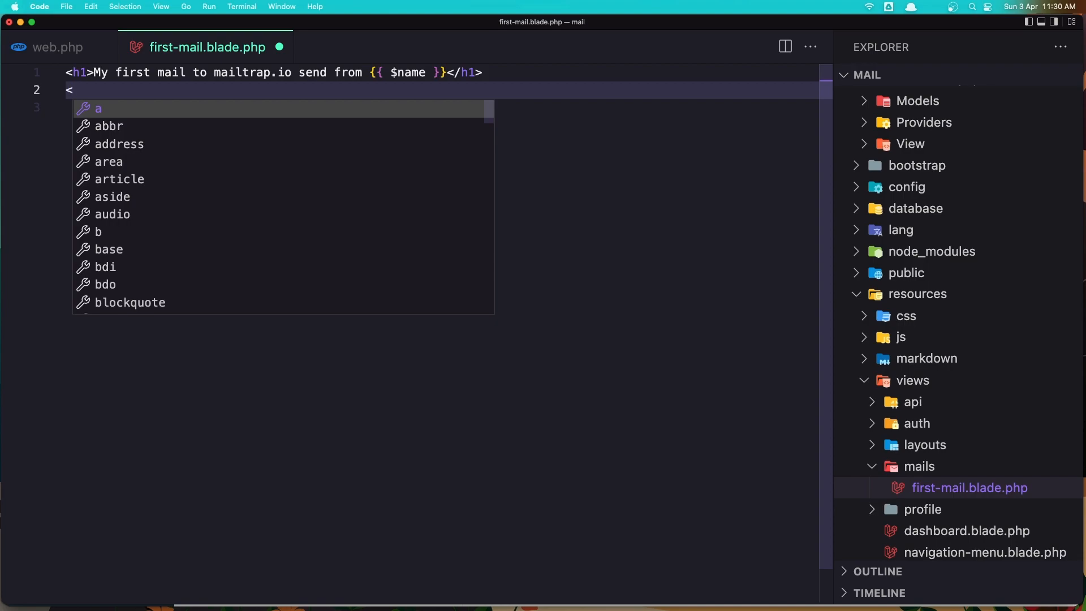
type("img")
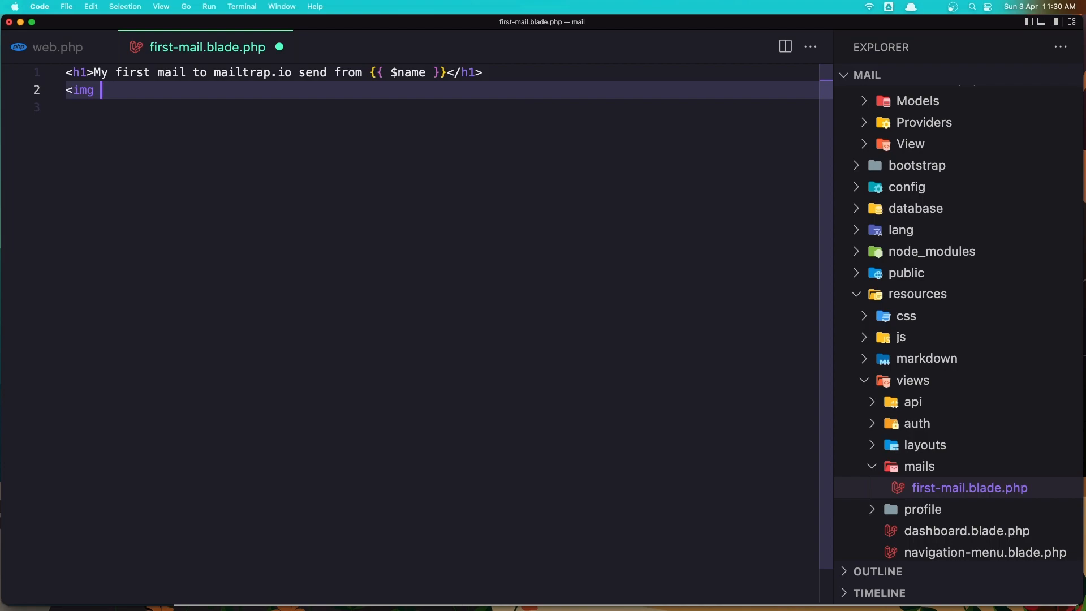
type("src=\"{{")
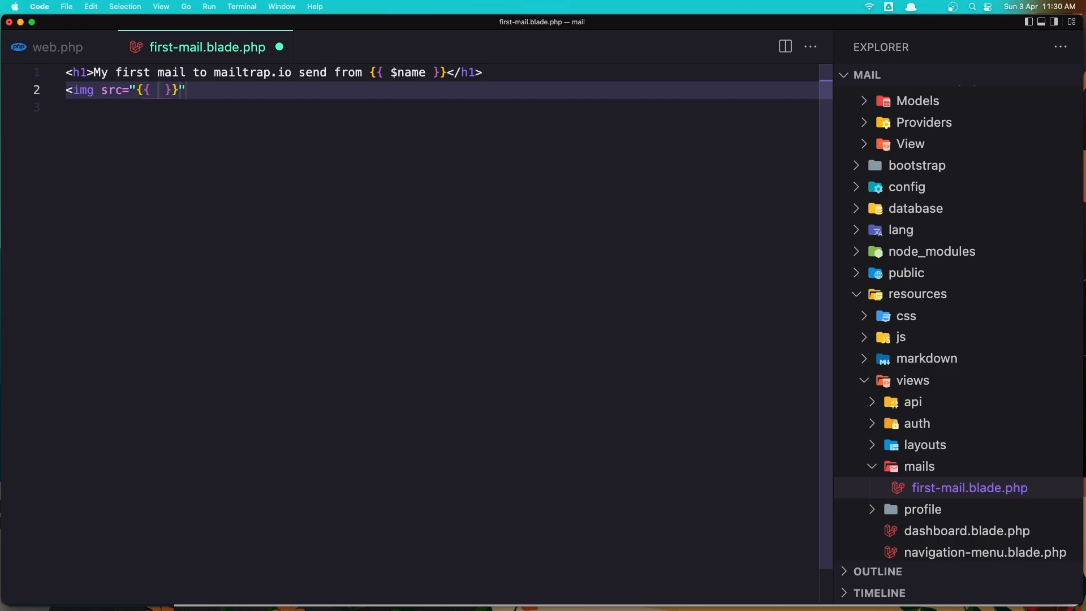
type("$mes")
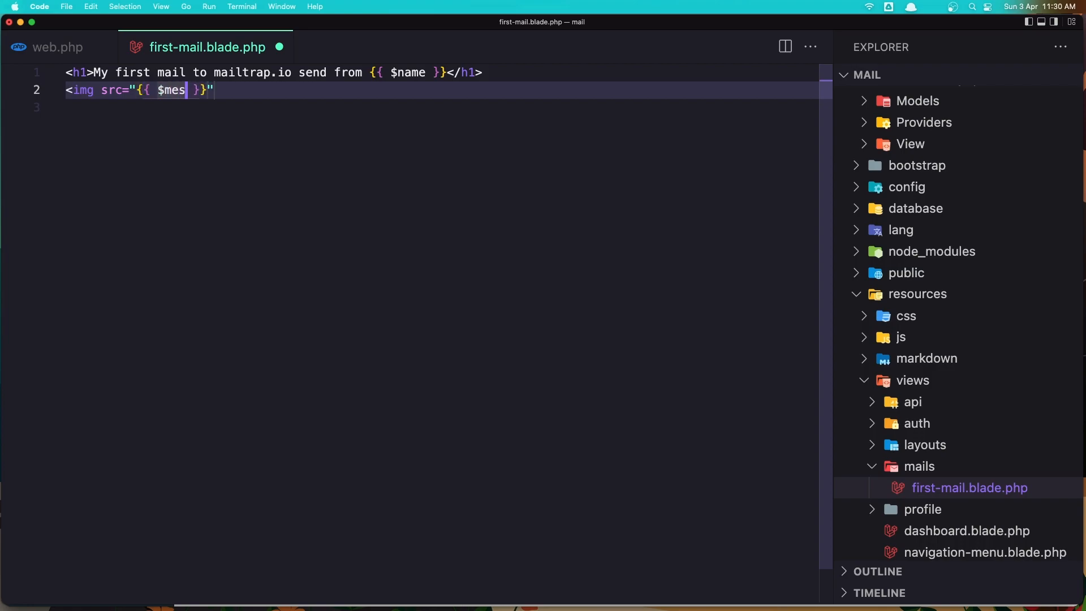
type("age")
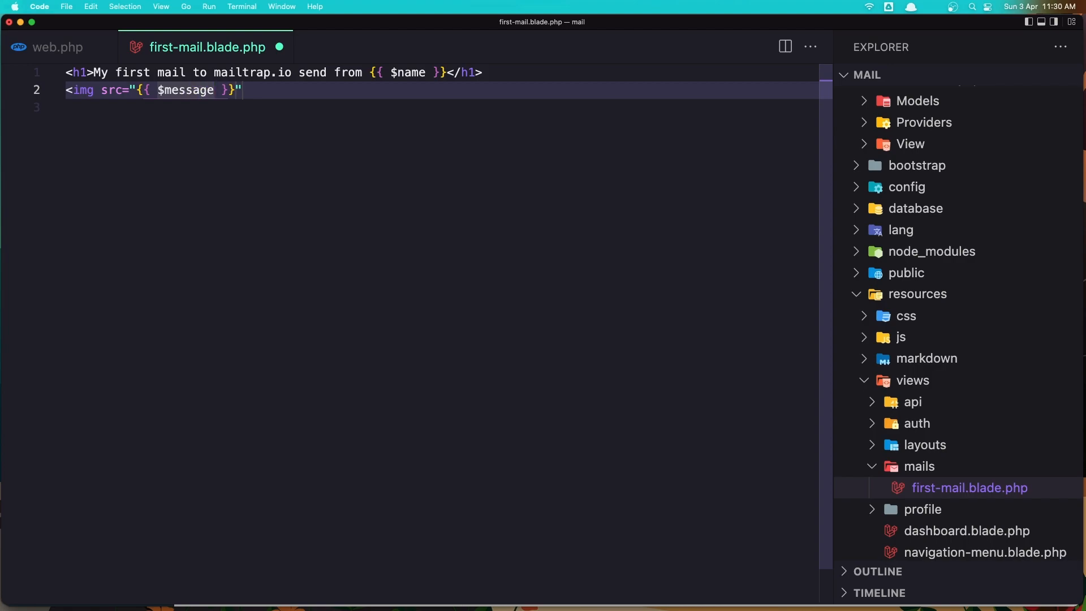
type("->")
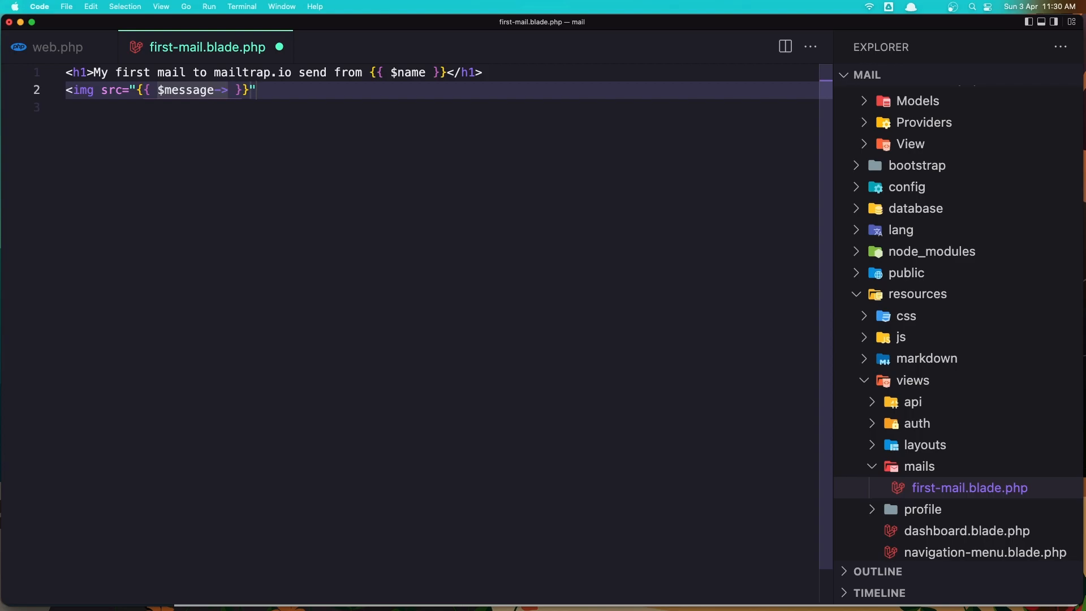
type("embe")
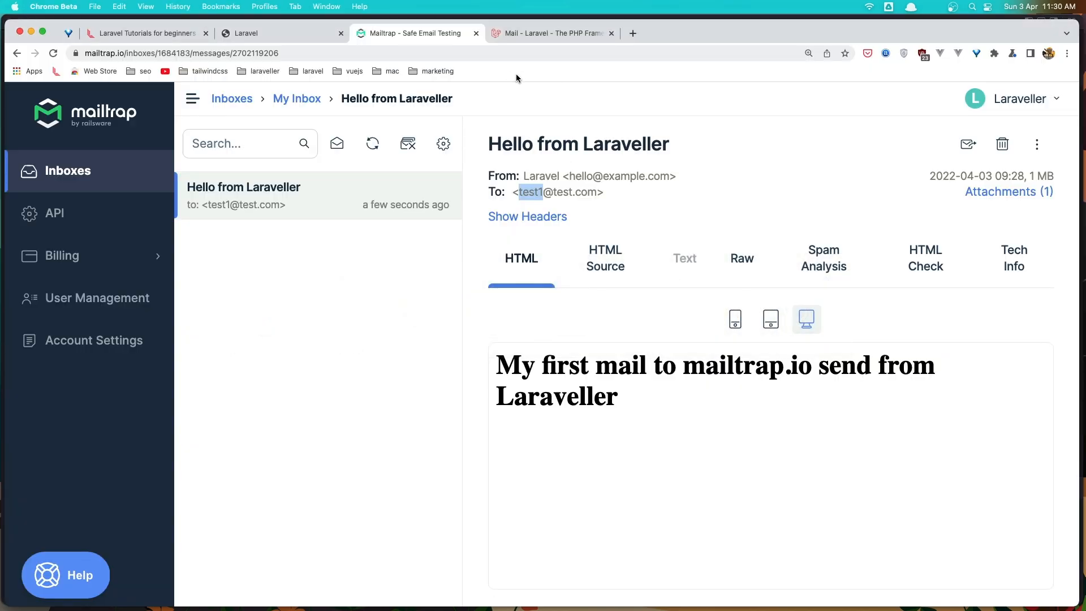
- Study the Laravel docs' Inline Attachments example using $message->embed($pathToImage)
left_click(551, 34)
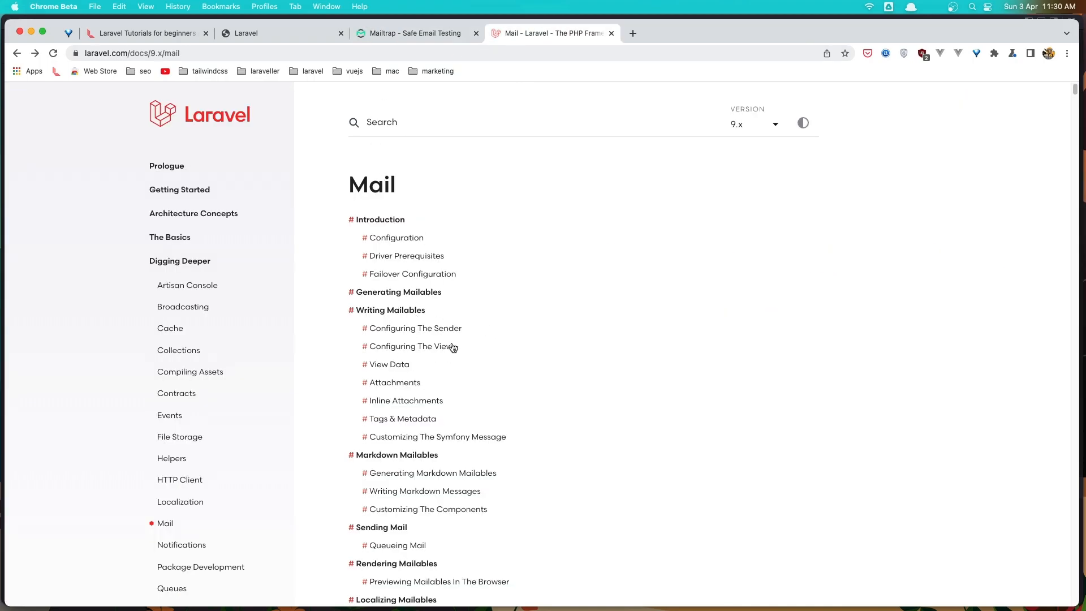
mouse_move(319, 172)
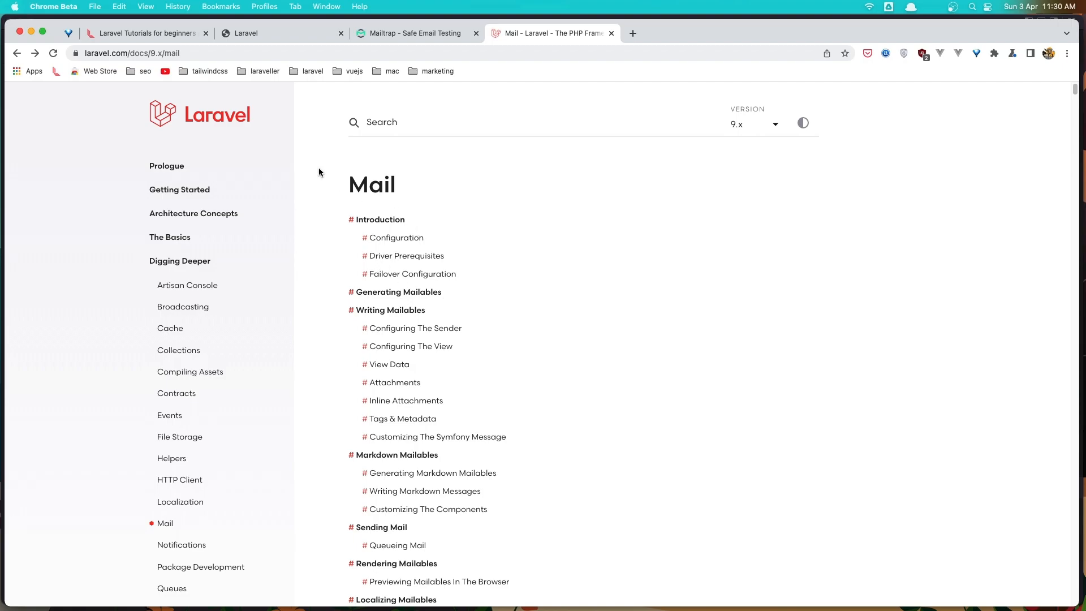
mouse_move(494, 391)
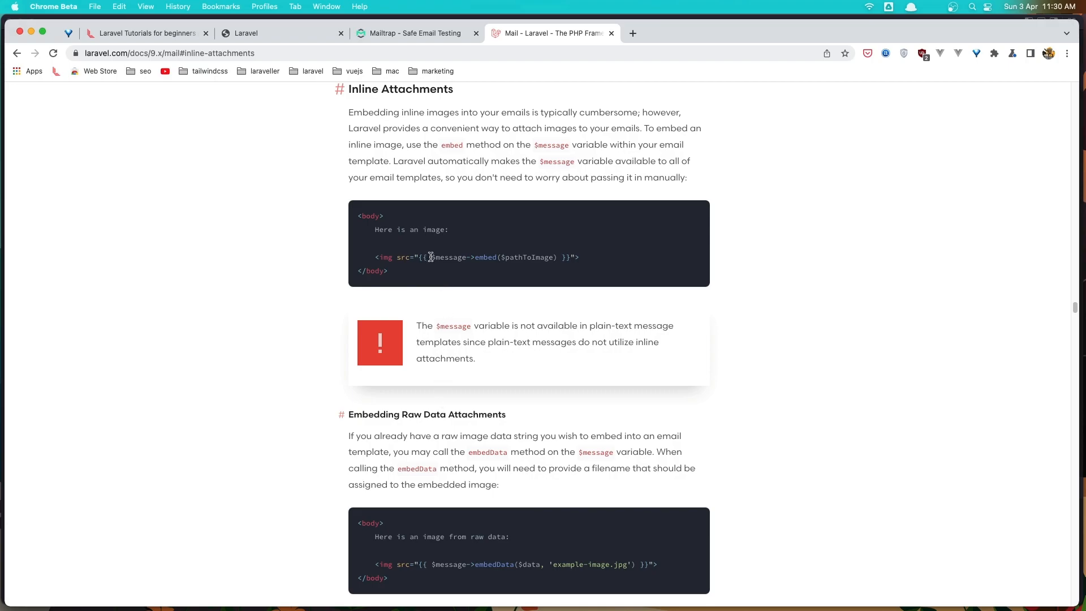
double_click(447, 257)
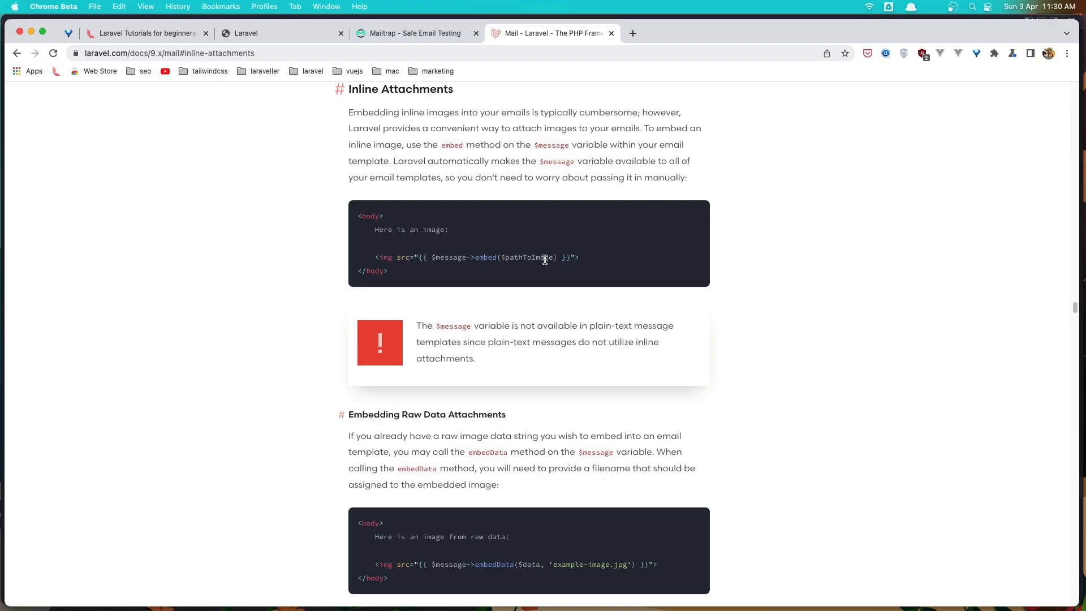
double_click(530, 257)
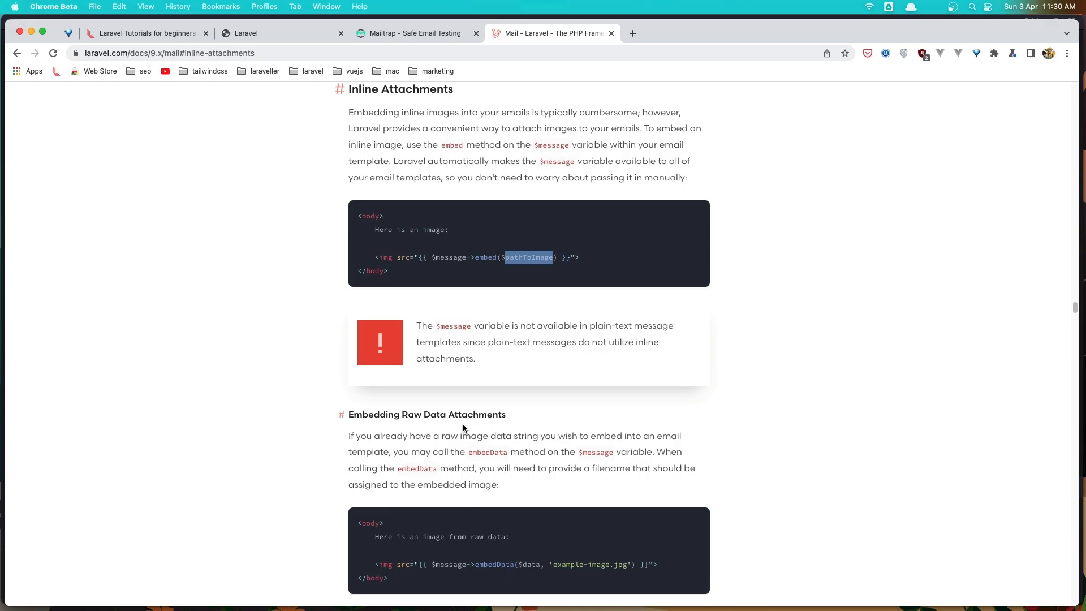
scroll("down", 3)
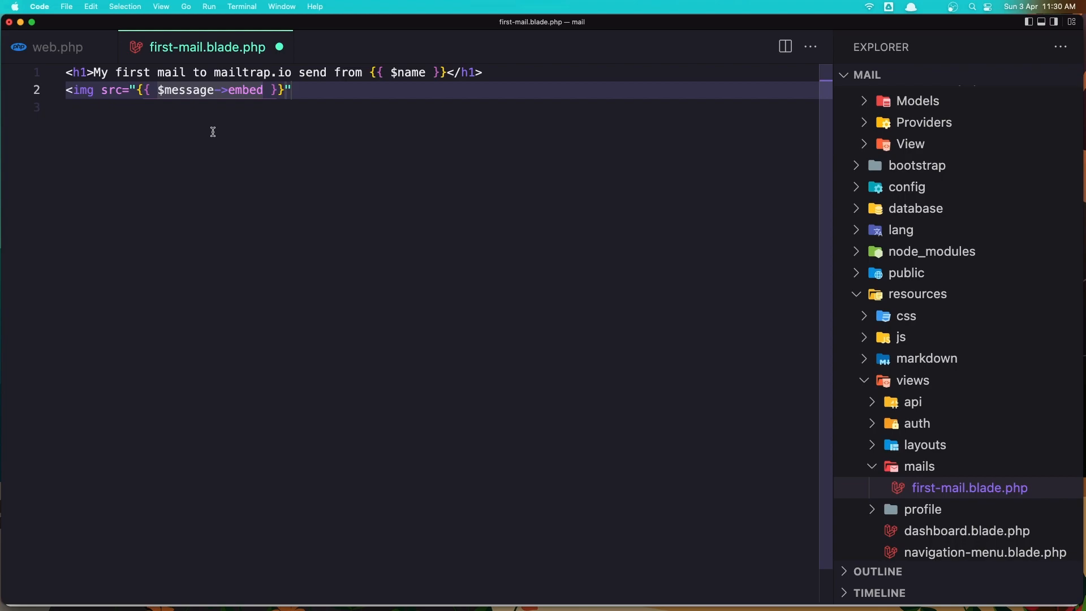
- Set the img src to $message->embed(public_path().'/episode-1.png') in first-mail.blade.php
type("()")
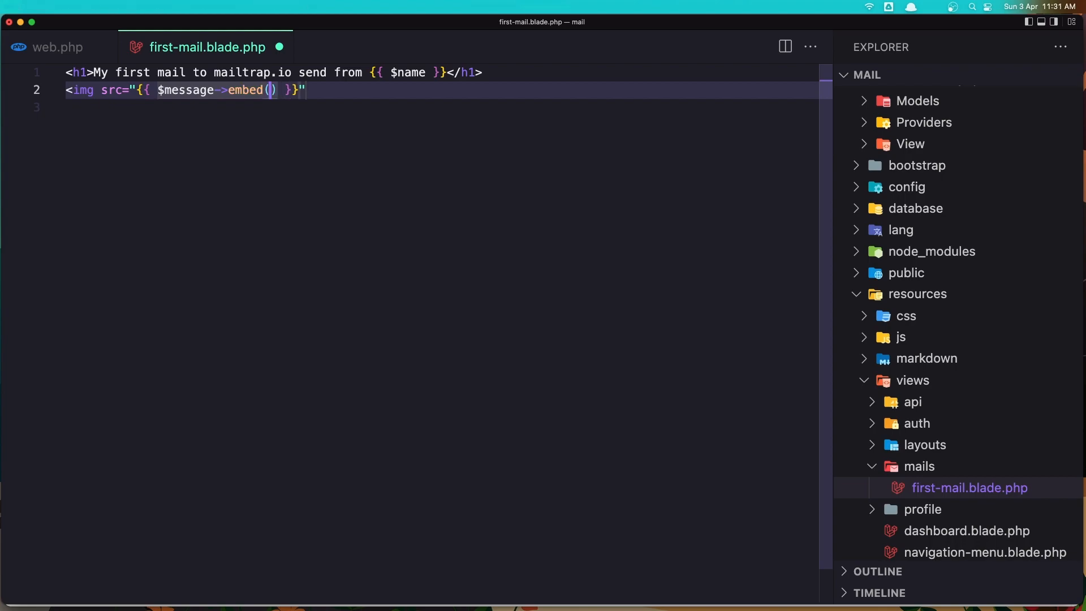
key("cmd+tab")
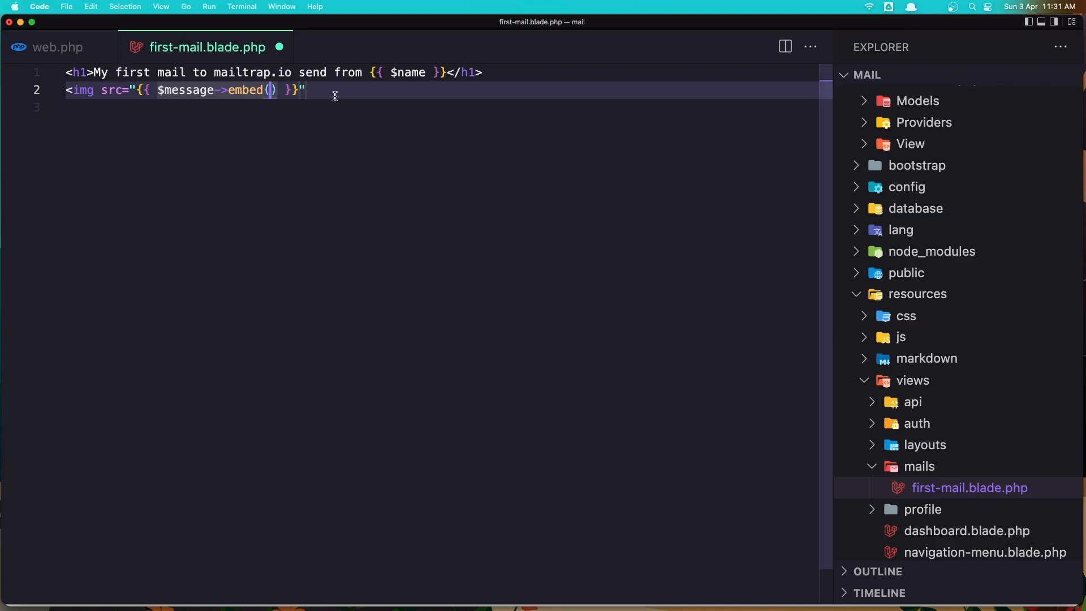
mouse_move(393, 184)
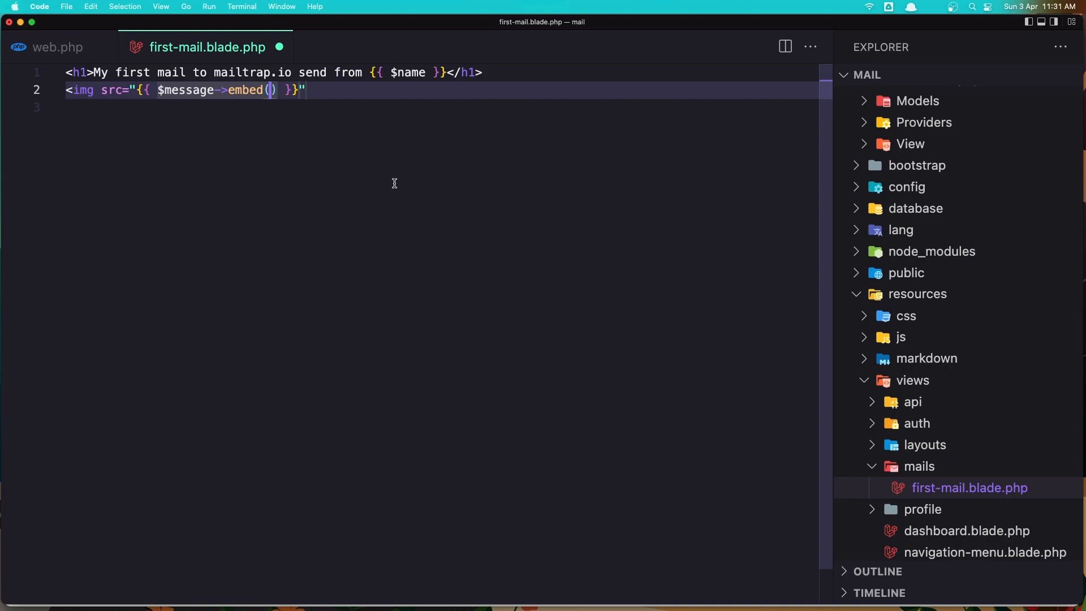
type("pub")
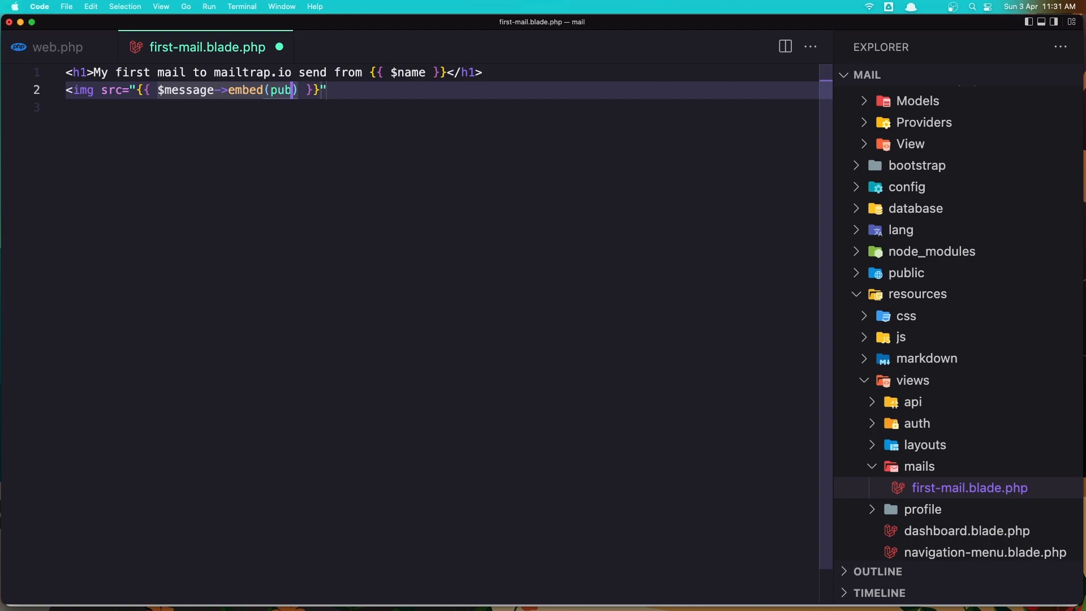
type("l")
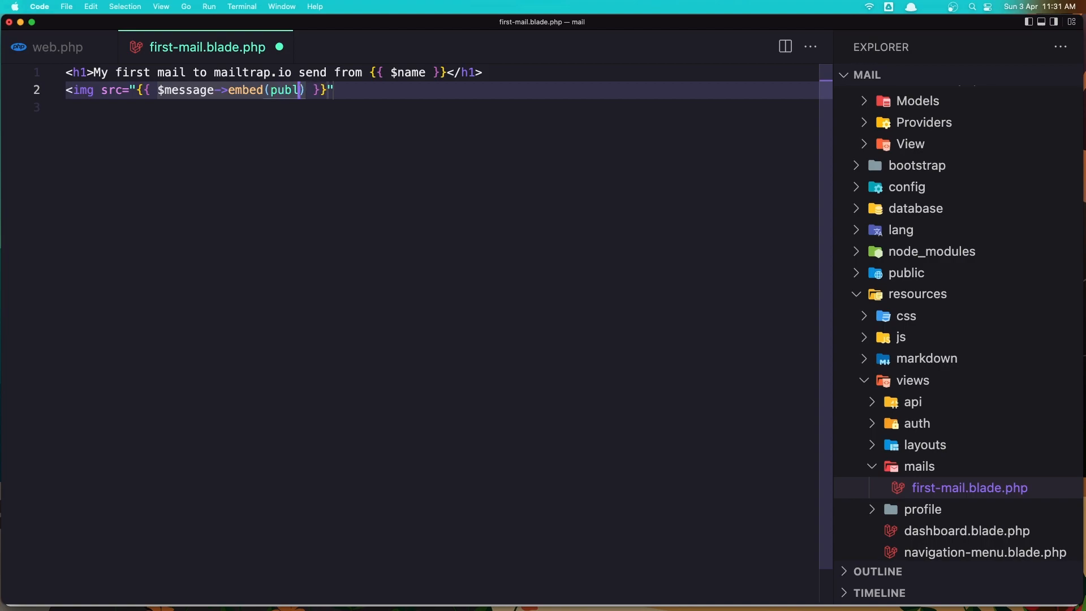
type("ic_path(")
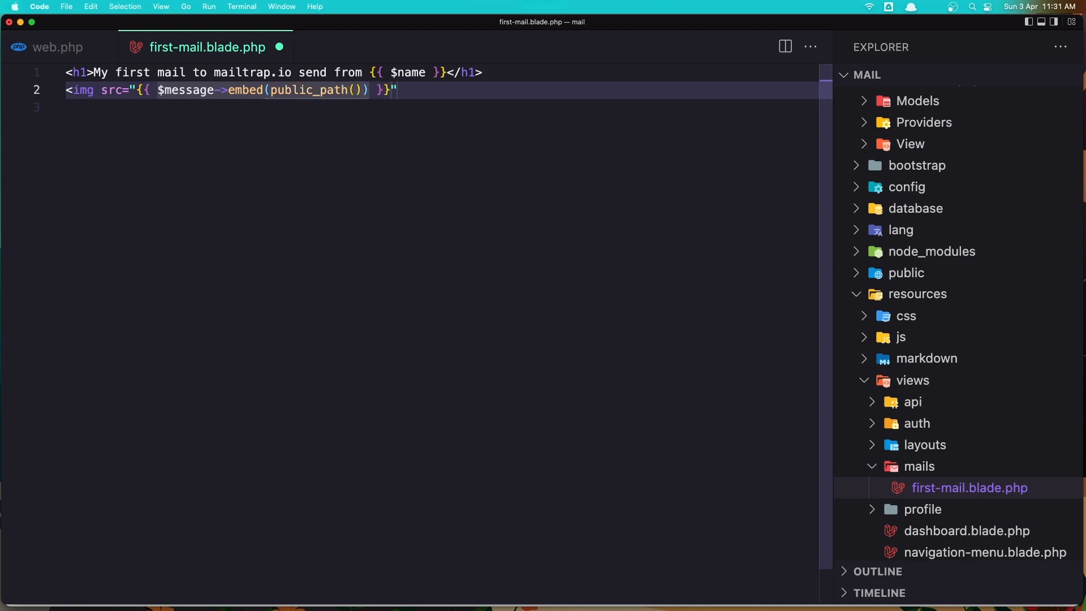
type(".")
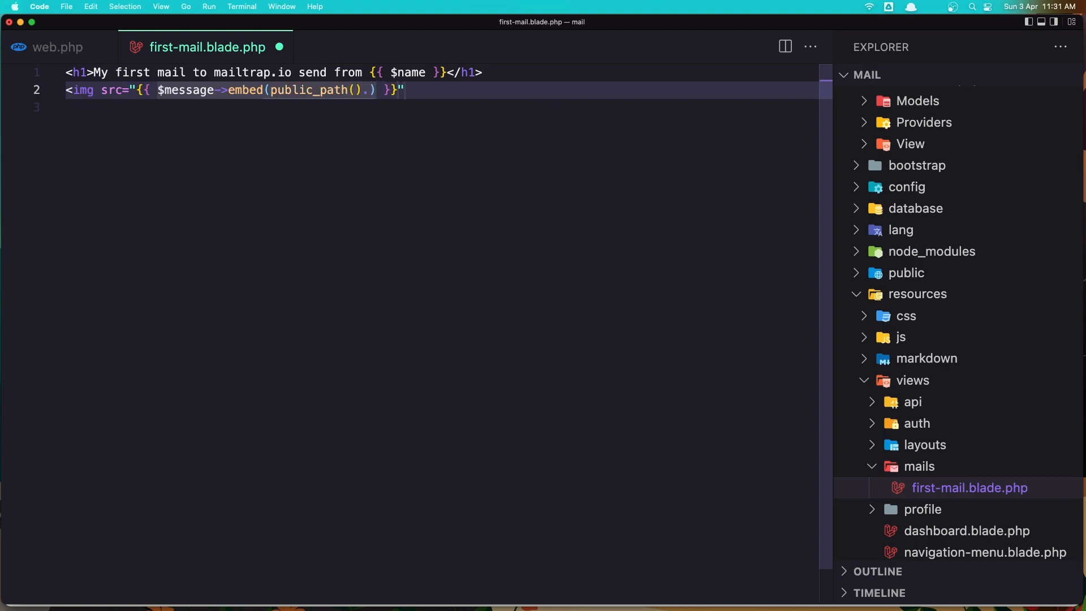
type("'/'")
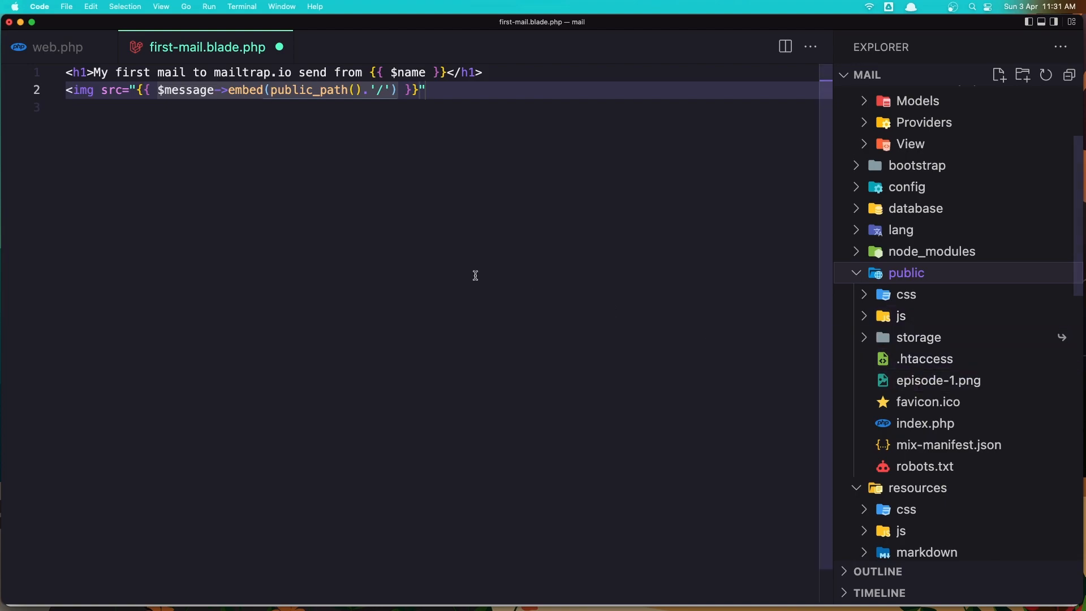
type("e")
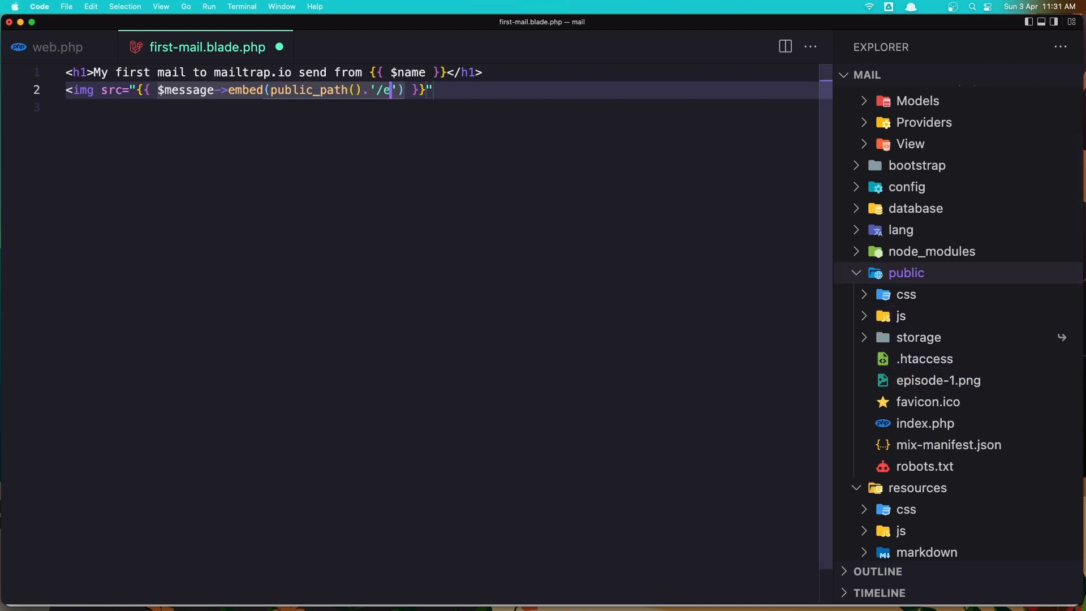
type("pisode-1")
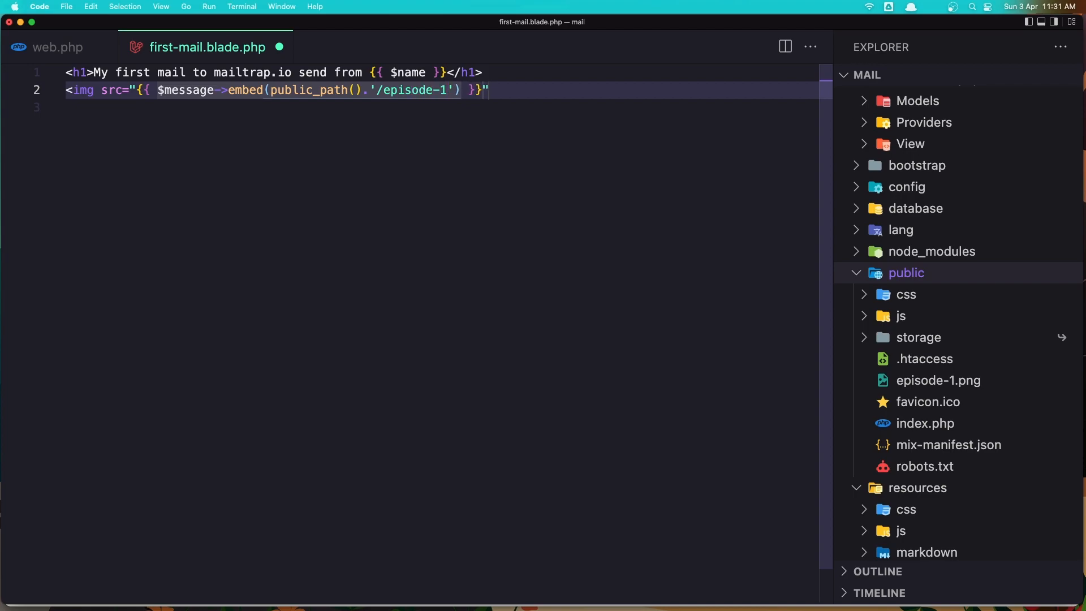
type(".png")
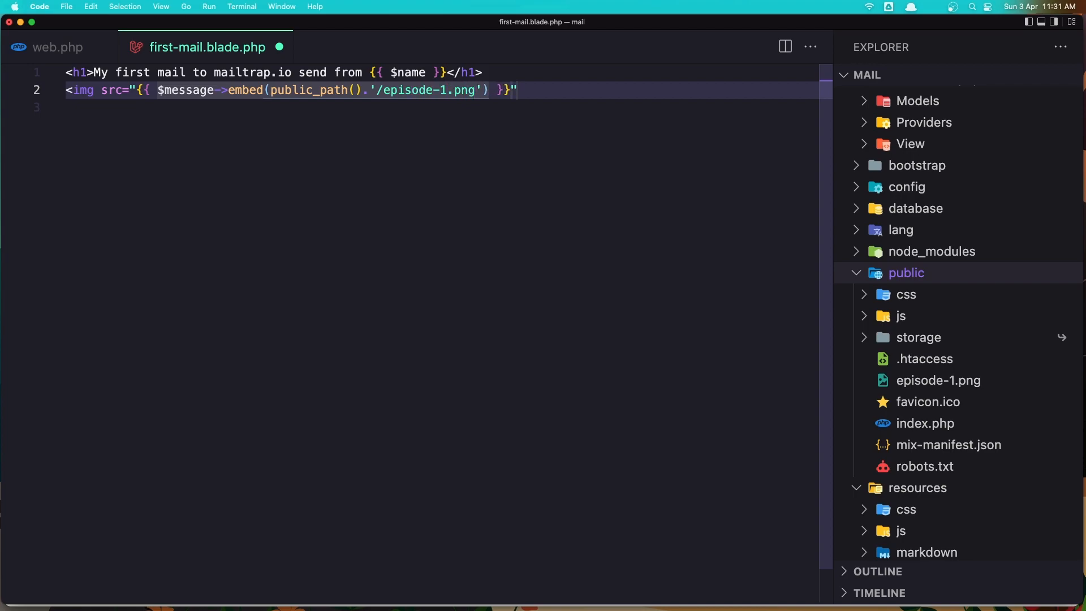
left_click(939, 380)
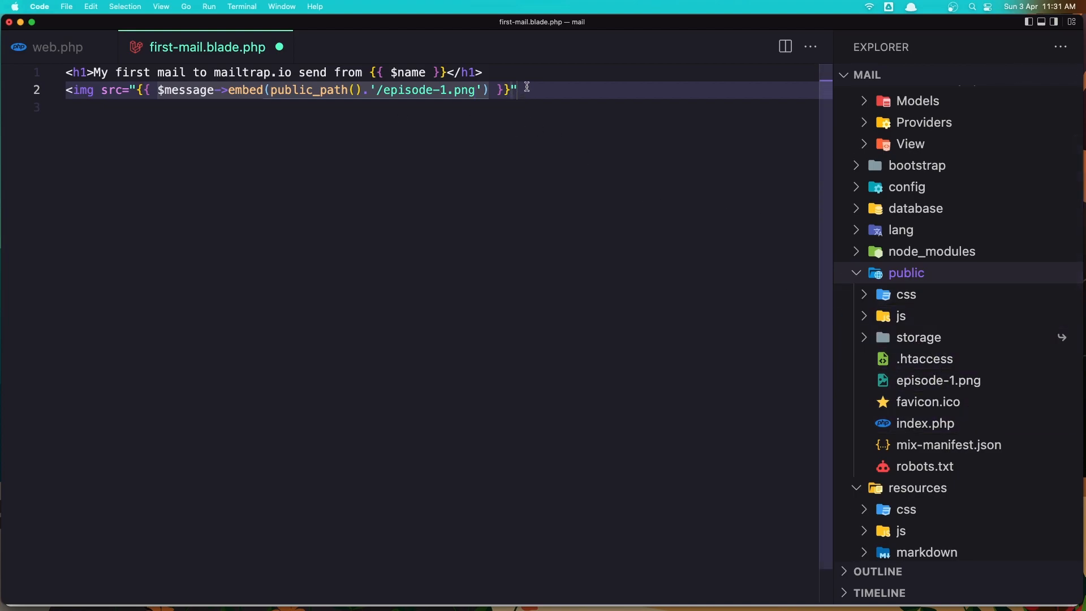
key("Backspace")
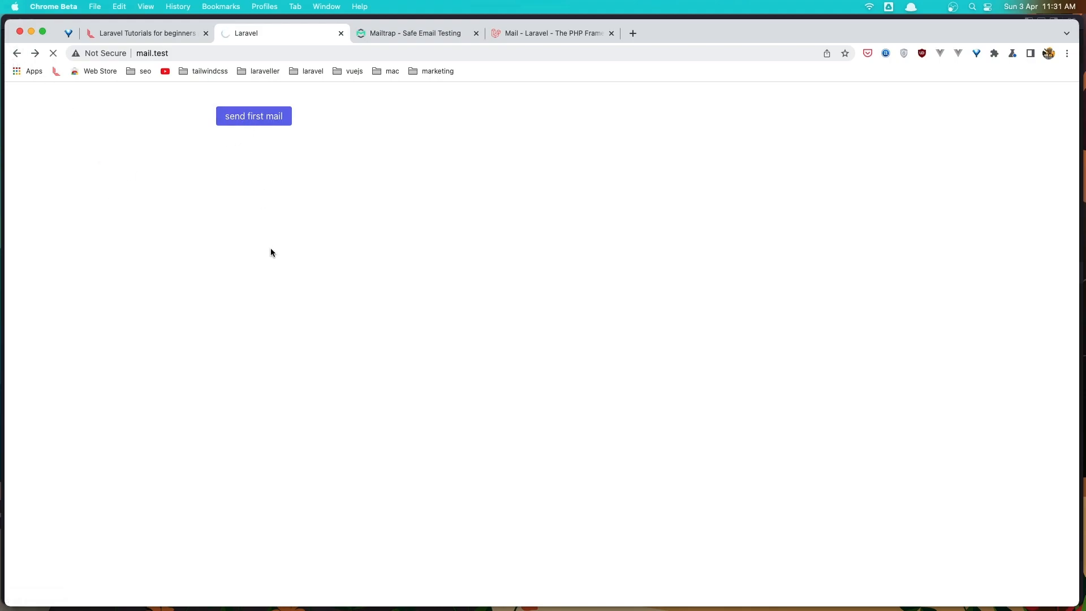
- Resend the test mail from the mail.test 'send first mail' page
left_click(415, 33)
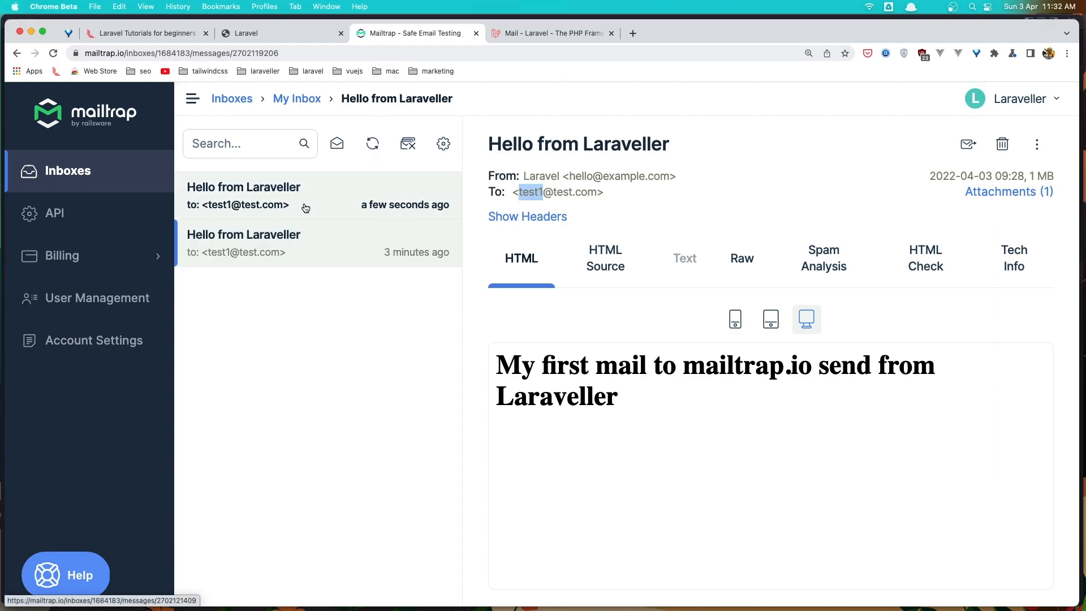
- Open the newest 'Hello from Laraveller' email, checking the name 'test' and Episode 01 image
left_click(243, 194)
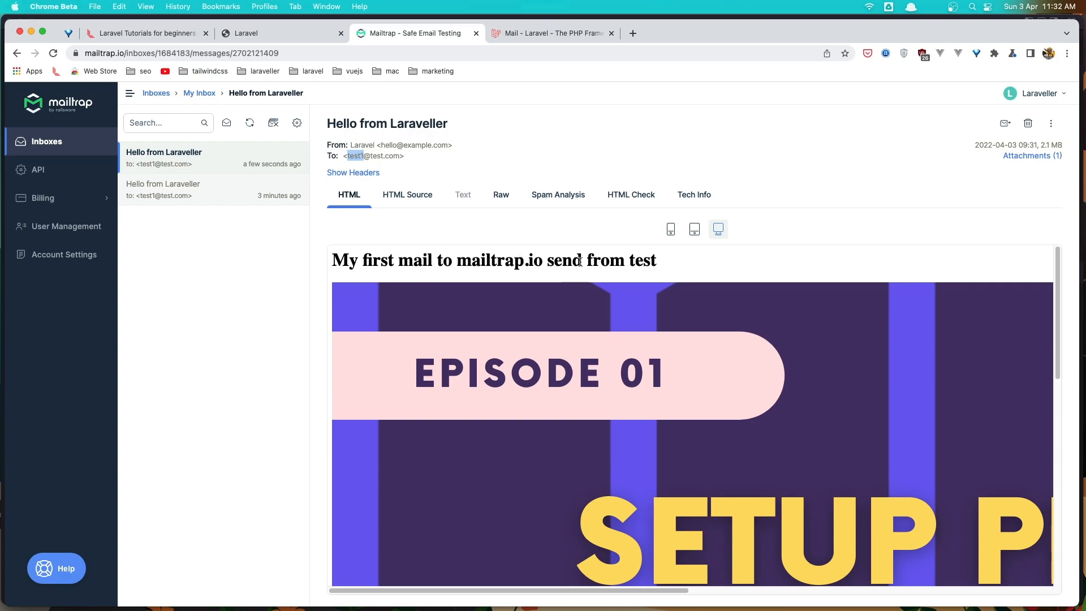
double_click(641, 260)
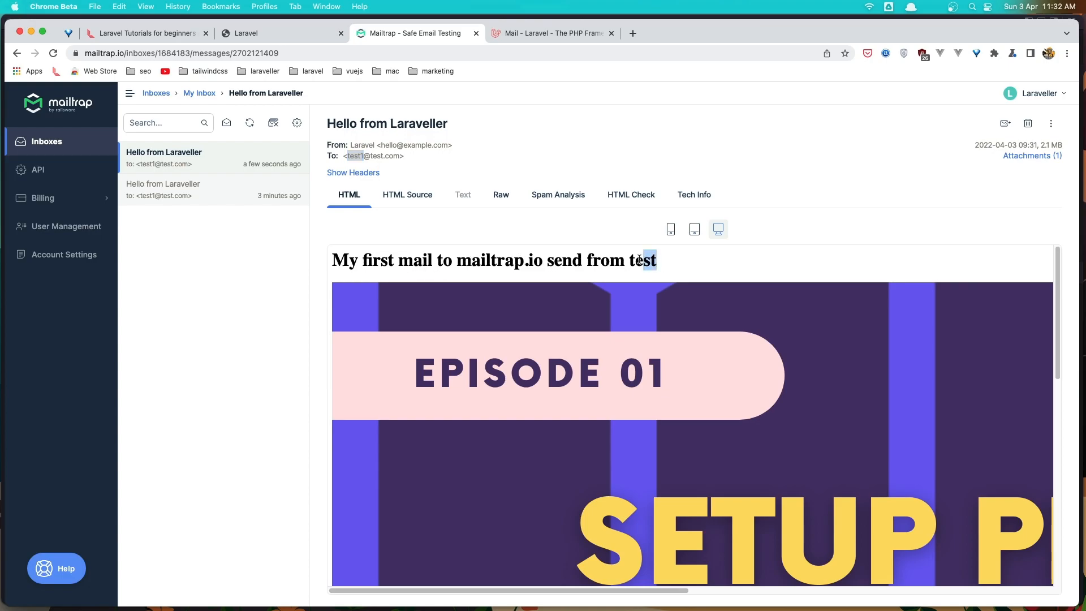
double_click(640, 260)
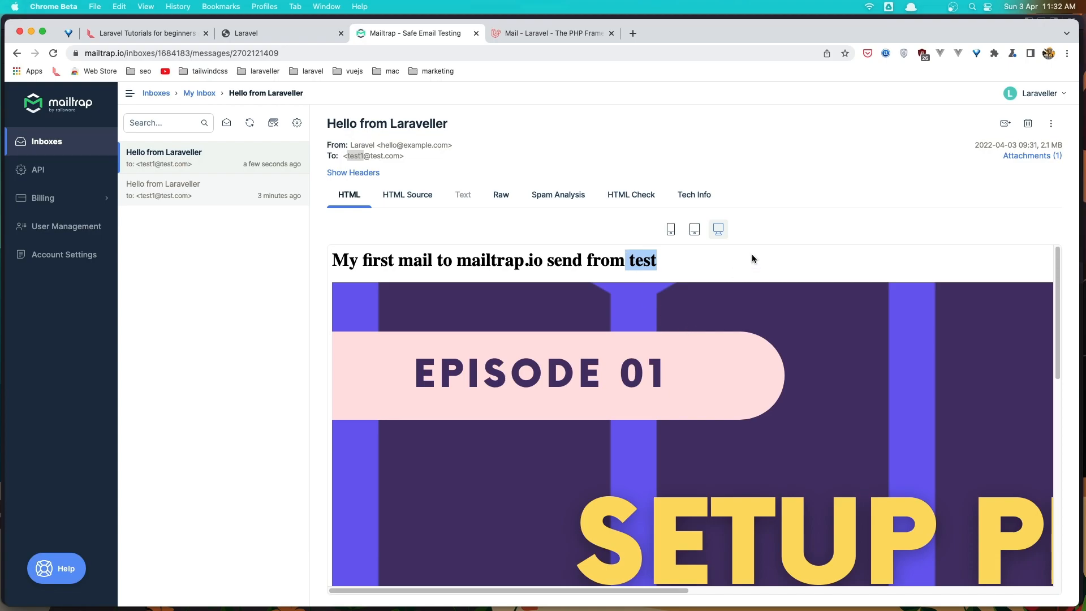
key("cmd+tab")
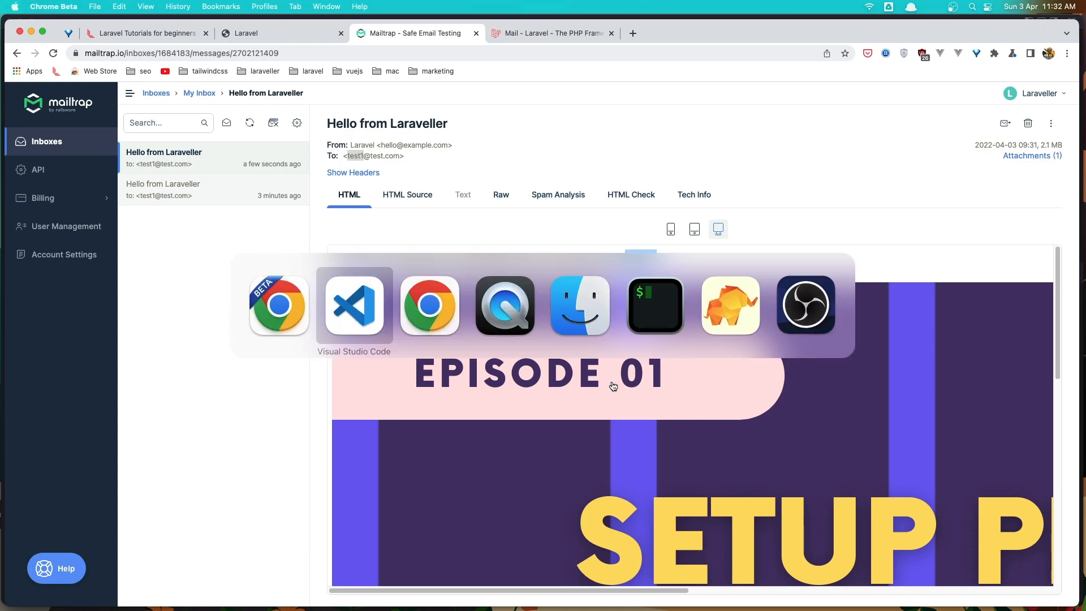
left_click(353, 305)
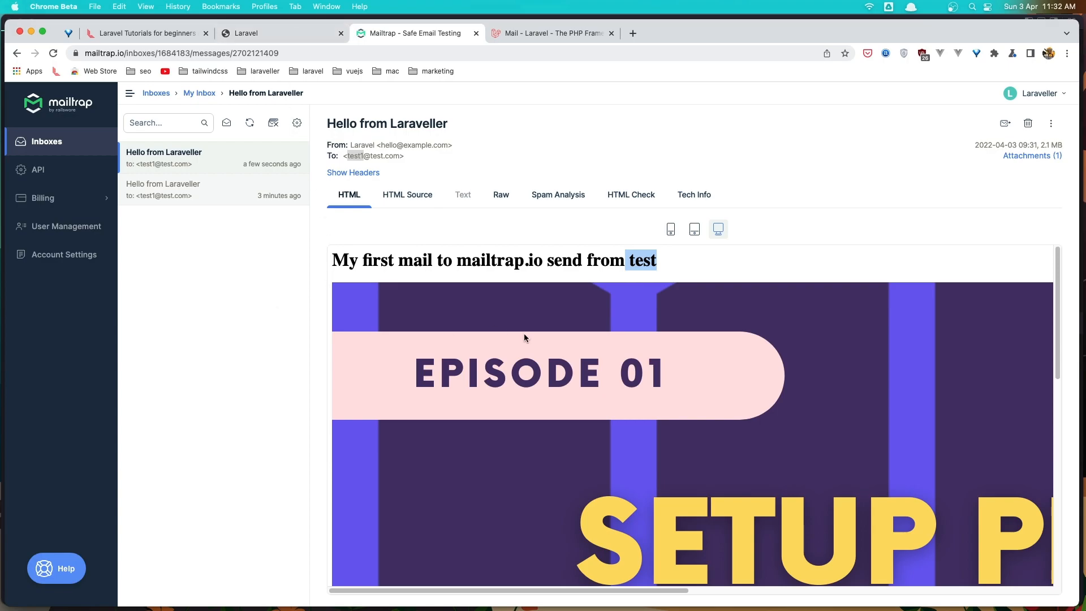
mouse_move(531, 337)
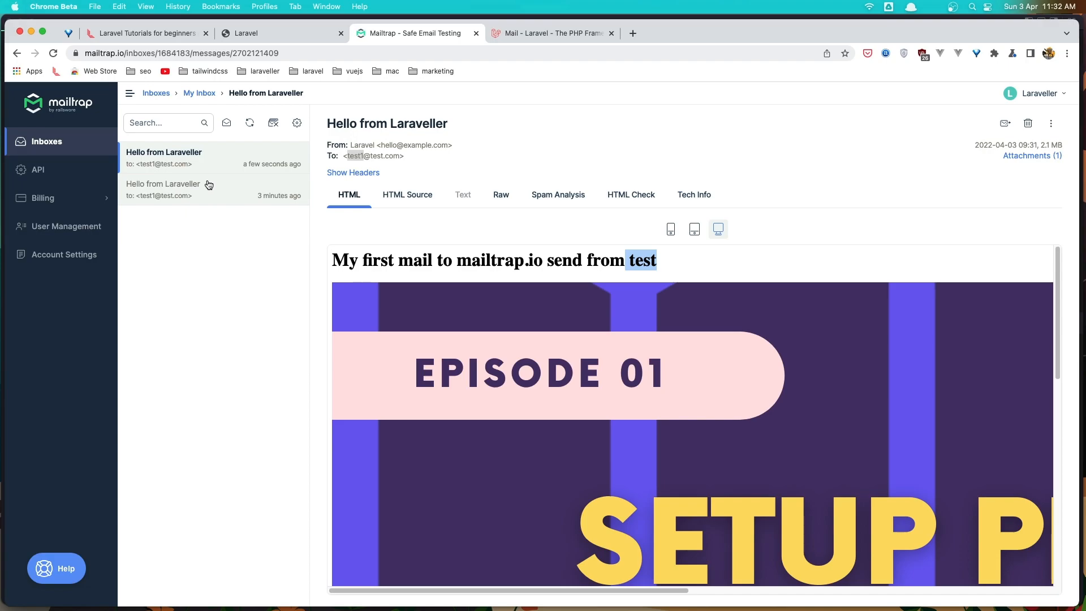
mouse_move(470, 272)
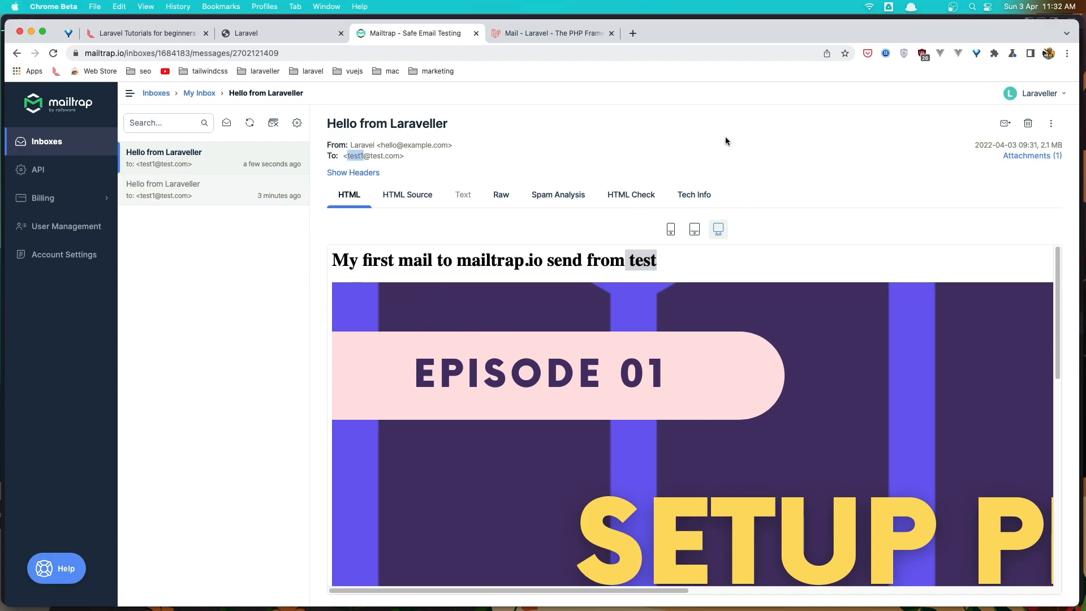
mouse_move(280, 237)
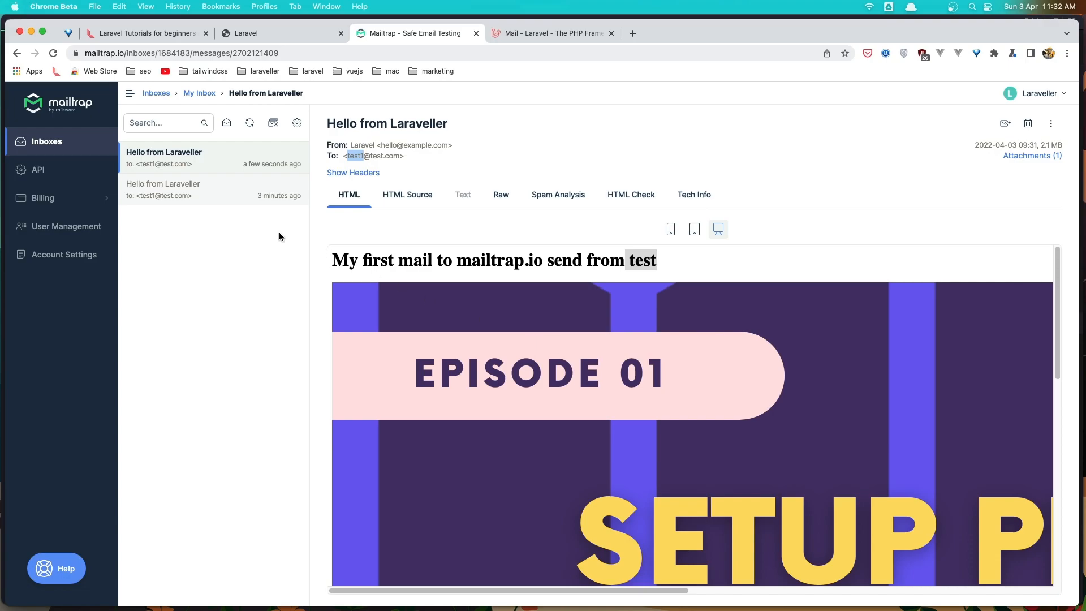